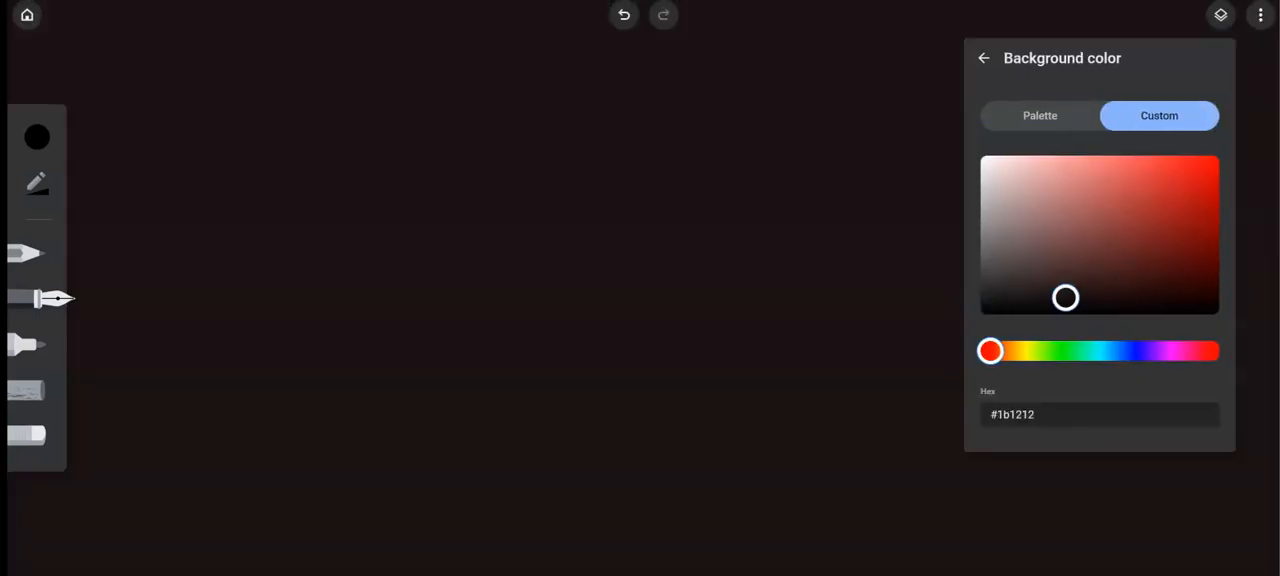
Preview a dark brown background hue, then shift it back to the near-black red.
{"action": "left_click_drag", "start_coordinate": [990, 351], "coordinate": [1018, 351]}
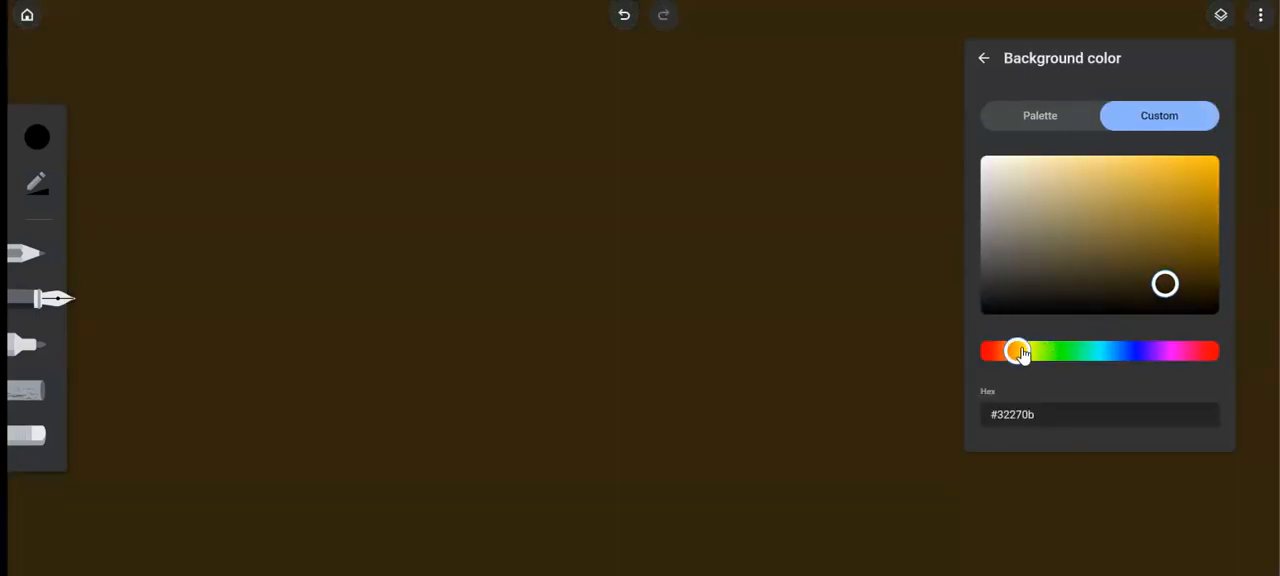
{"action": "left_click_drag", "start_coordinate": [1018, 351], "coordinate": [1010, 351]}
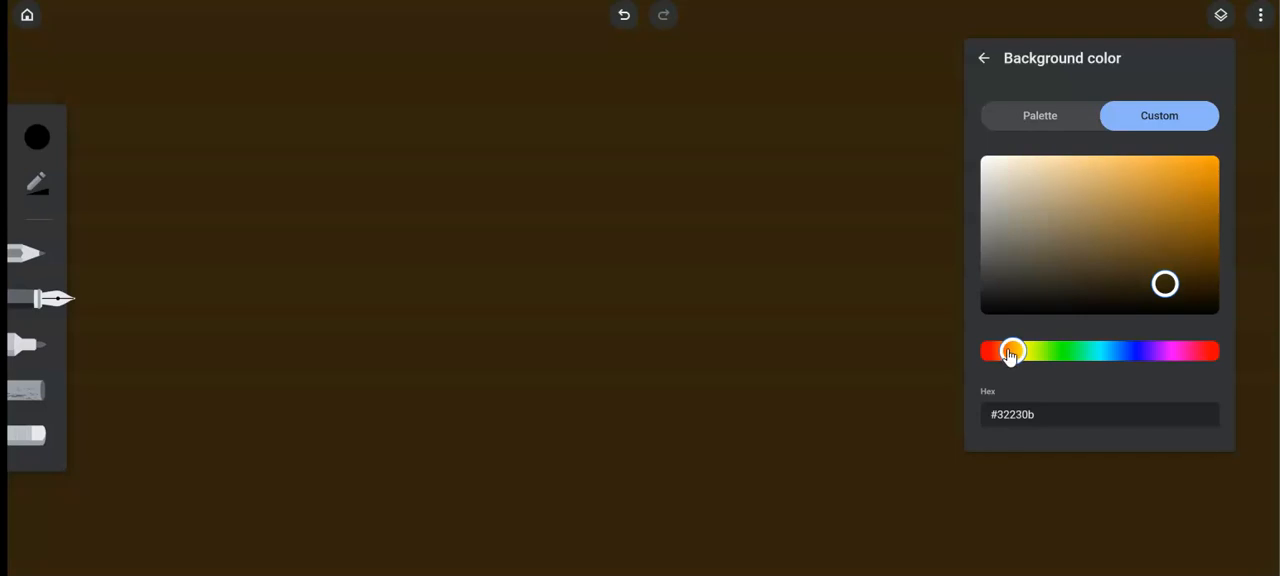
{"action": "left_click_drag", "start_coordinate": [1013, 350], "coordinate": [998, 350]}
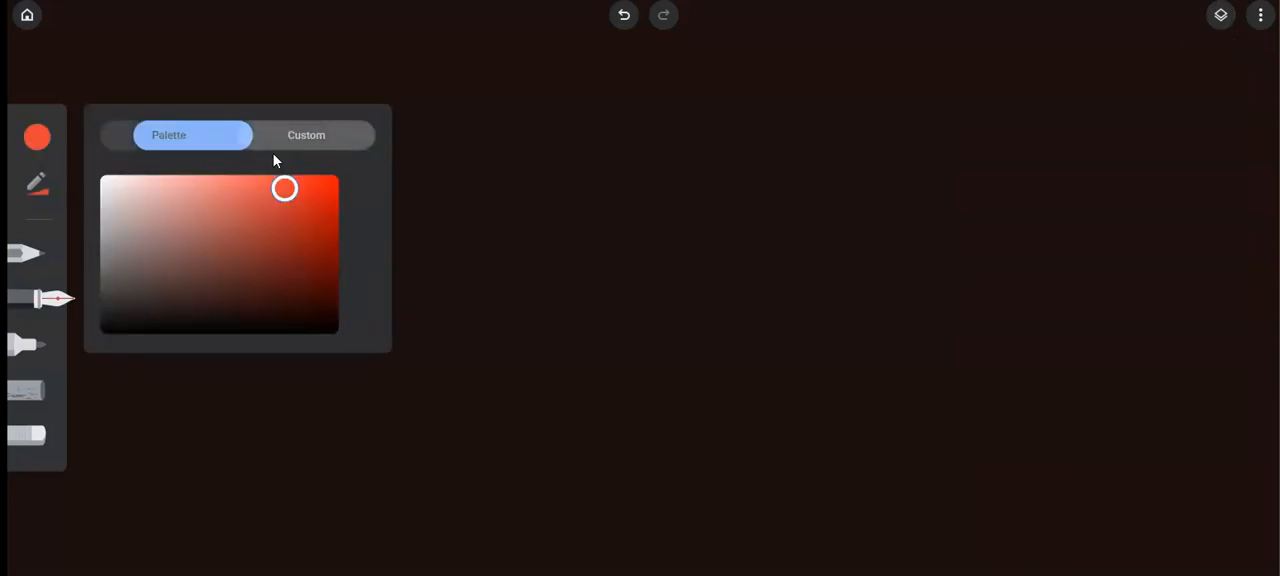
Set orange #fc9105 ink with a maximum-size, slightly translucent textured chalk brush.
{"action": "left_click", "coordinate": [306, 135]}
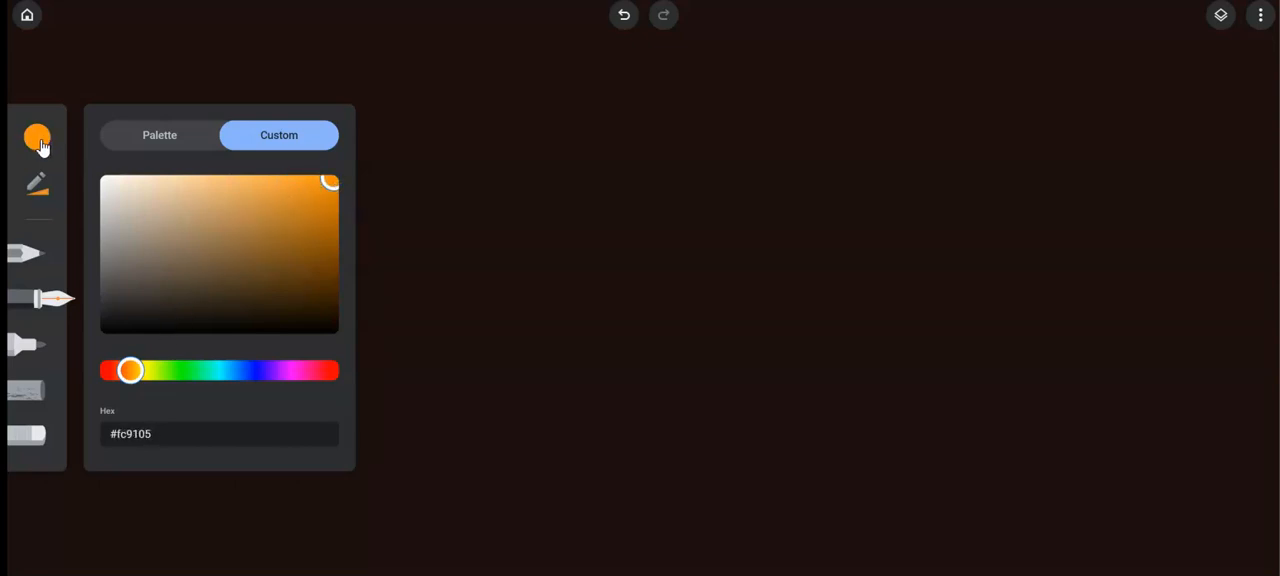
{"action": "left_click", "coordinate": [37, 344]}
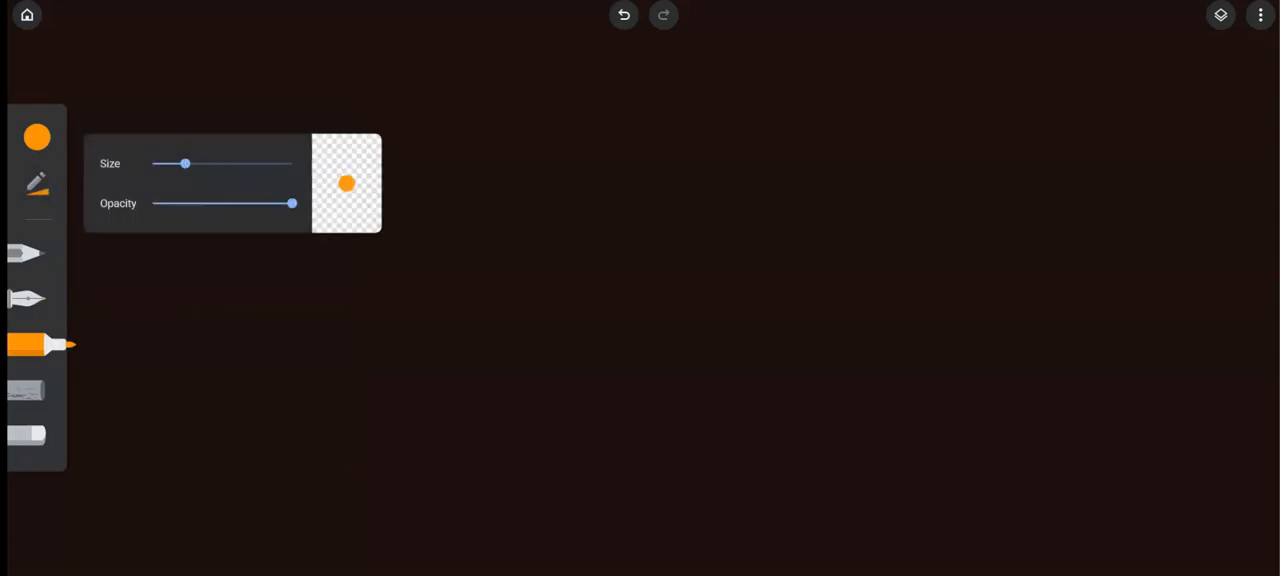
{"action": "left_click", "coordinate": [27, 390]}
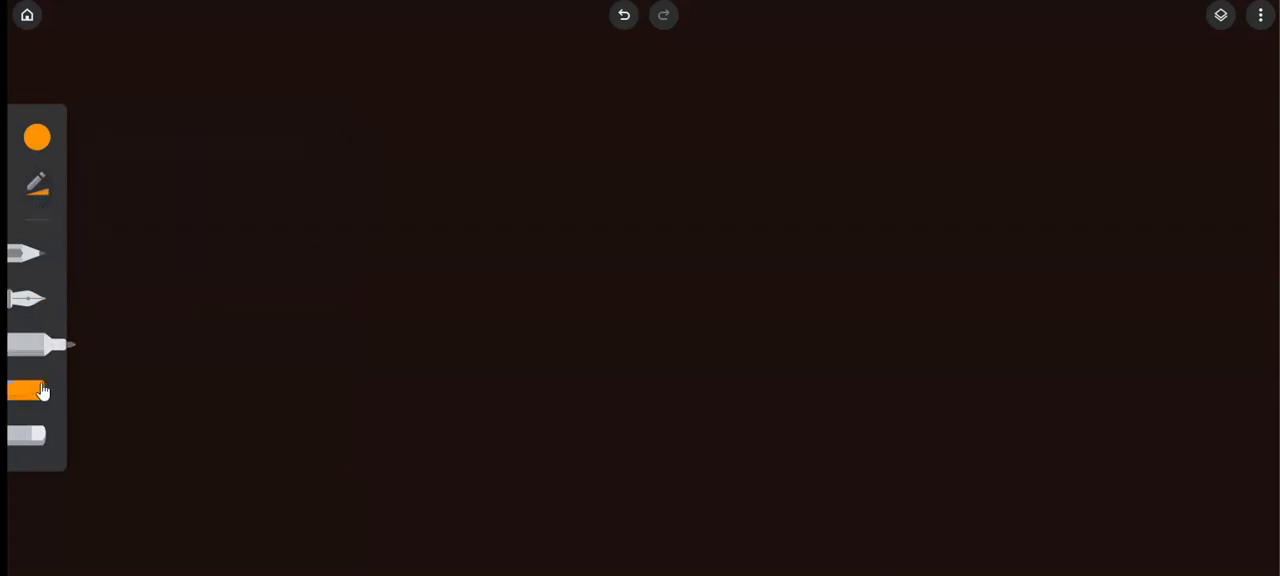
{"action": "left_click", "coordinate": [37, 390]}
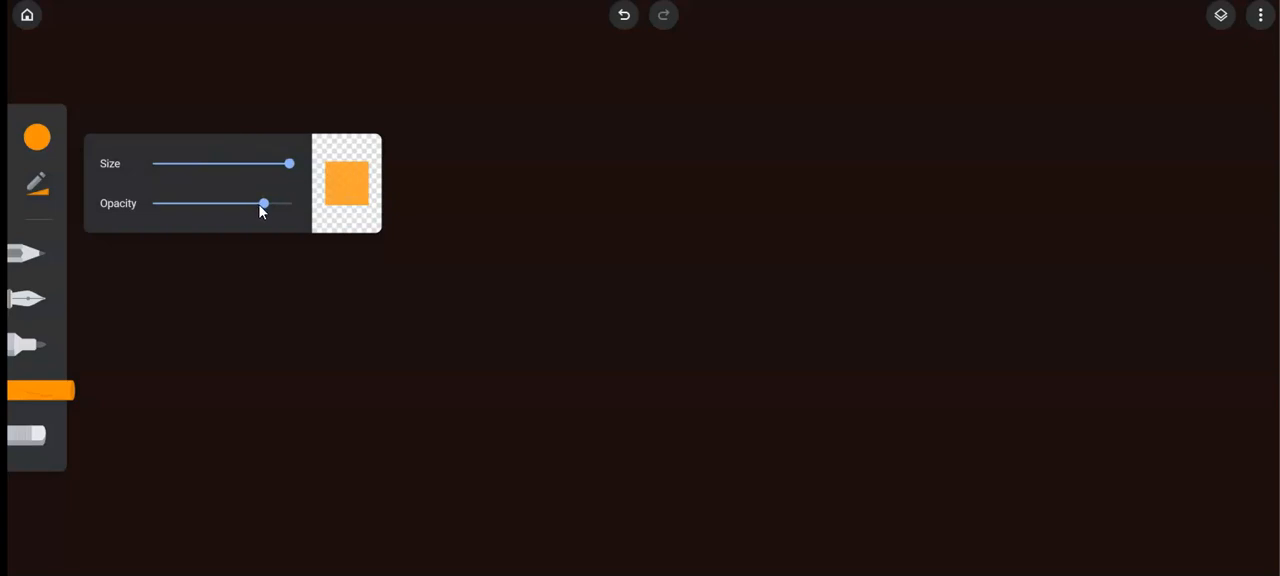
{"action": "left_click", "coordinate": [53, 520]}
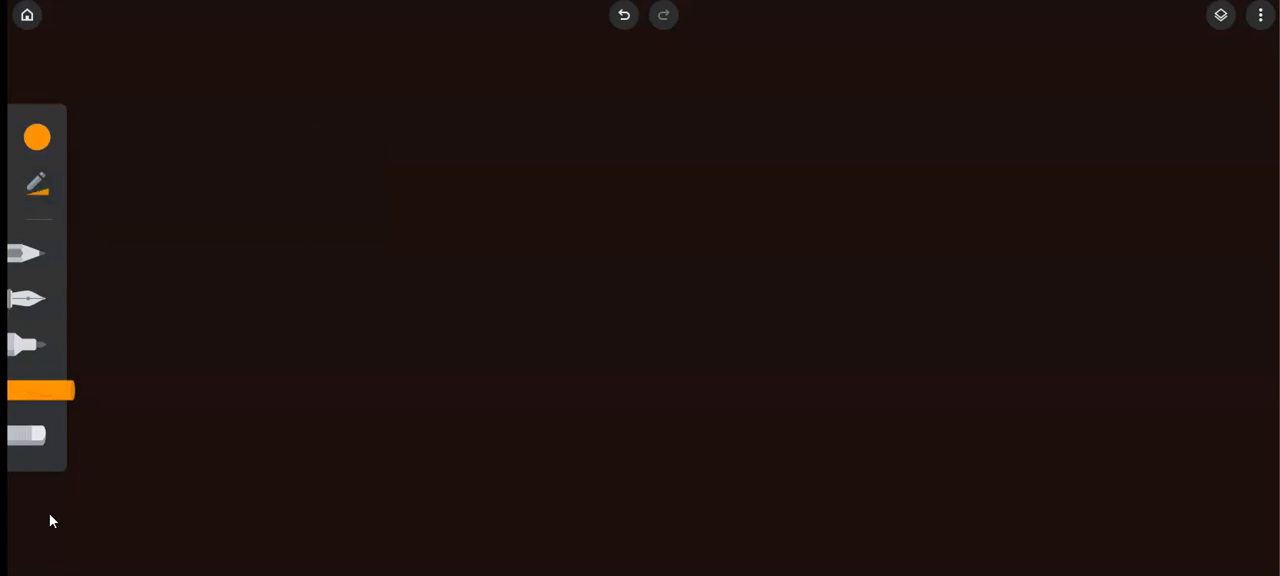
Build a wide band of rolling orange textured ground along the canvas bottom.
{"action": "left_click", "coordinate": [37, 185]}
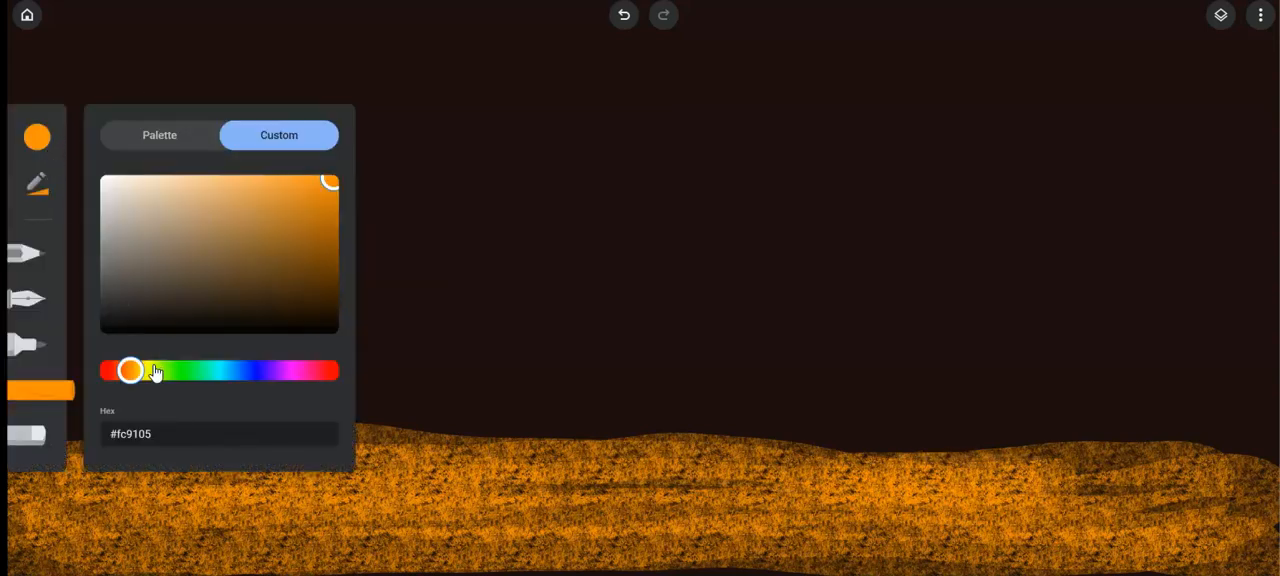
Change the ink to yellow and shrink the marker to a small stroke.
{"action": "left_click_drag", "start_coordinate": [131, 371], "coordinate": [147, 371]}
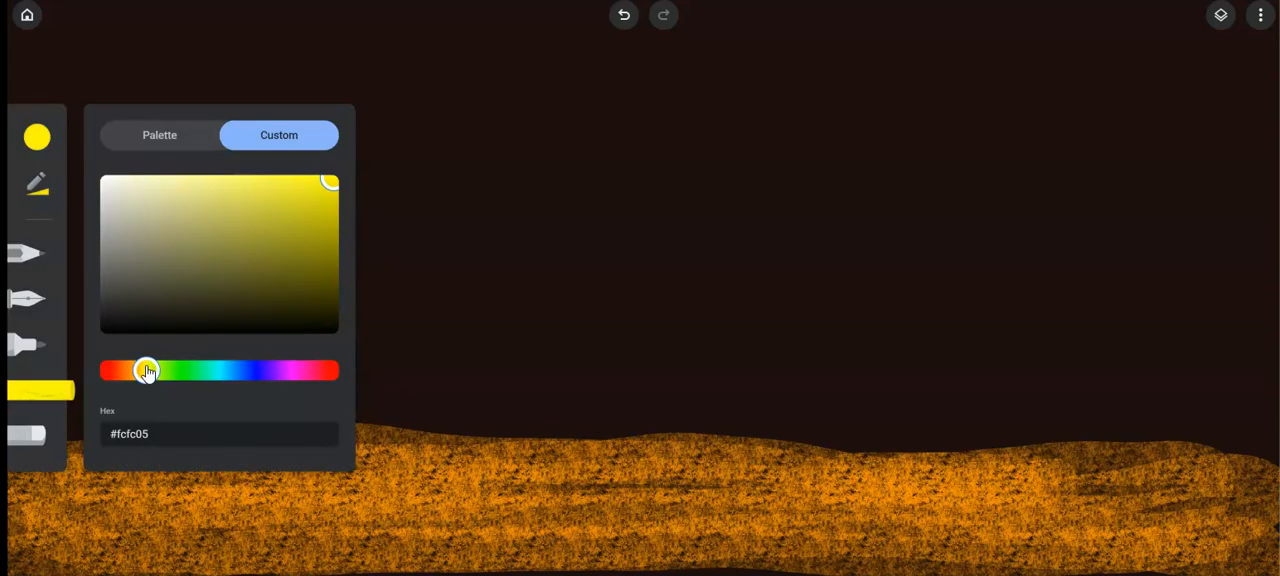
{"action": "mouse_move", "coordinate": [196, 203]}
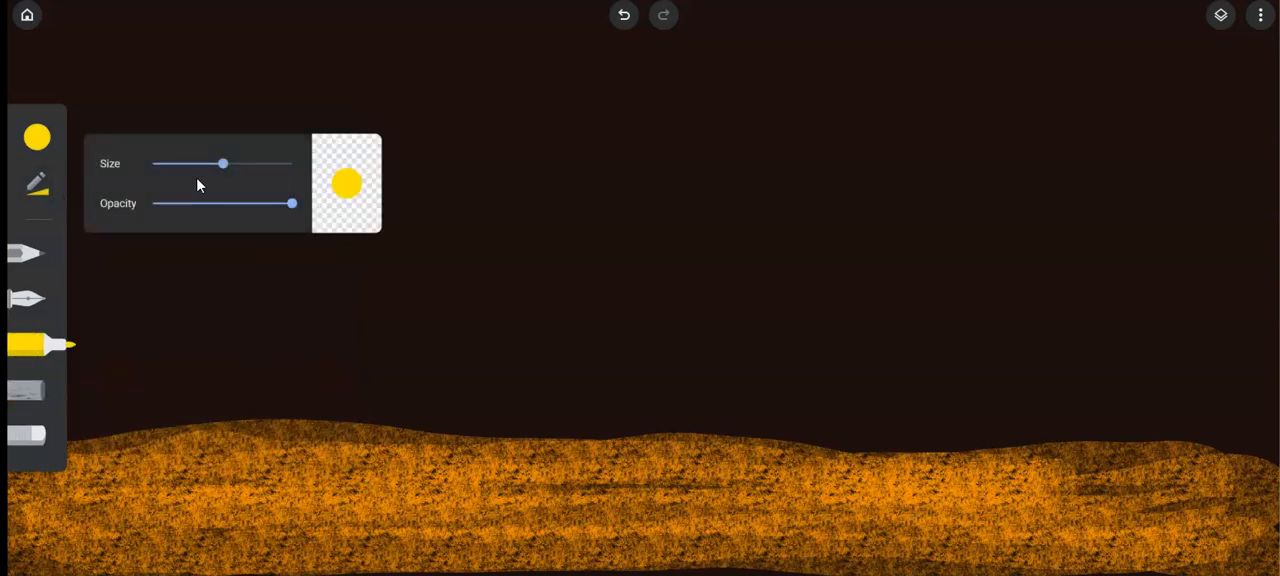
{"action": "left_click_drag", "start_coordinate": [222, 163], "coordinate": [178, 163]}
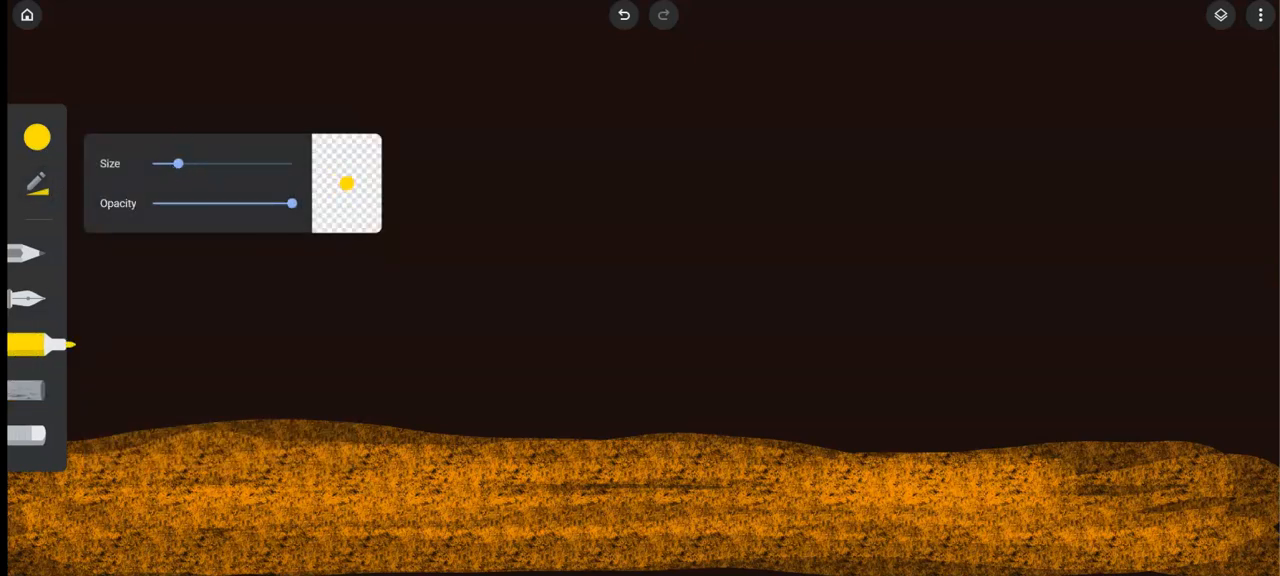
{"action": "left_click", "coordinate": [645, 224]}
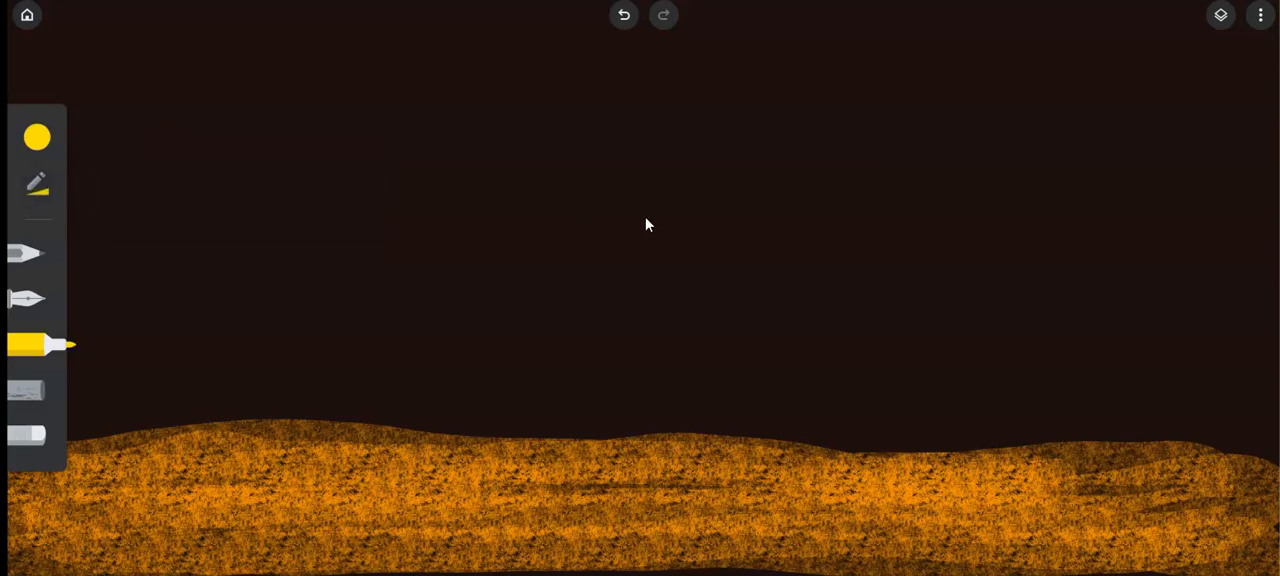
Outline a yellow crescent in the upper centre and thicken its inner edge.
{"action": "left_click_drag", "start_coordinate": [640, 175], "coordinate": [645, 340]}
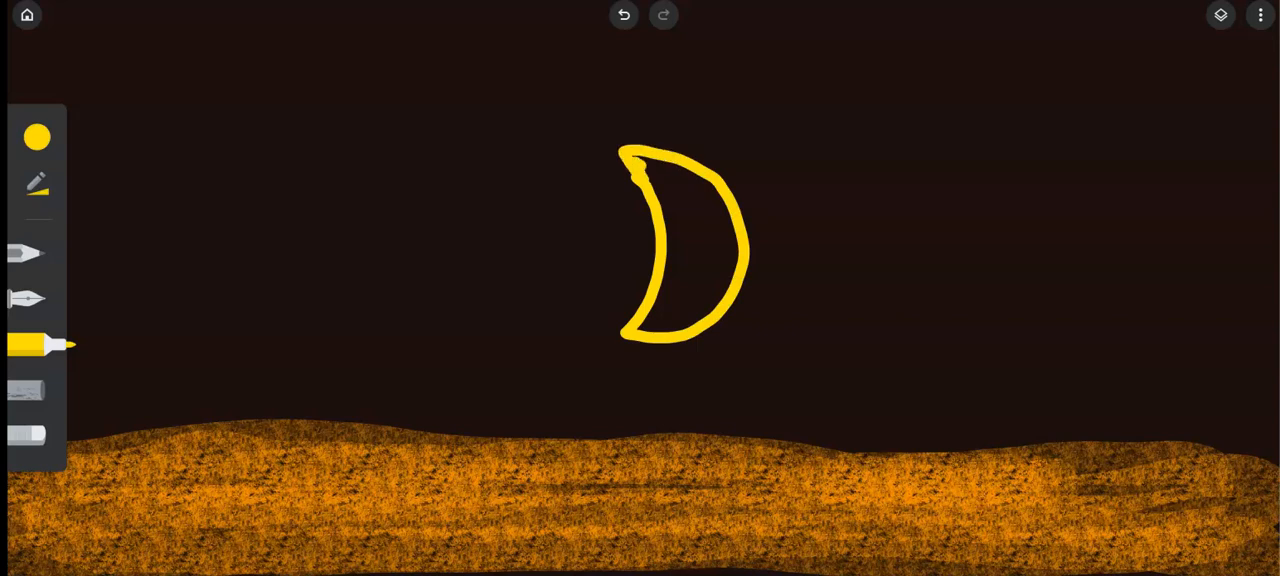
{"action": "left_click_drag", "start_coordinate": [640, 160], "coordinate": [645, 330]}
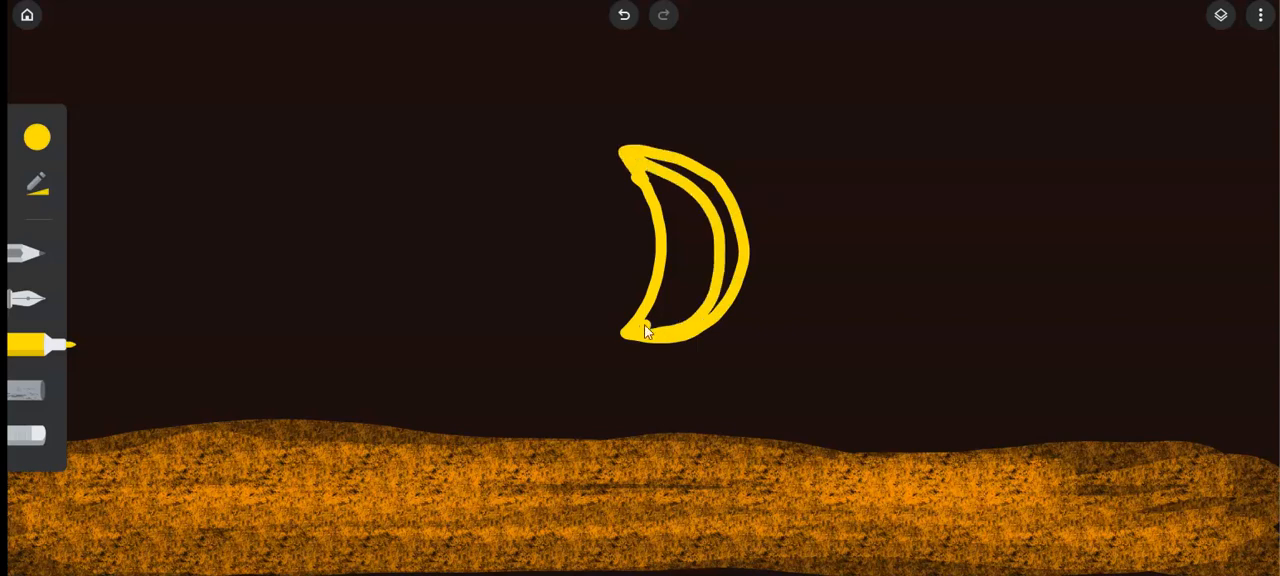
{"action": "left_click", "coordinate": [37, 137]}
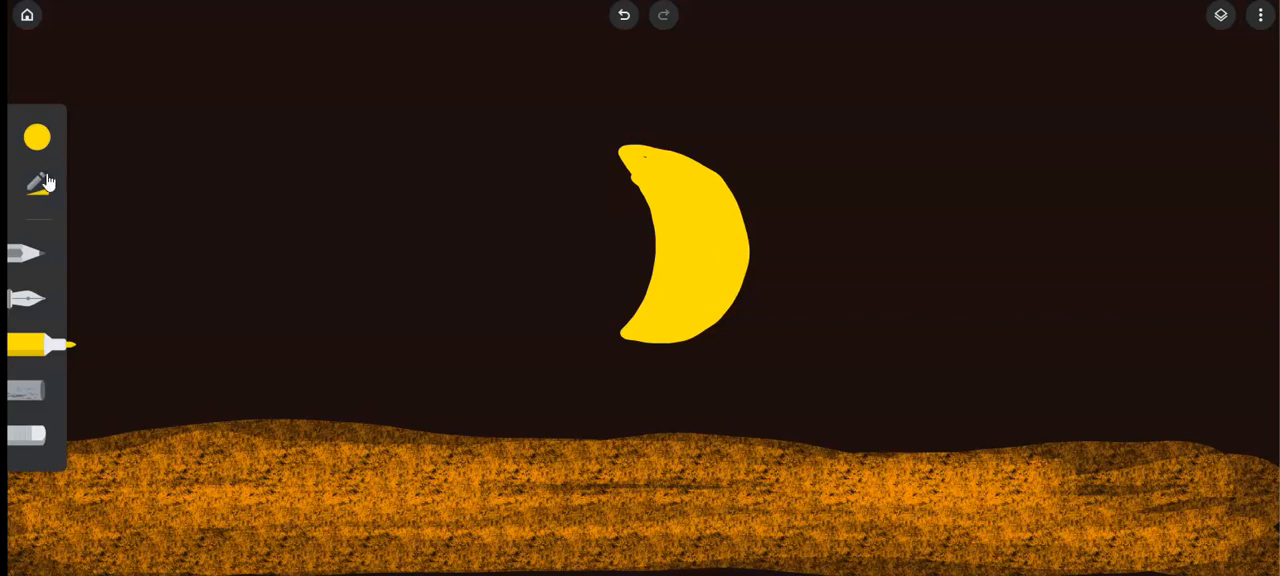
Switch the marker ink to black, leaving a small yellow dot in the sky.
{"action": "left_click", "coordinate": [37, 183]}
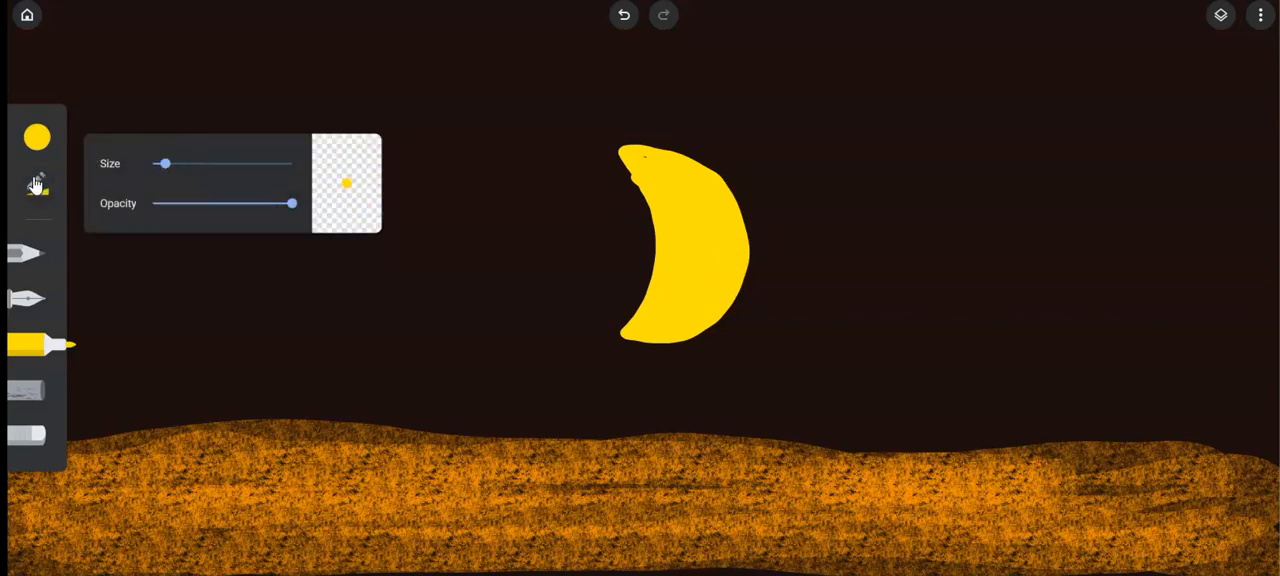
{"action": "left_click", "coordinate": [410, 166]}
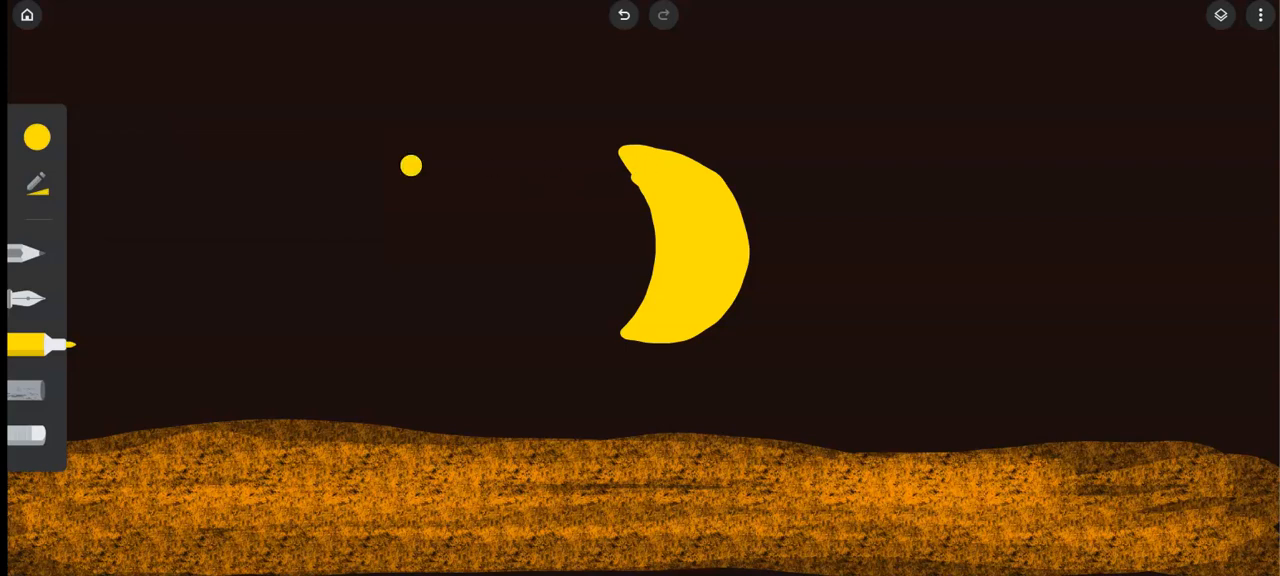
{"action": "left_click", "coordinate": [37, 137]}
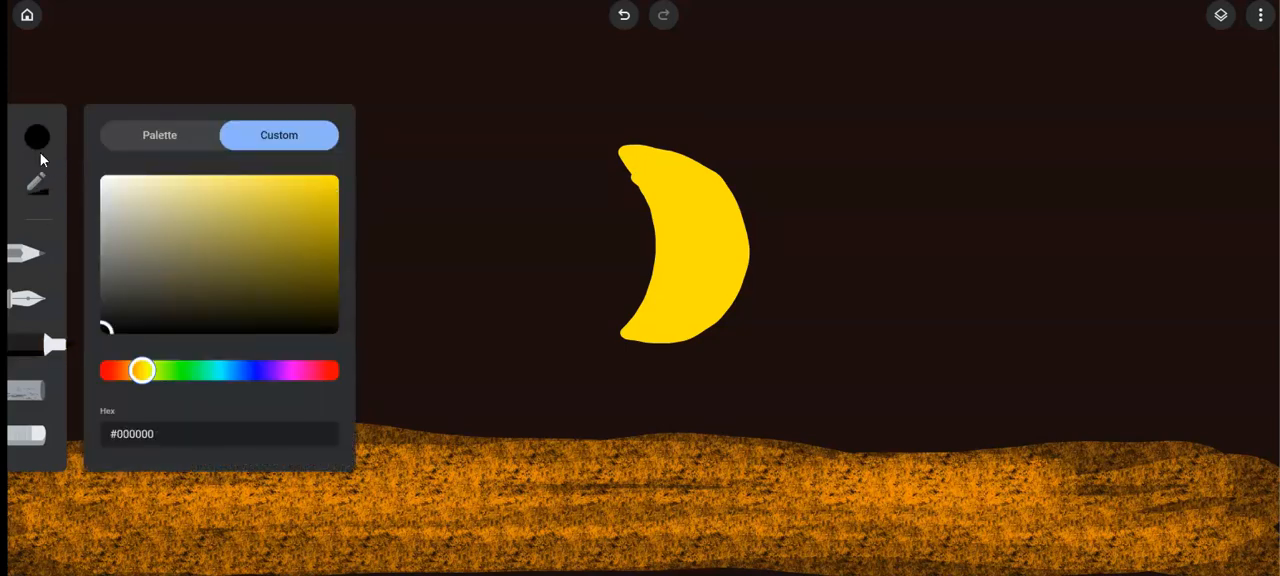
{"action": "left_click", "coordinate": [663, 210]}
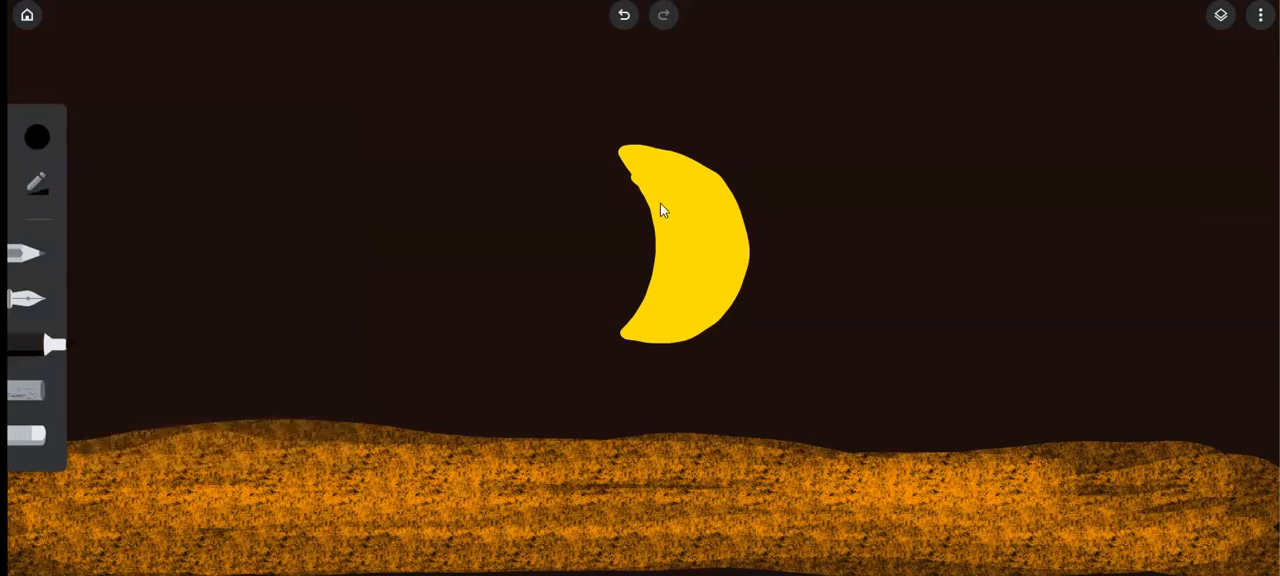
Draw the moon's black eyebrows and eyes, redraw them after an undo, and add its left arm.
{"action": "left_click_drag", "start_coordinate": [658, 205], "coordinate": [690, 205]}
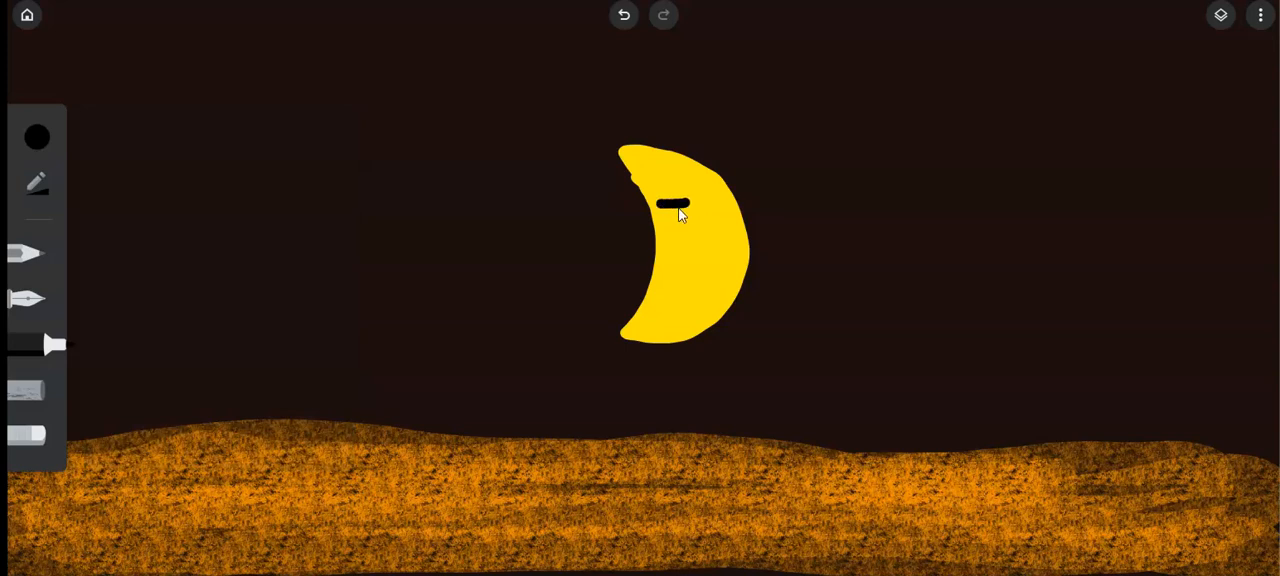
{"action": "left_click_drag", "start_coordinate": [700, 202], "coordinate": [718, 202]}
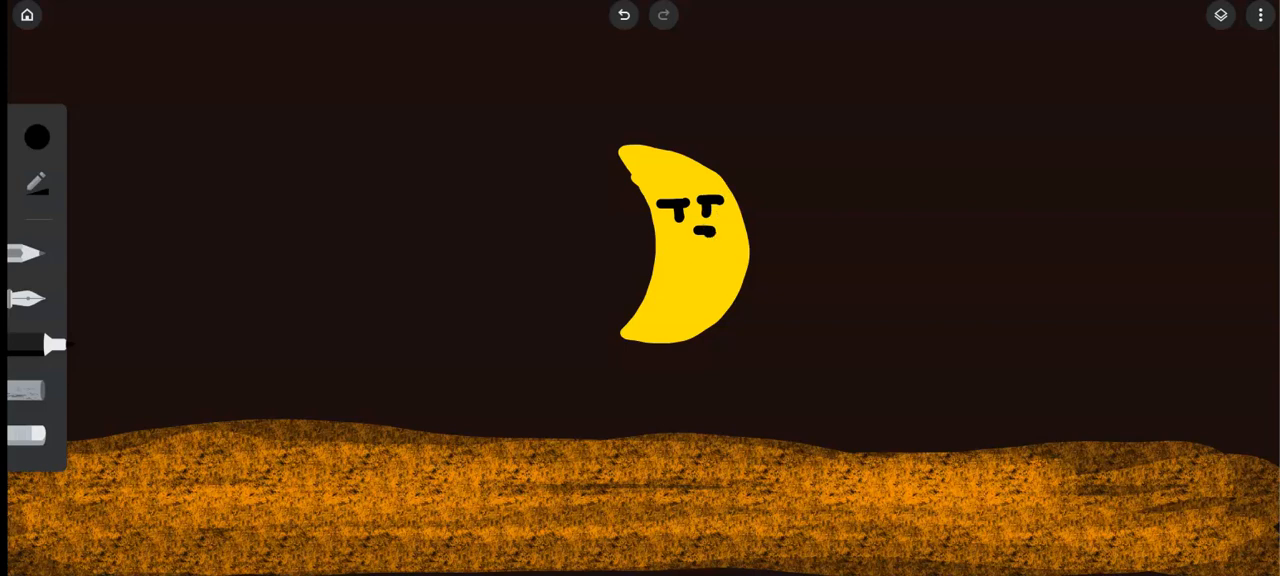
{"action": "left_click", "coordinate": [623, 15]}
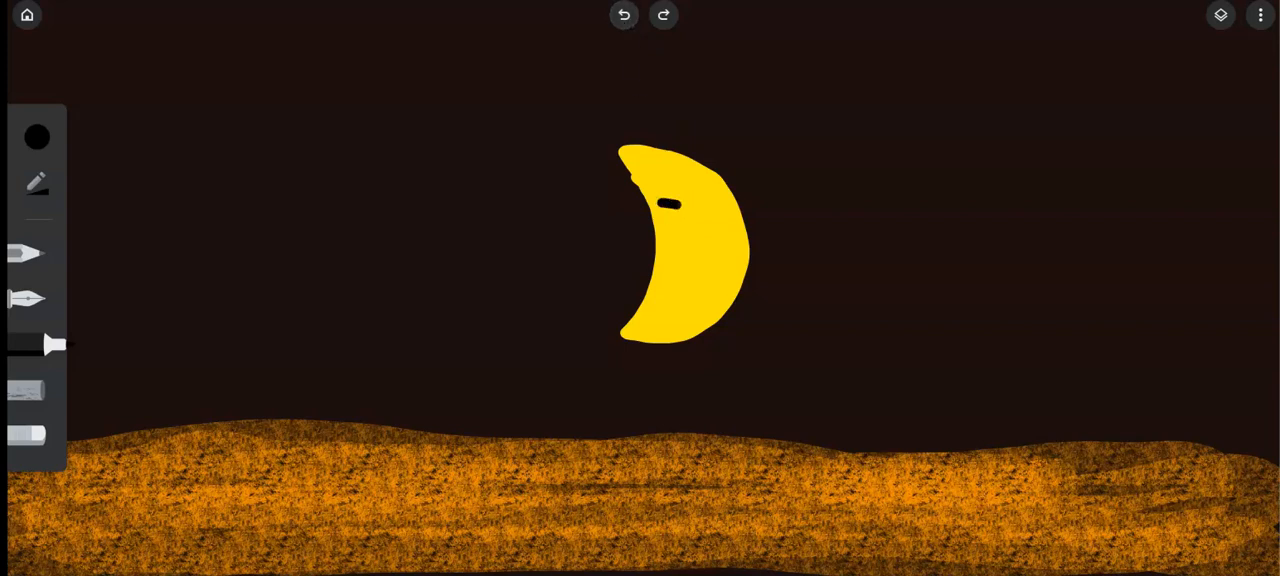
{"action": "left_click_drag", "start_coordinate": [668, 210], "coordinate": [710, 205]}
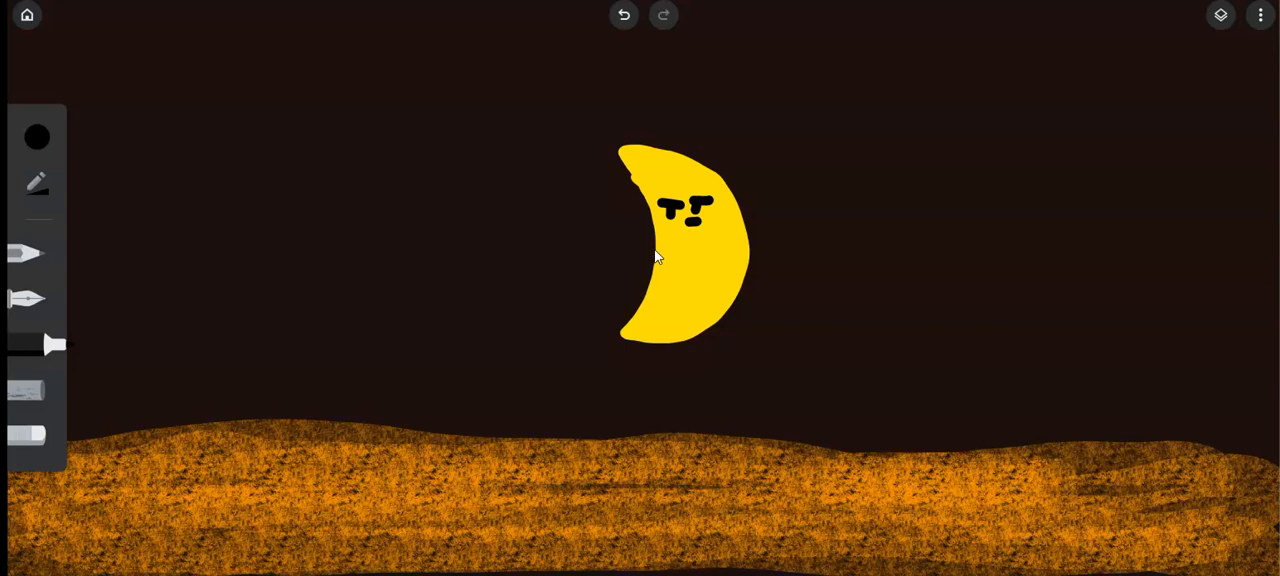
{"action": "left_click_drag", "start_coordinate": [655, 250], "coordinate": [645, 315]}
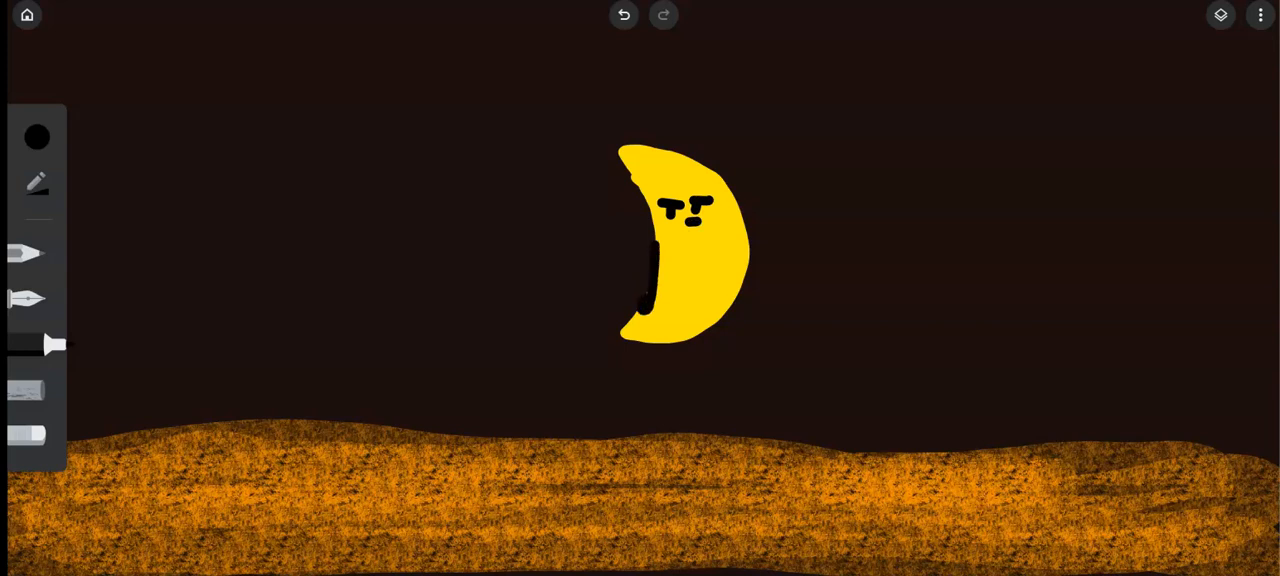
Draw the moon's black arm and long legs with feet.
{"action": "left_click_drag", "start_coordinate": [740, 255], "coordinate": [745, 320]}
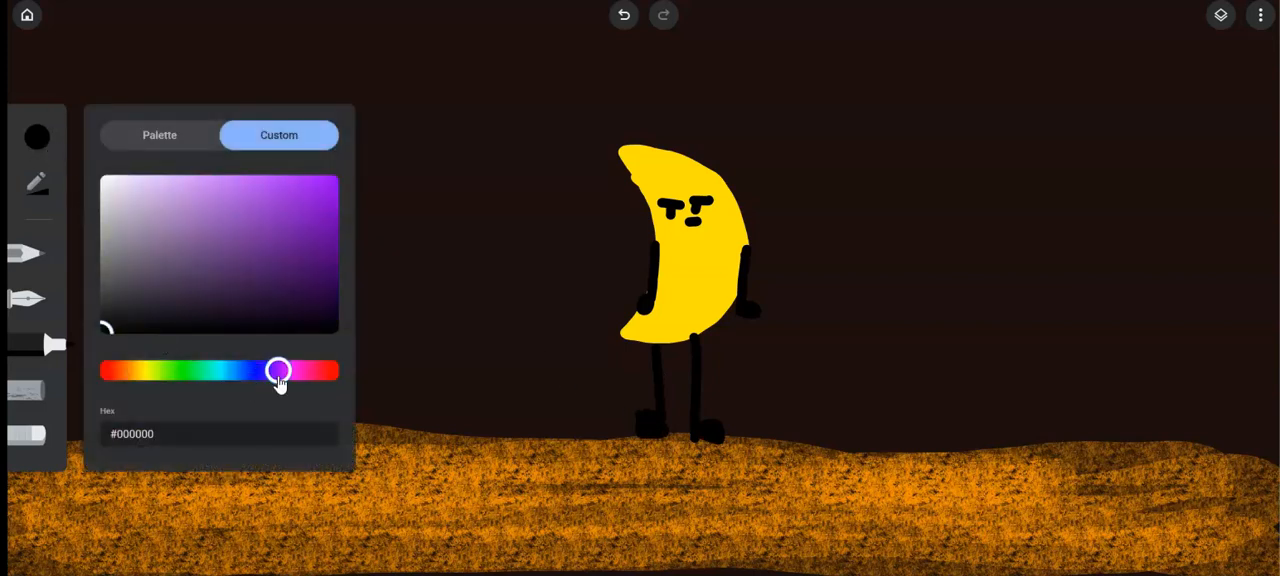
Choose purple ink and paint a tilted square left of the moon.
{"action": "left_click_drag", "start_coordinate": [280, 371], "coordinate": [273, 371]}
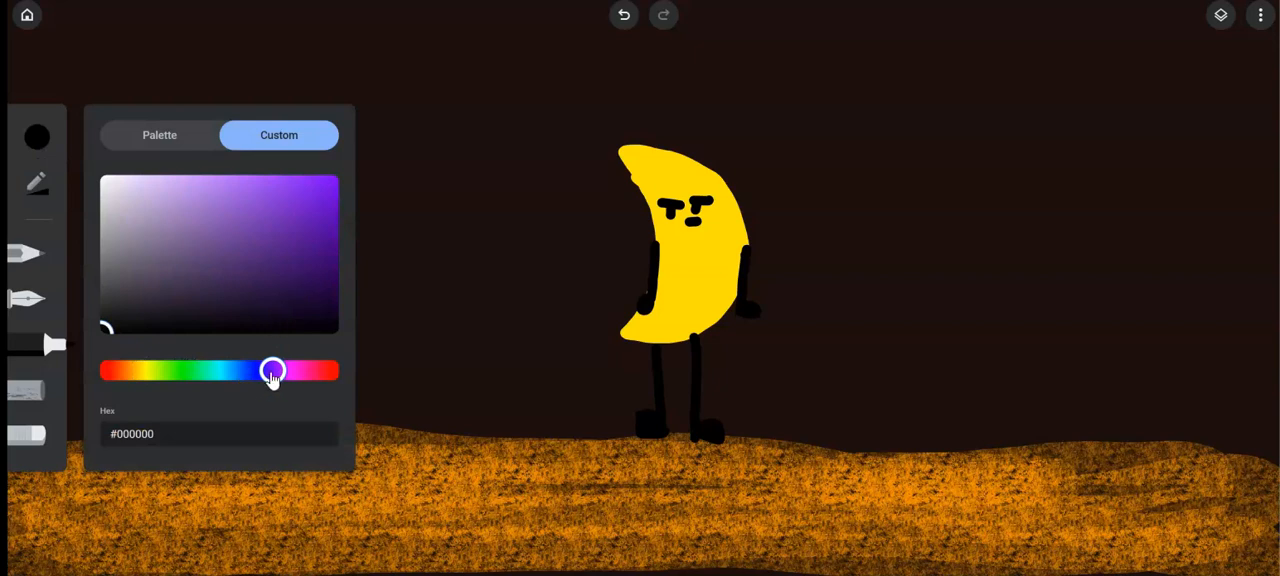
{"action": "left_click", "coordinate": [322, 222]}
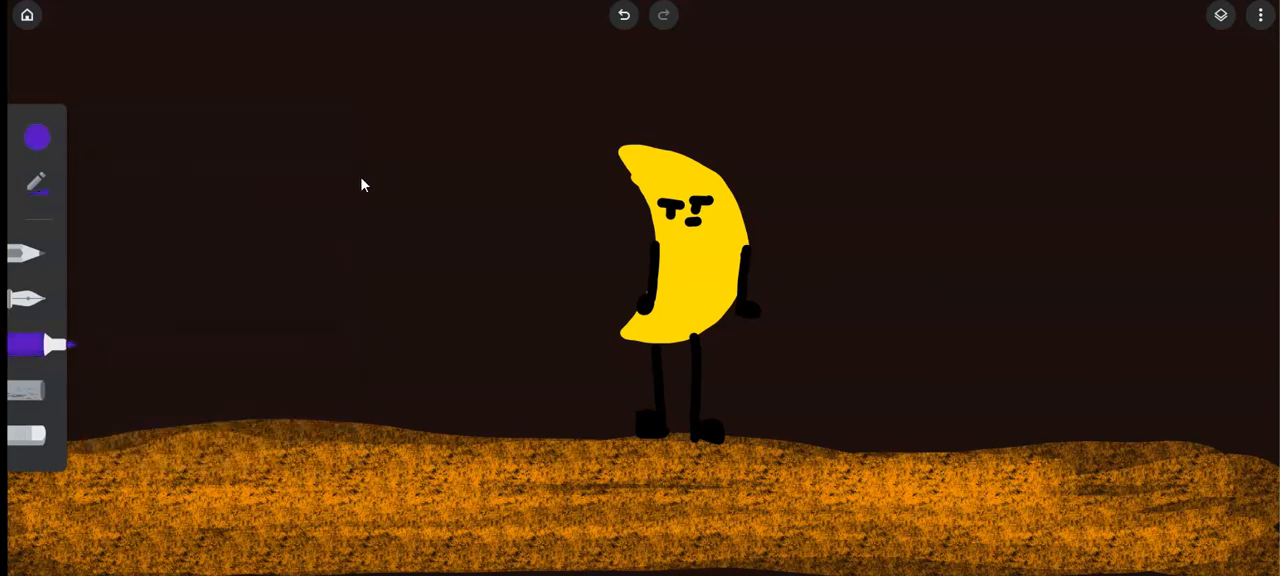
{"action": "left_click_drag", "start_coordinate": [365, 160], "coordinate": [420, 270]}
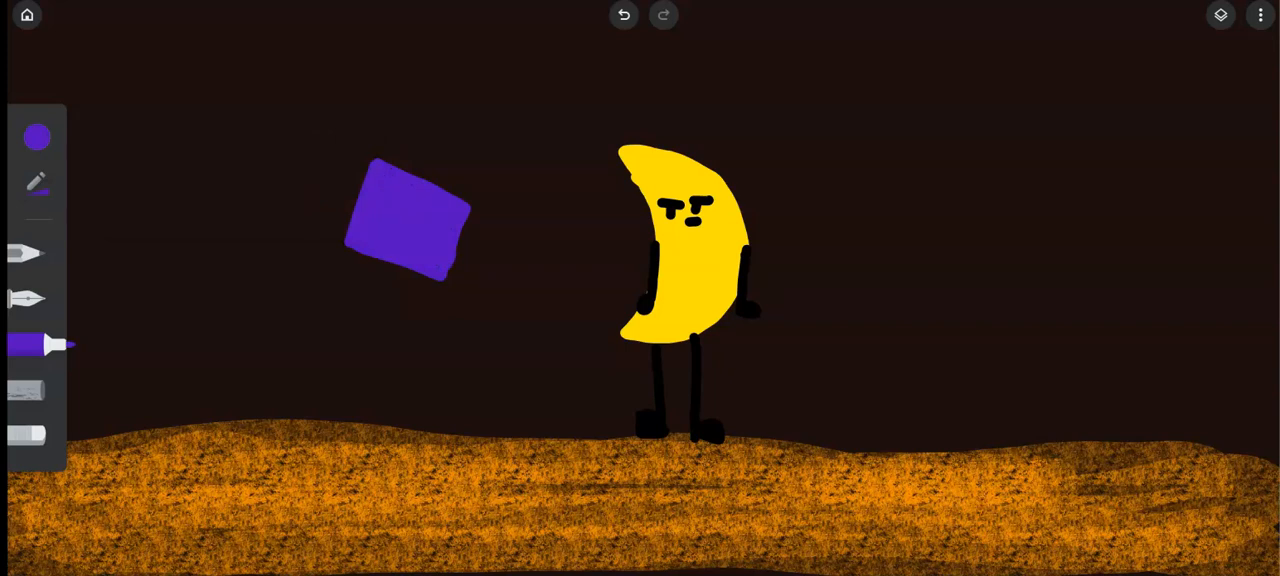
Paint a darker purple inner square on the head, then return to black ink.
{"action": "left_click", "coordinate": [37, 137]}
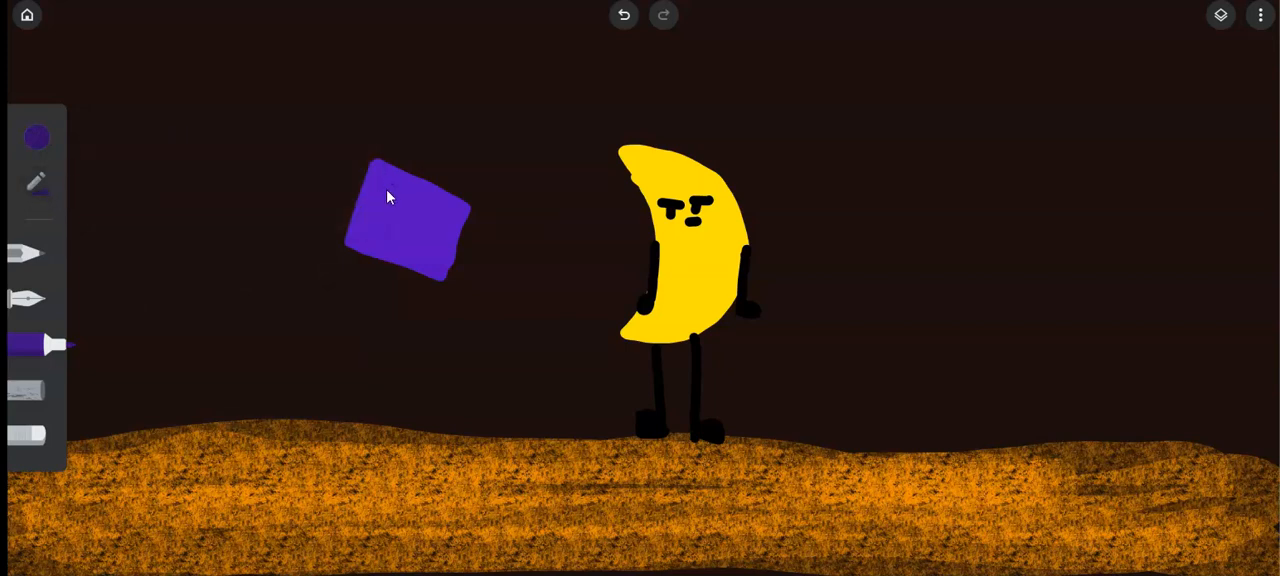
{"action": "left_click_drag", "start_coordinate": [385, 185], "coordinate": [432, 258]}
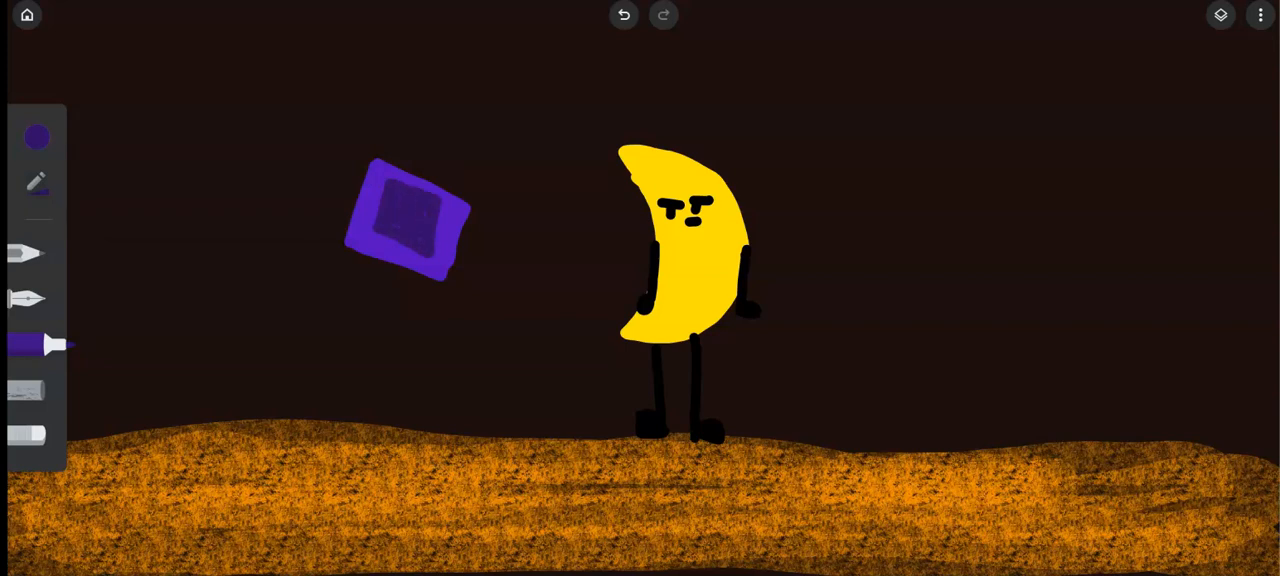
{"action": "left_click", "coordinate": [37, 137]}
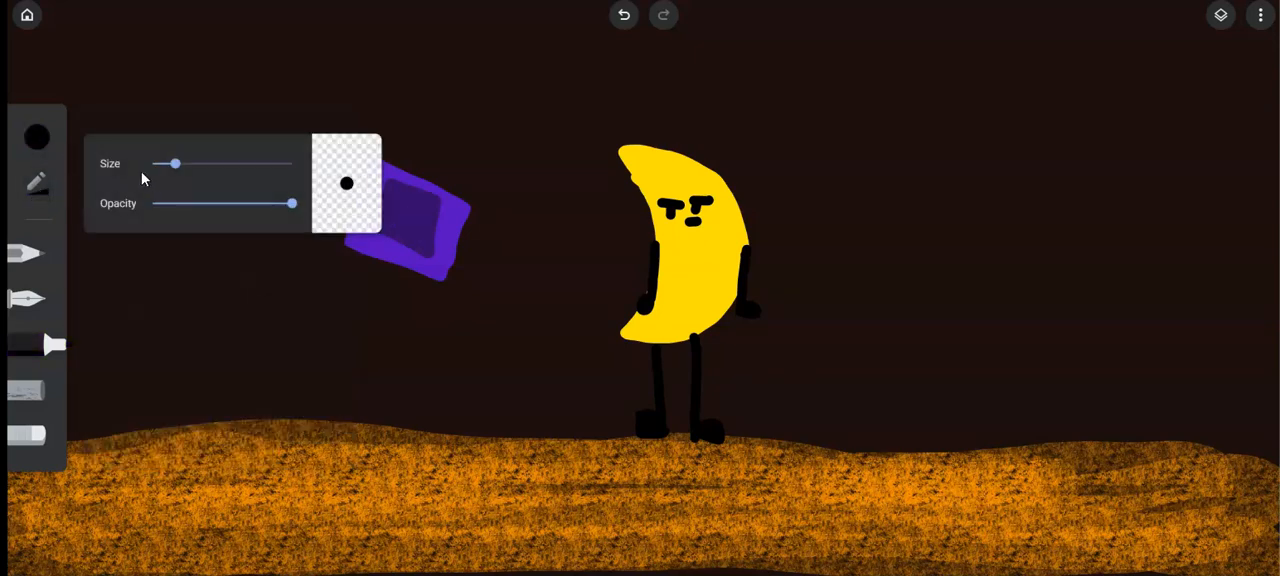
Shrink the brush and draw the cyan face details, undoing one stroke.
{"action": "left_click_drag", "start_coordinate": [177, 163], "coordinate": [160, 163]}
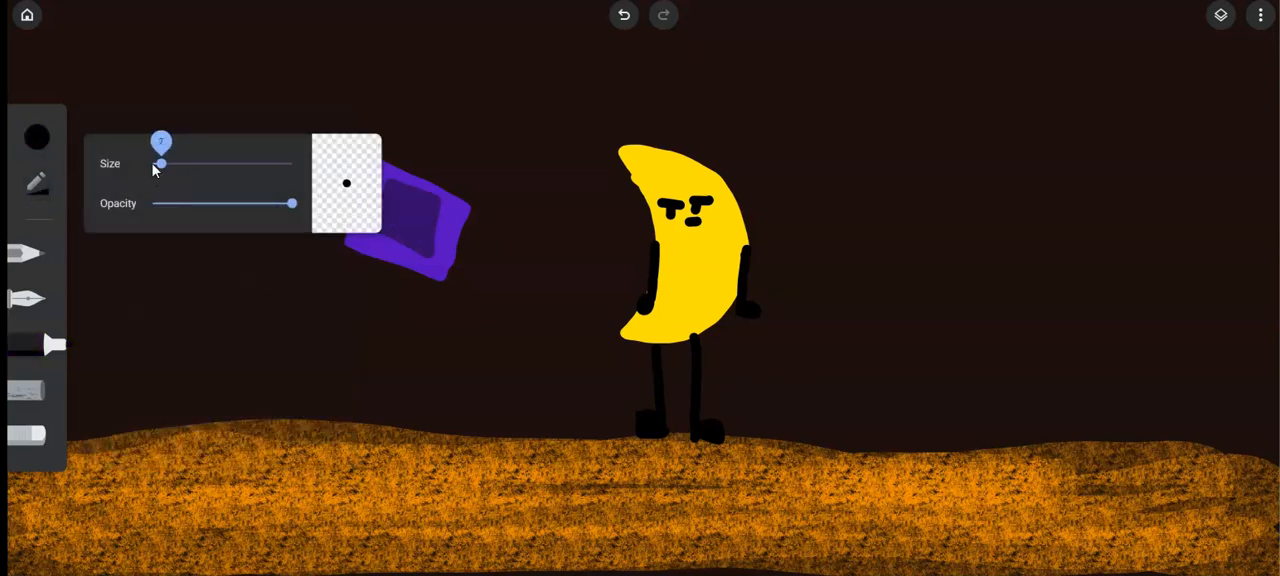
{"action": "left_click", "coordinate": [347, 183]}
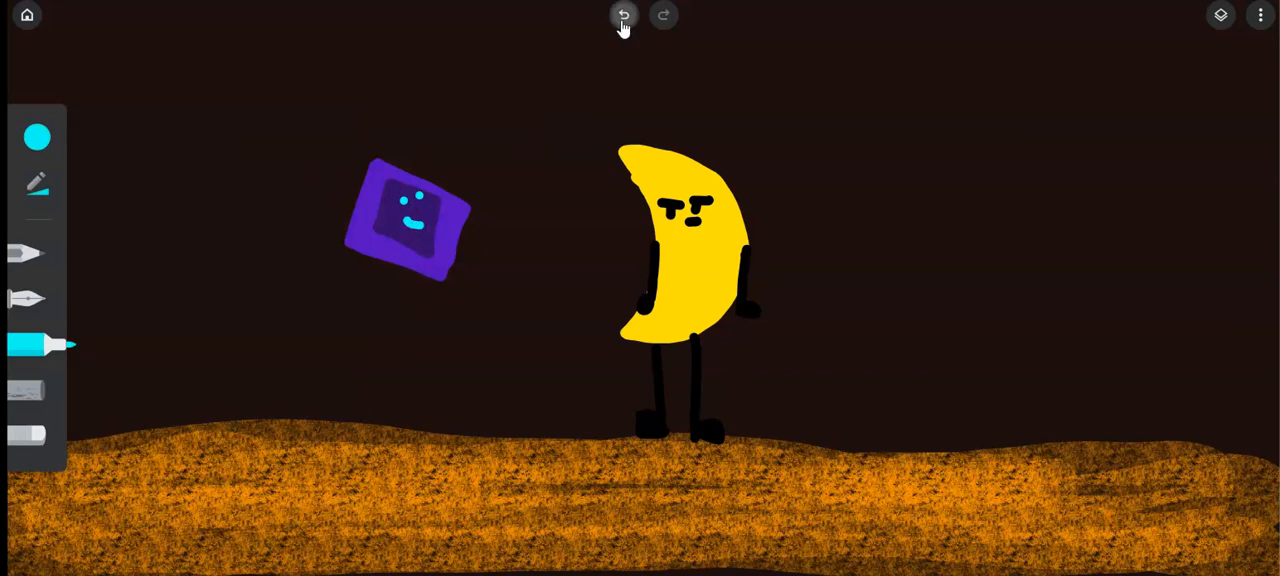
{"action": "left_click", "coordinate": [623, 15]}
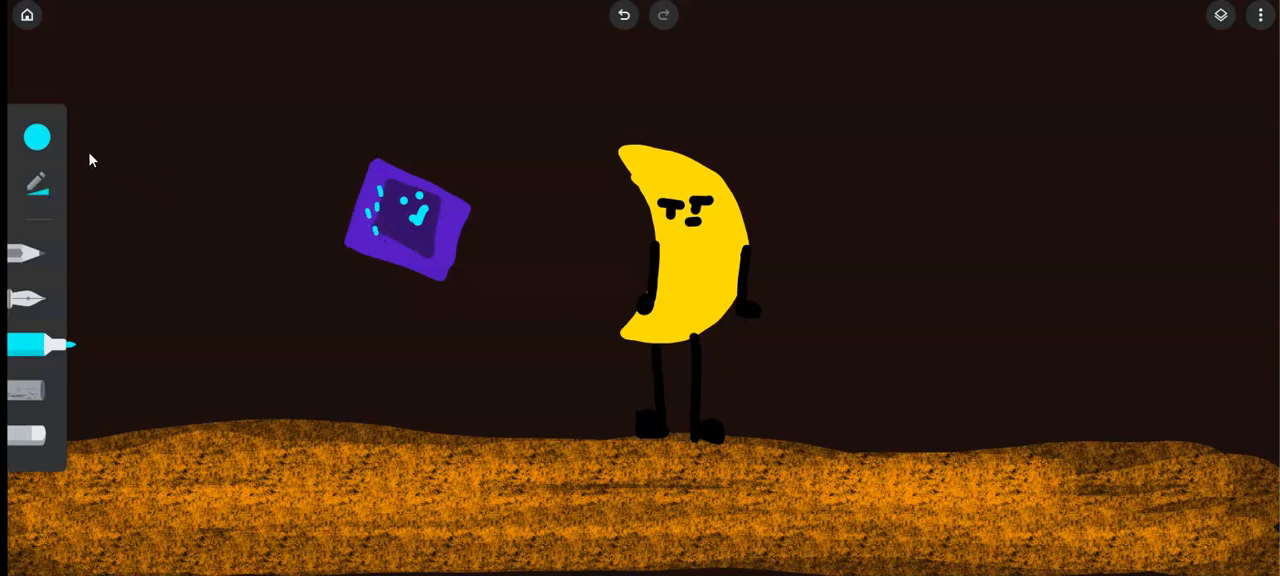
Reuse the recent purple swatch to paint a rounded body and reaching arm under the head.
{"action": "left_click", "coordinate": [37, 137]}
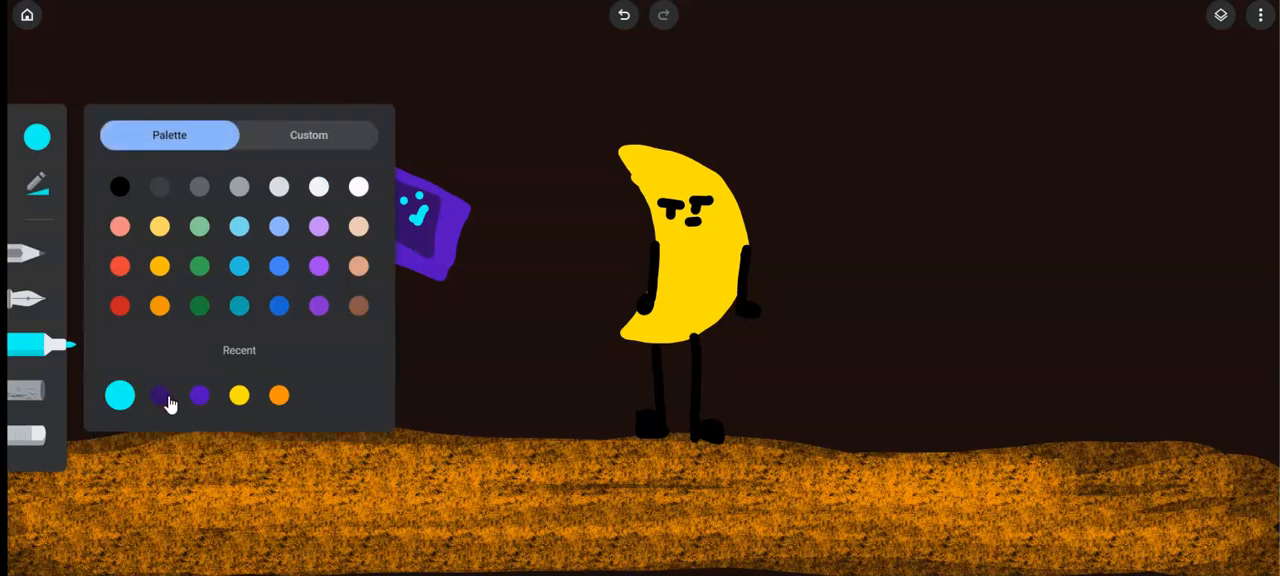
{"action": "left_click", "coordinate": [159, 394]}
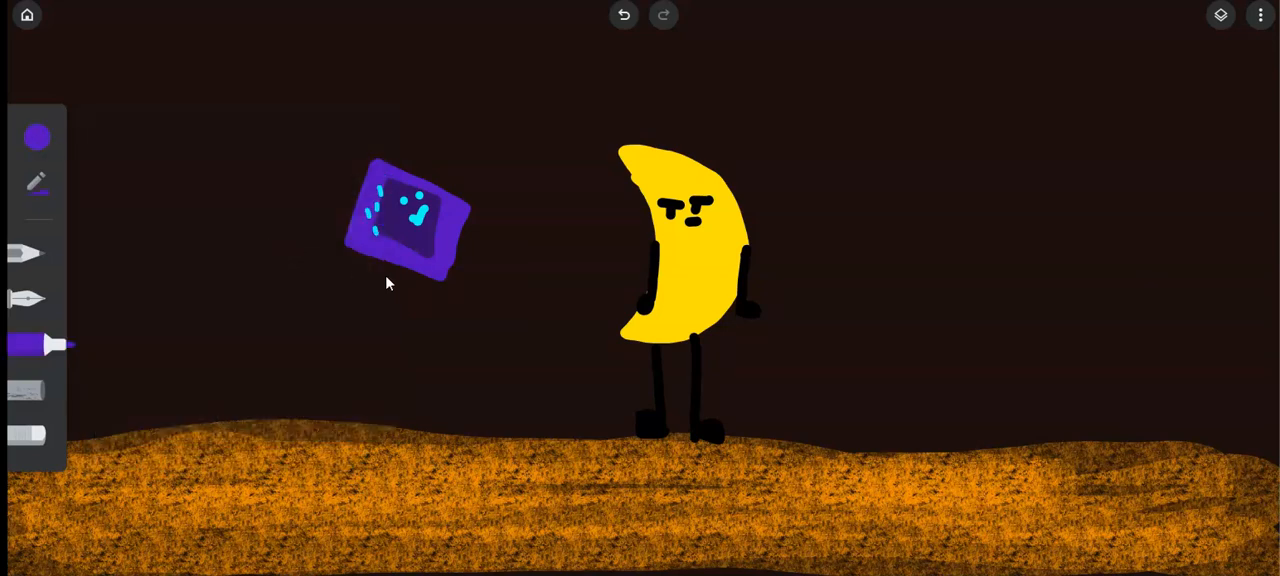
{"action": "left_click_drag", "start_coordinate": [390, 270], "coordinate": [485, 290]}
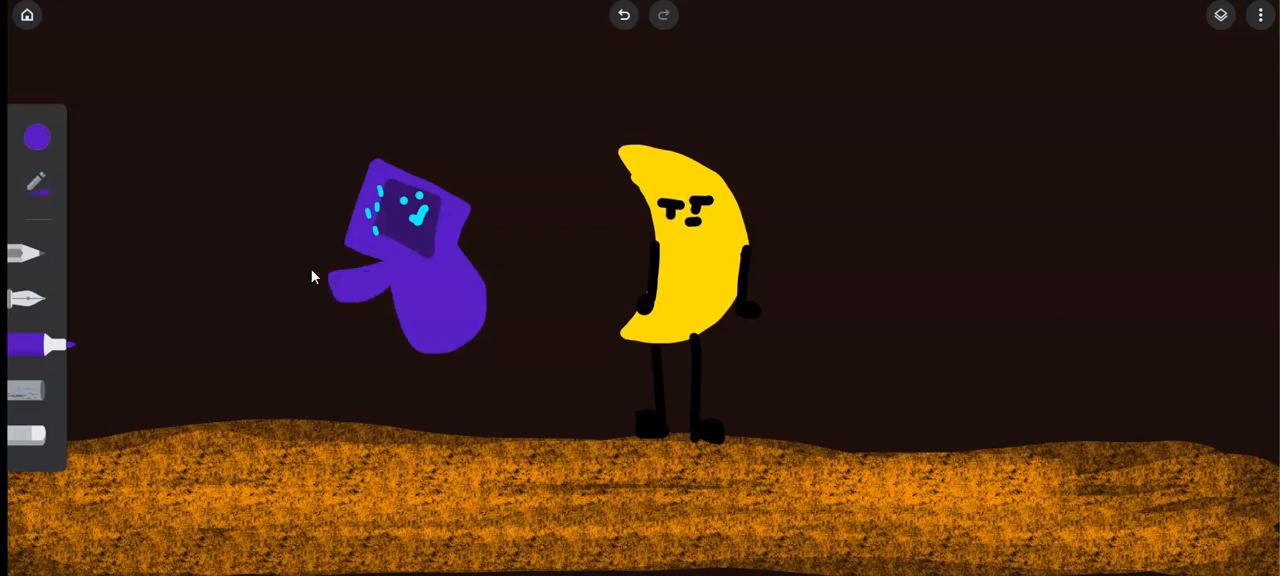
Switch to a darker purple and set the marker to a small size.
{"action": "left_click", "coordinate": [37, 137]}
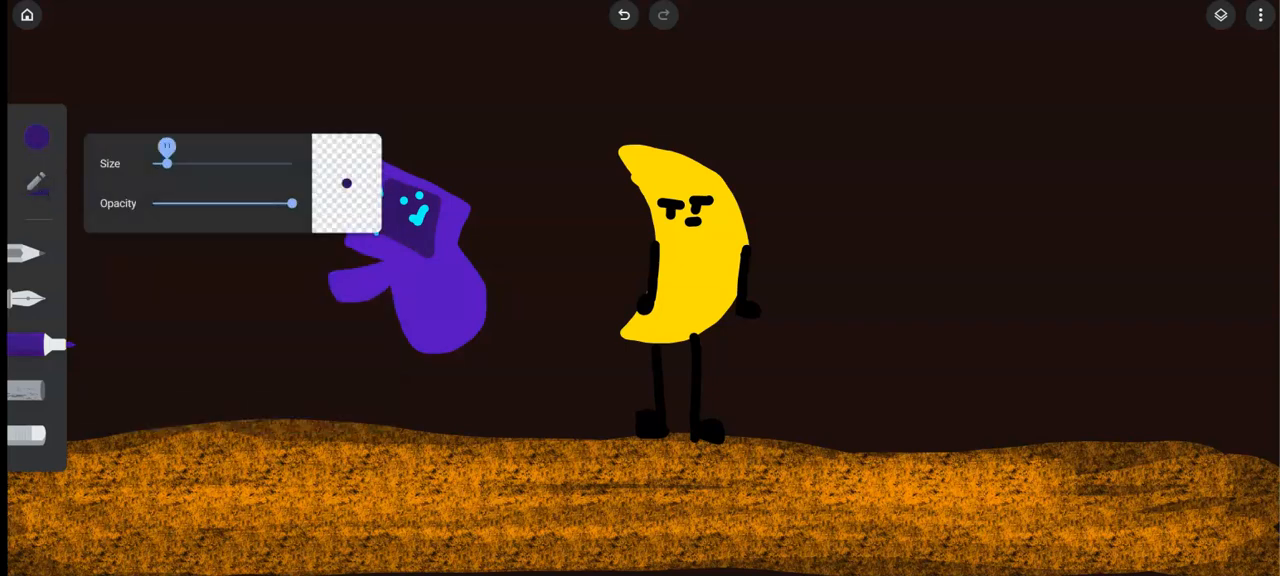
{"action": "left_click", "coordinate": [37, 137]}
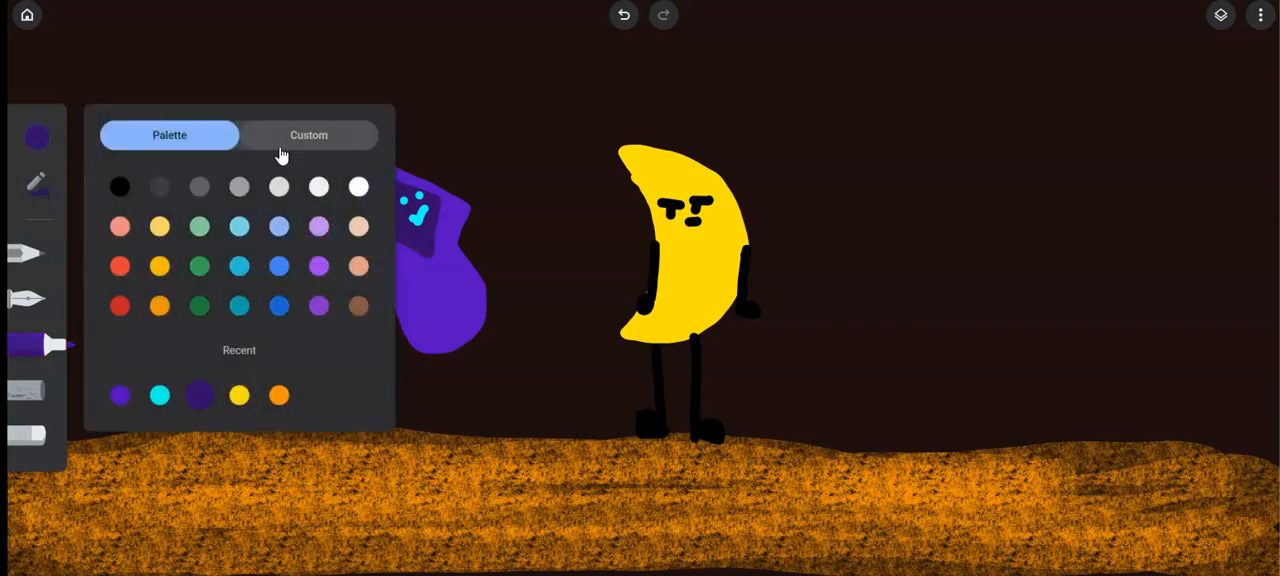
{"action": "left_click", "coordinate": [308, 135]}
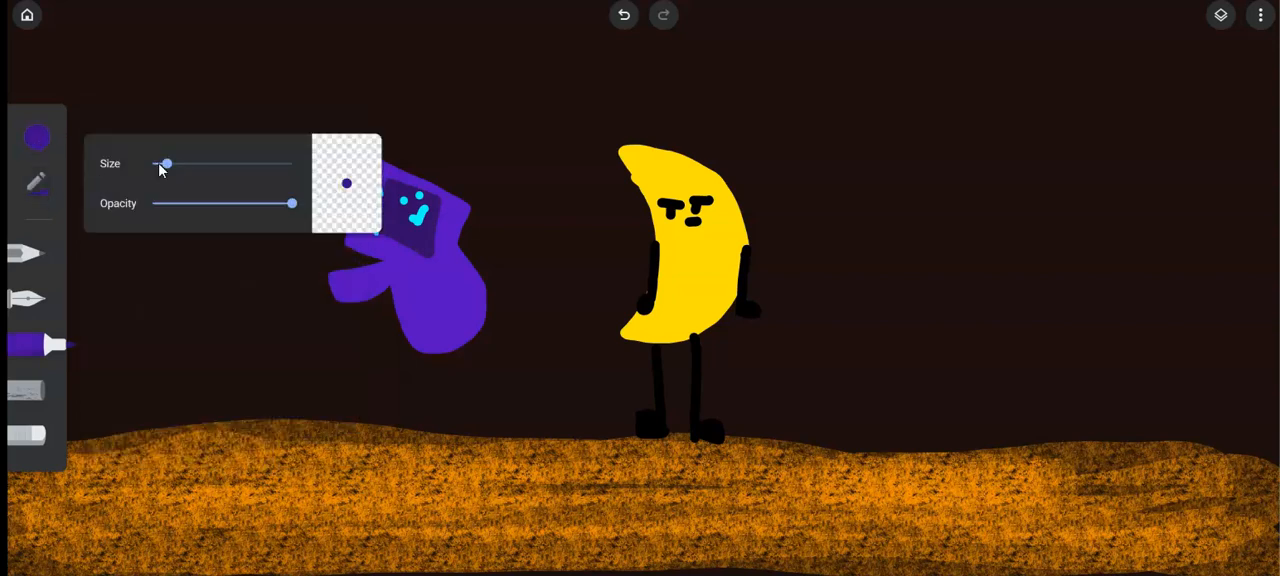
{"action": "left_click", "coordinate": [337, 198]}
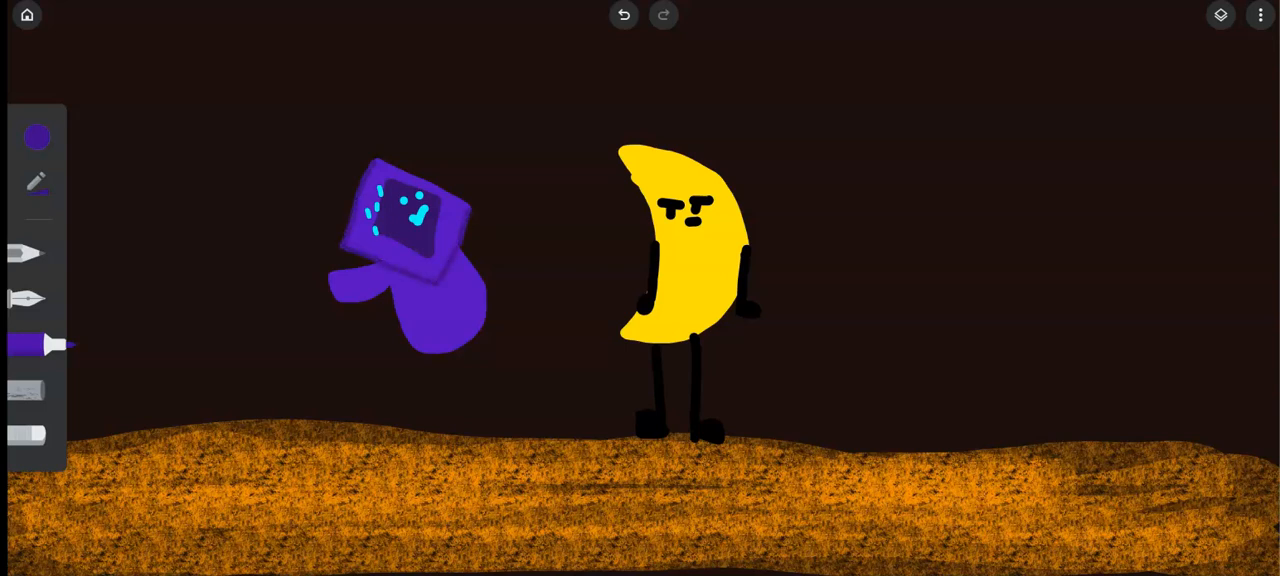
Trace thin dark purple outlines around the creature's head, arm and body.
{"action": "left_click_drag", "start_coordinate": [390, 160], "coordinate": [470, 210]}
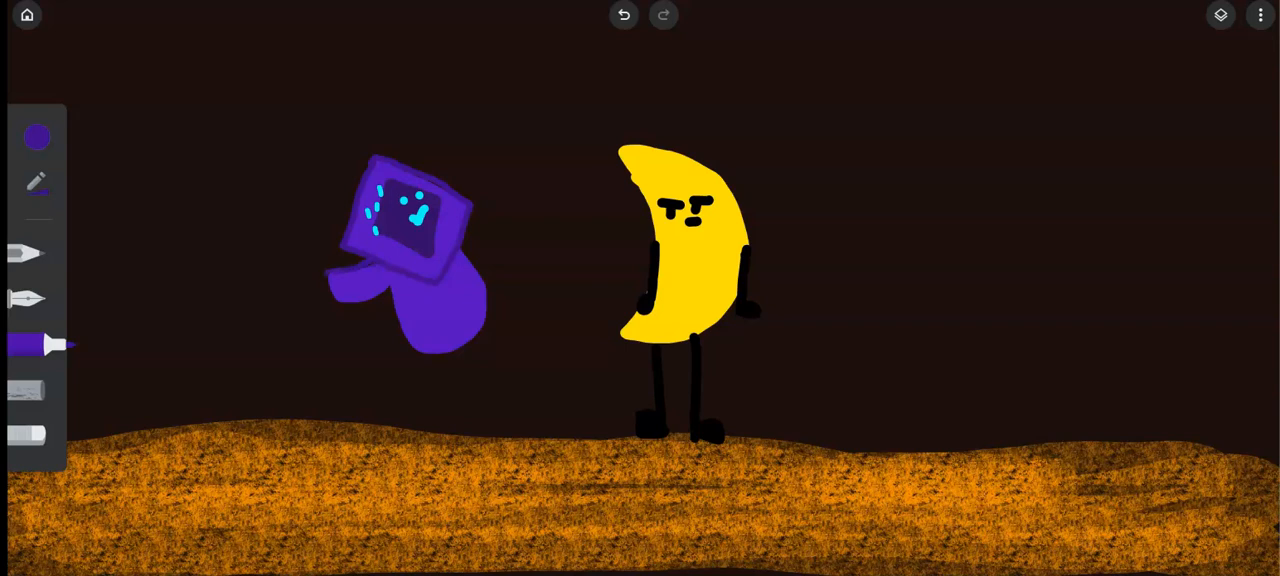
{"action": "left_click_drag", "start_coordinate": [320, 280], "coordinate": [385, 300]}
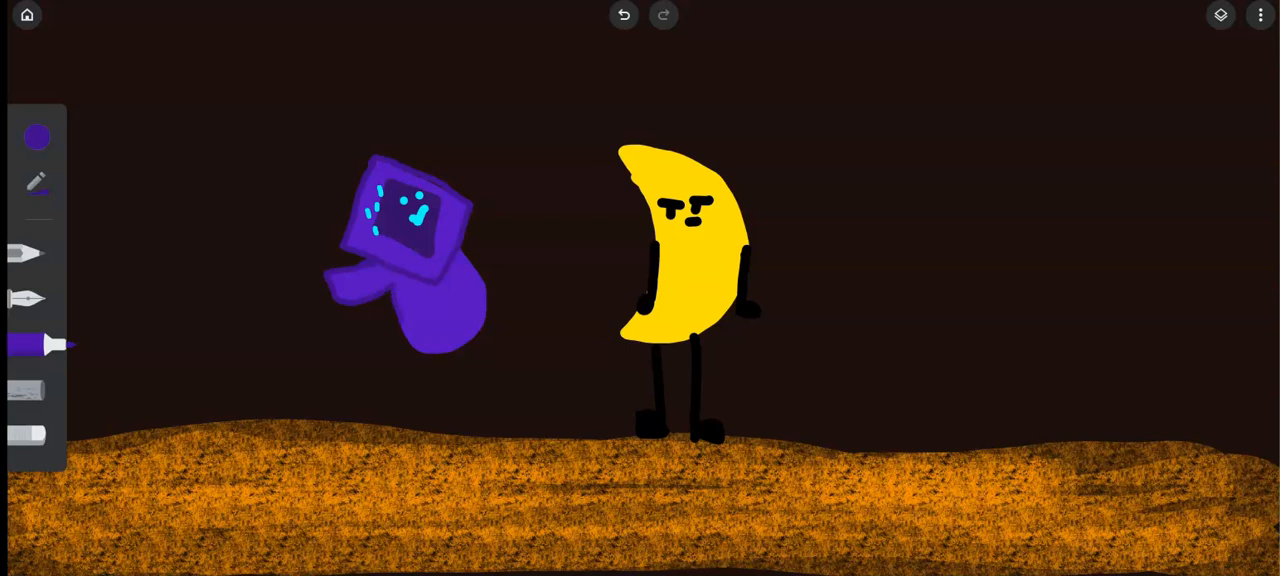
{"action": "left_click_drag", "start_coordinate": [403, 322], "coordinate": [470, 347]}
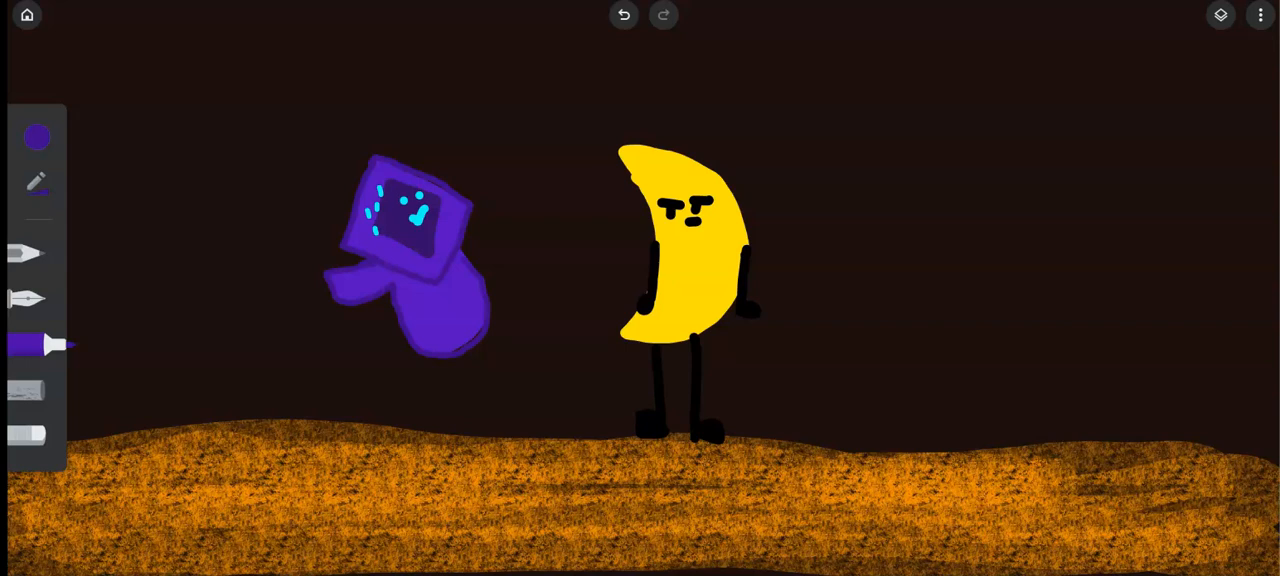
Add two dark purple foot patches at the body's base and switch the picker to Palette.
{"action": "left_click", "coordinate": [37, 137]}
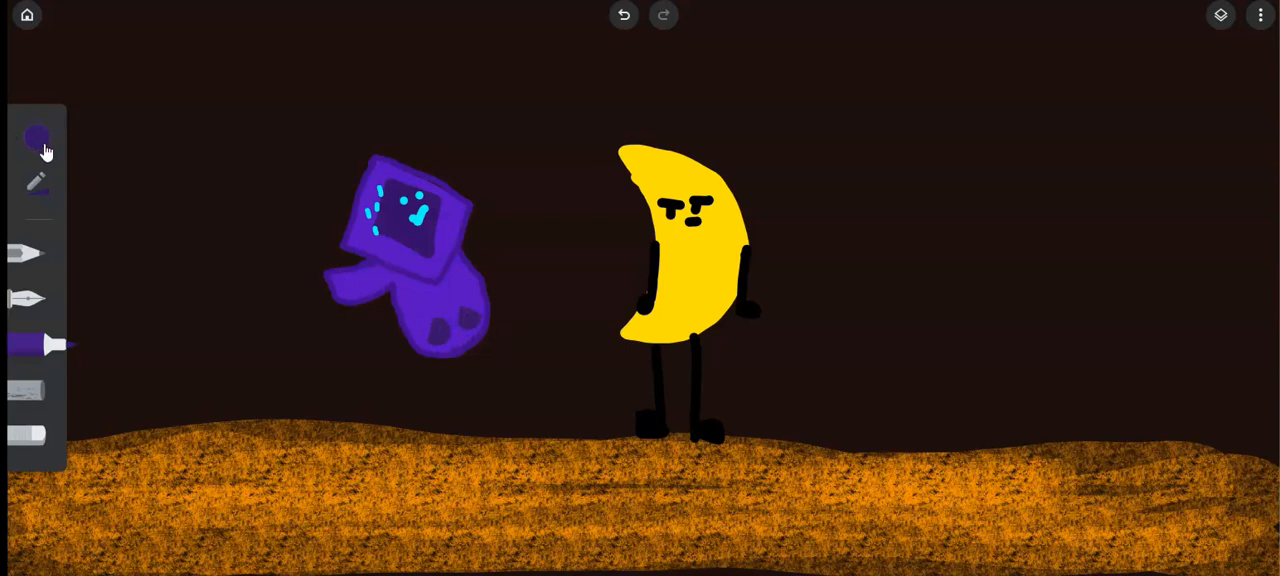
{"action": "left_click", "coordinate": [37, 138]}
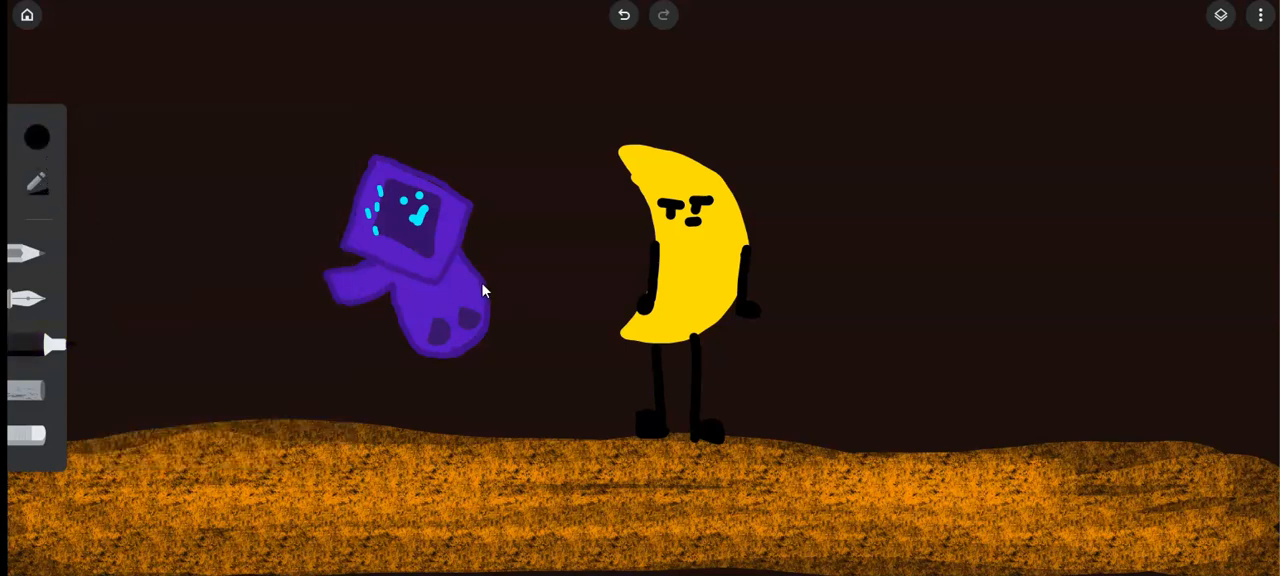
{"action": "left_click", "coordinate": [37, 137]}
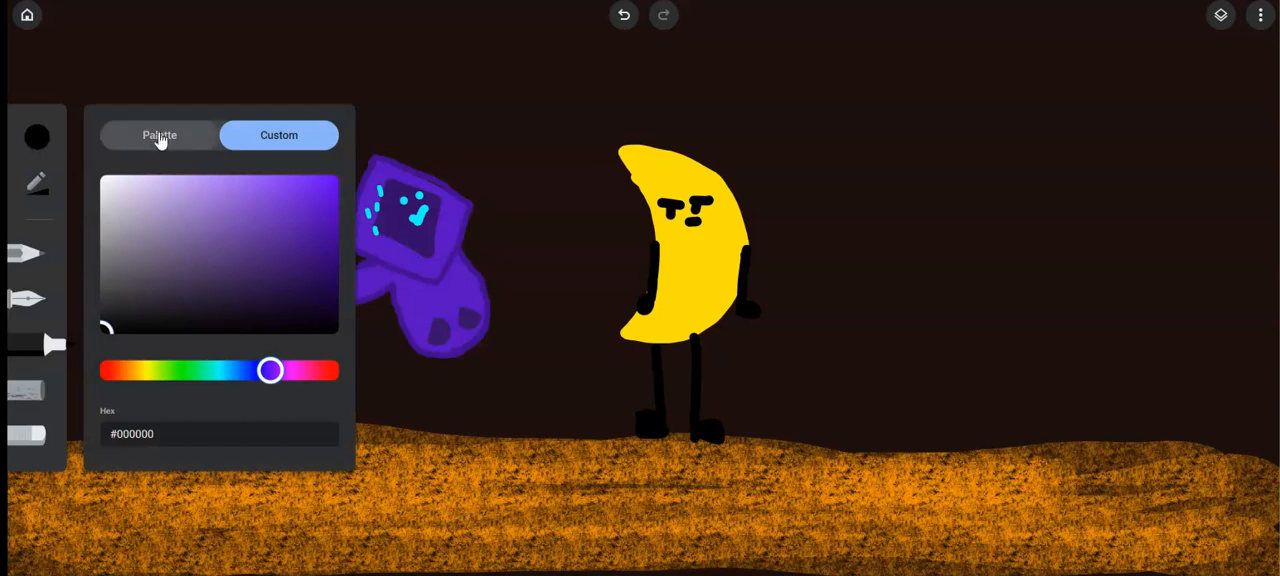
{"action": "left_click", "coordinate": [159, 135]}
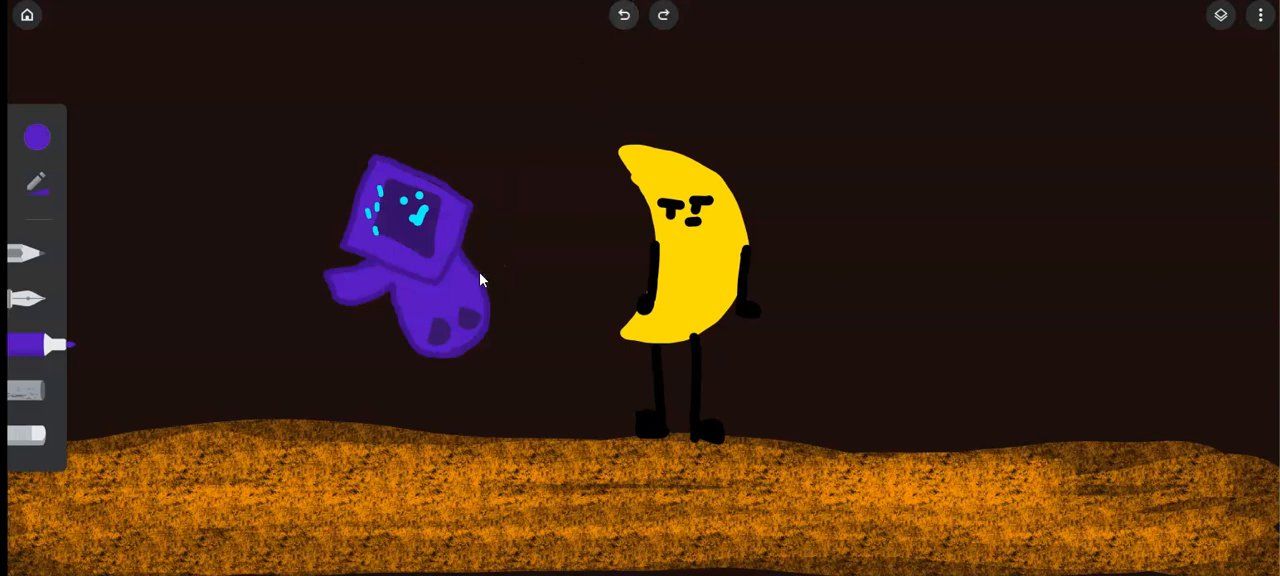
Thicken and fill out the creature's outstretched arm with purple strokes, keeping dark purple.
{"action": "left_click_drag", "start_coordinate": [475, 272], "coordinate": [515, 255]}
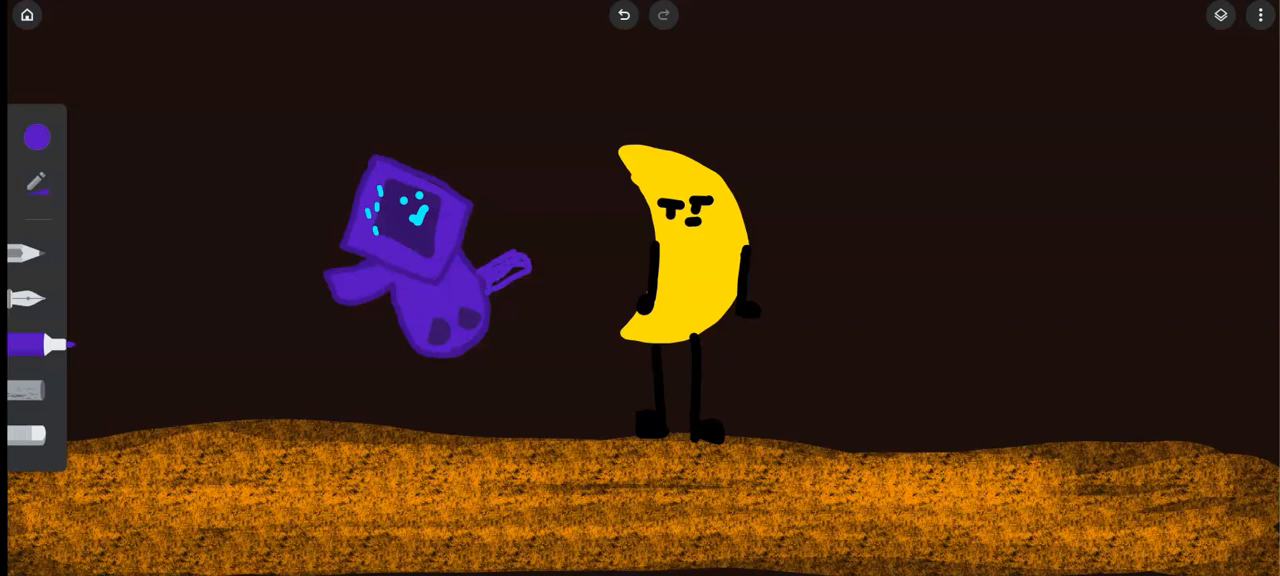
{"action": "left_click_drag", "start_coordinate": [498, 280], "coordinate": [528, 262]}
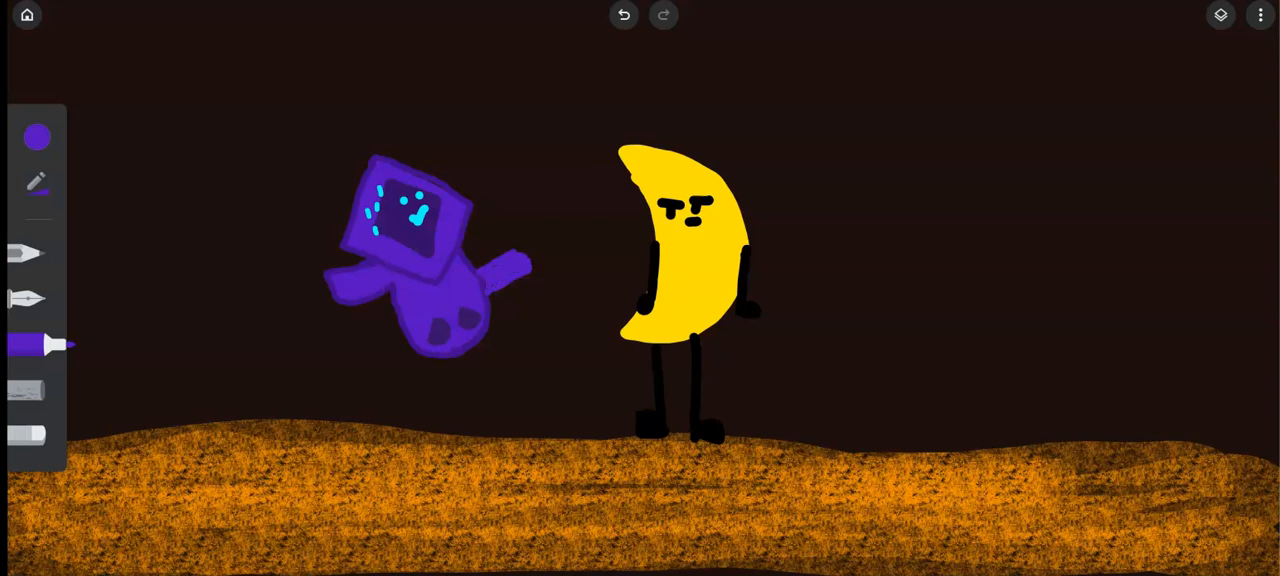
{"action": "left_click", "coordinate": [37, 137]}
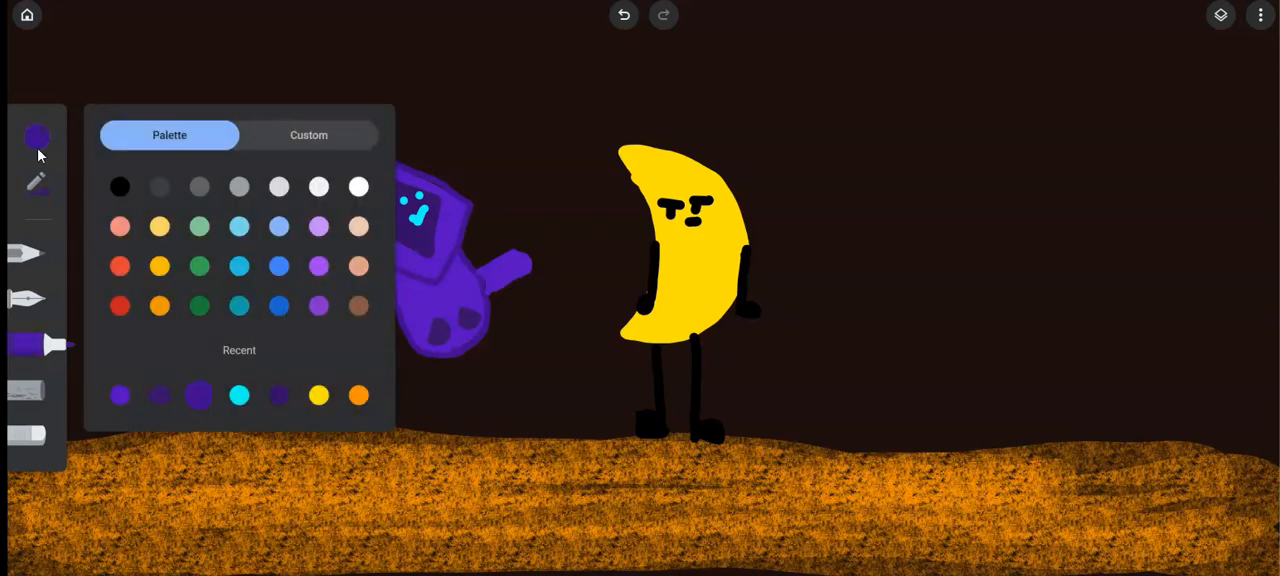
{"action": "left_click", "coordinate": [37, 137]}
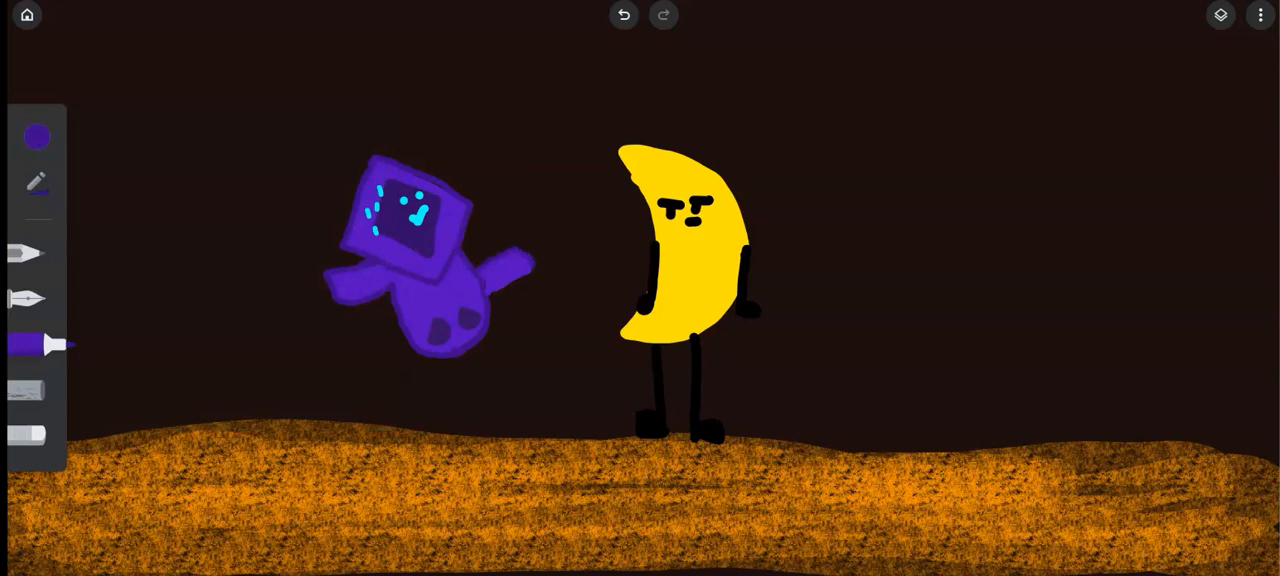
{"action": "left_click_drag", "start_coordinate": [490, 298], "coordinate": [535, 272]}
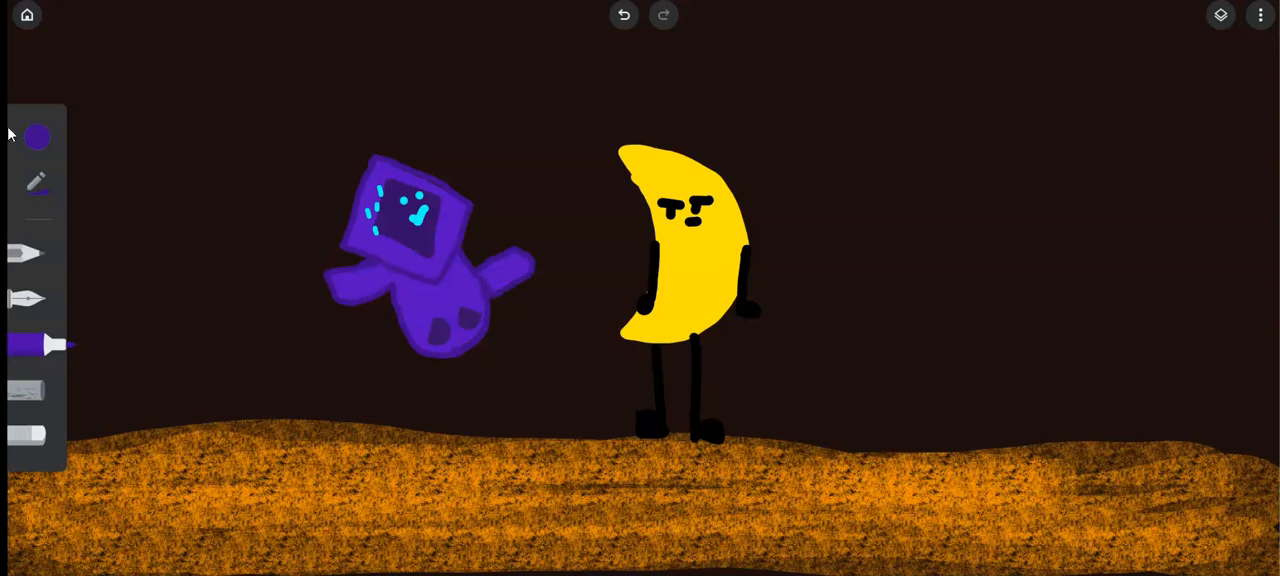
{"action": "left_click", "coordinate": [37, 137]}
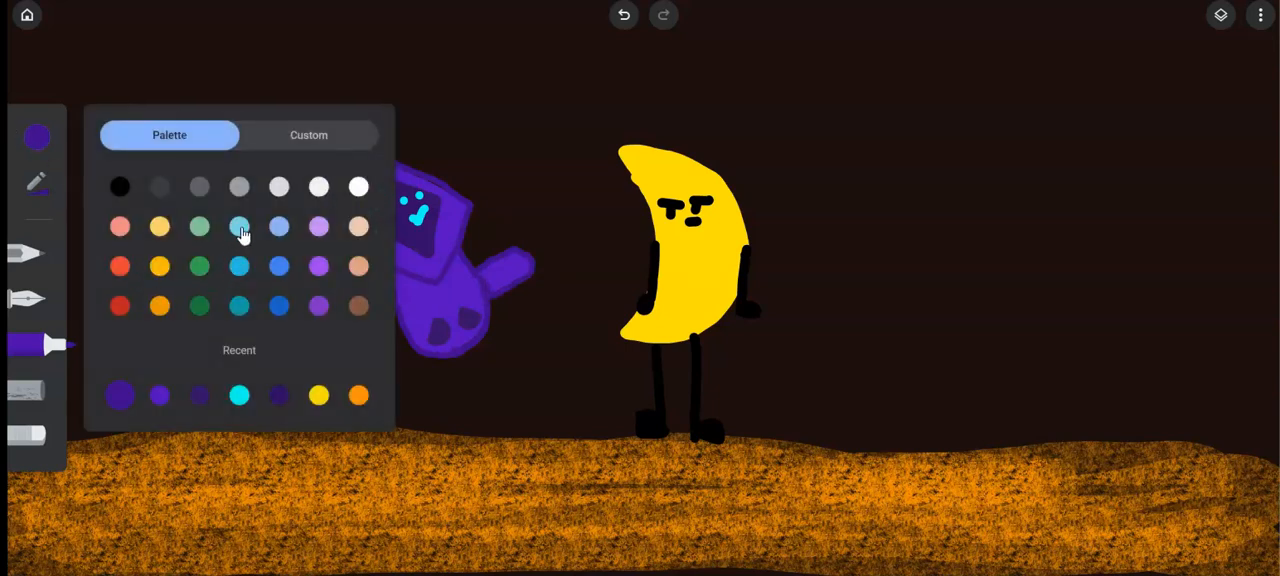
Pick lilac and paint a rounded hand at the arm's tip, redrawing it once.
{"action": "left_click", "coordinate": [239, 227]}
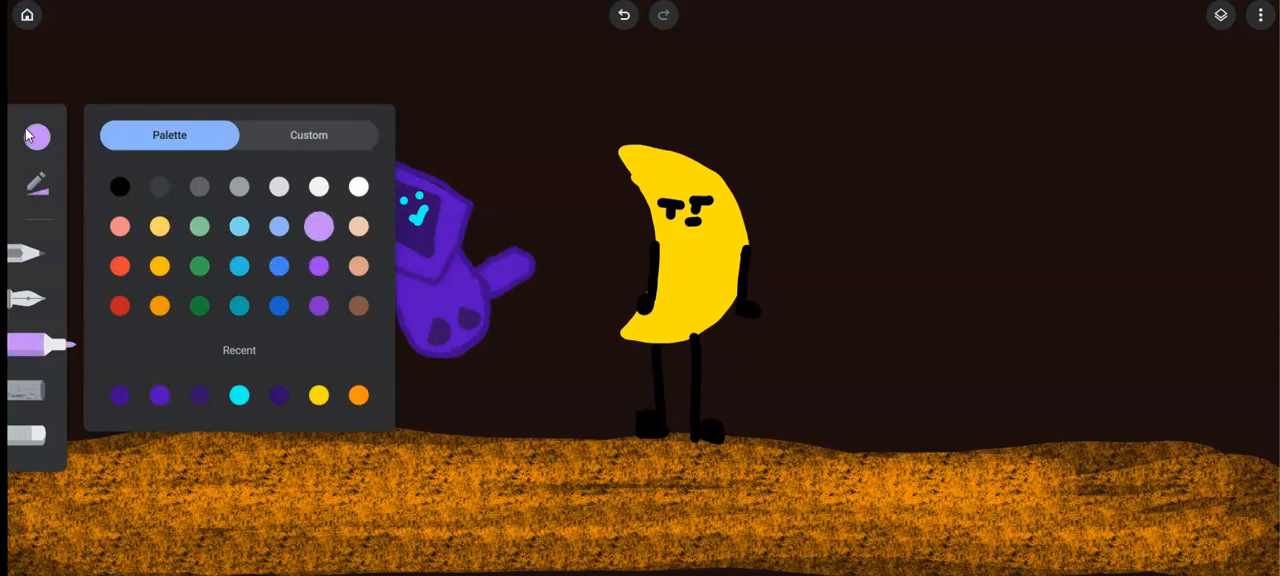
{"action": "left_click", "coordinate": [37, 137]}
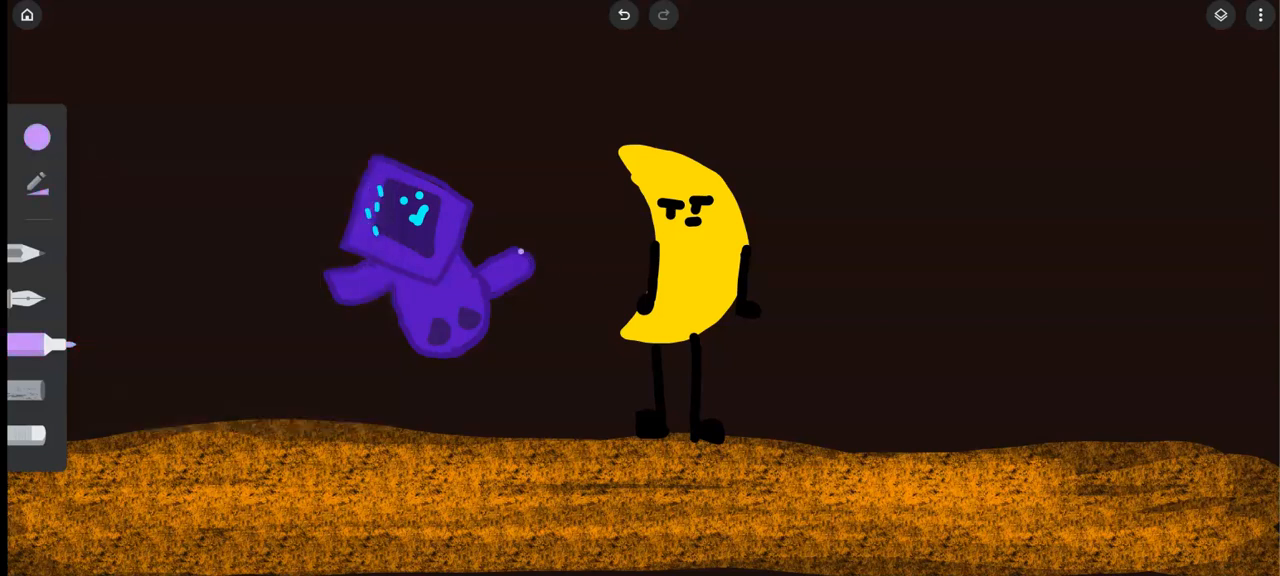
{"action": "left_click_drag", "start_coordinate": [510, 245], "coordinate": [555, 230]}
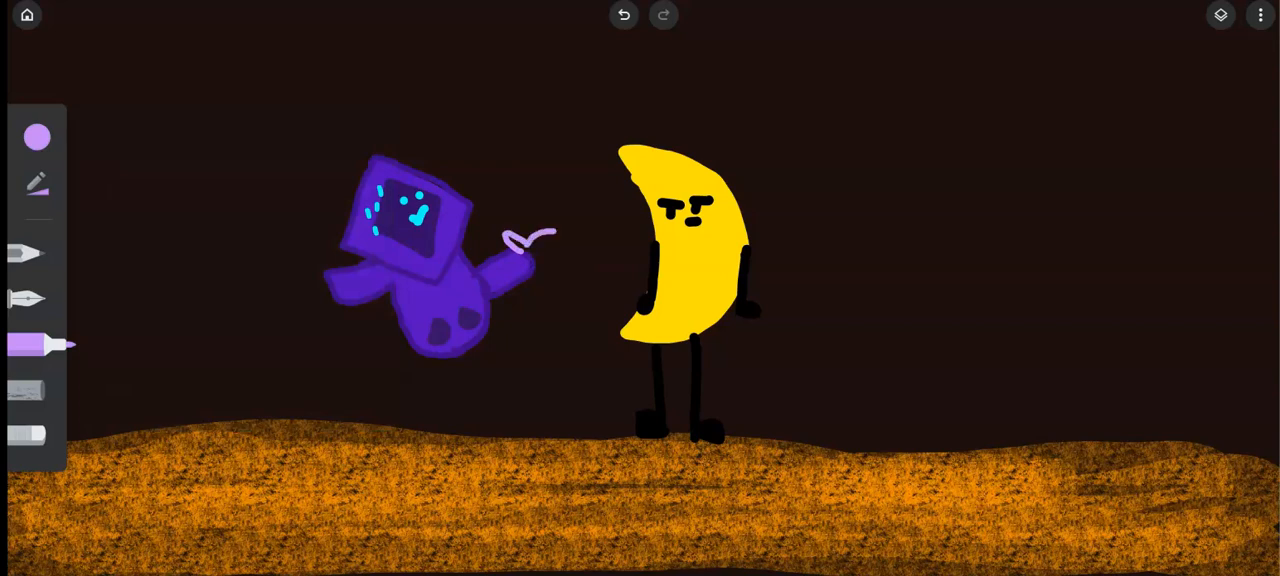
{"action": "left_click_drag", "start_coordinate": [525, 245], "coordinate": [560, 255]}
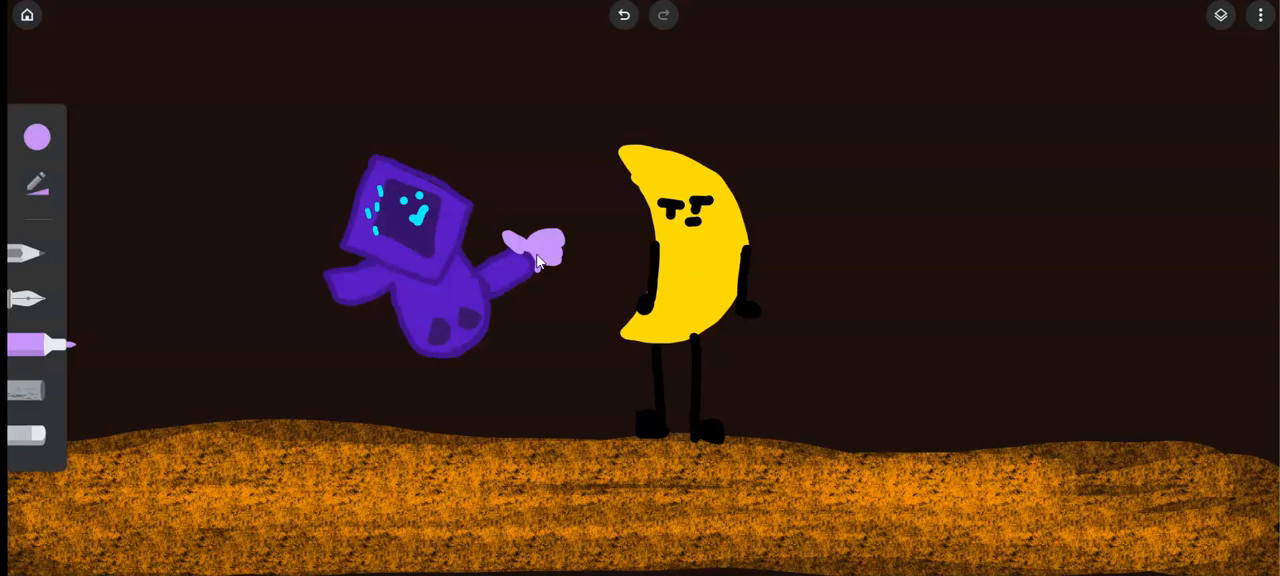
{"action": "mouse_move", "coordinate": [520, 278]}
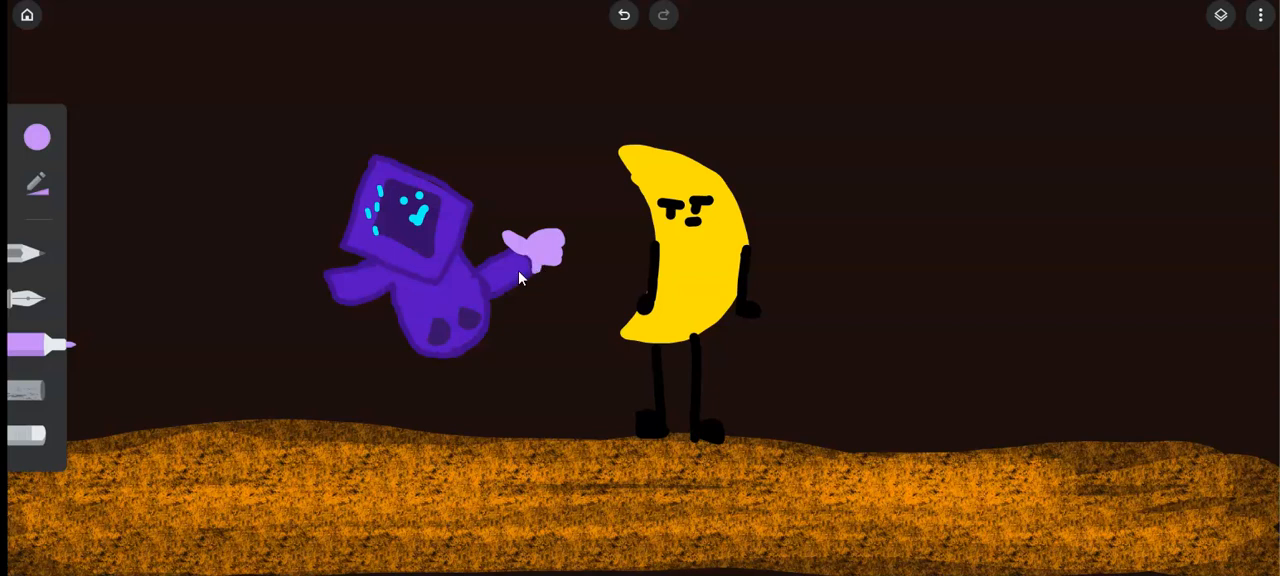
{"action": "mouse_move", "coordinate": [500, 78]}
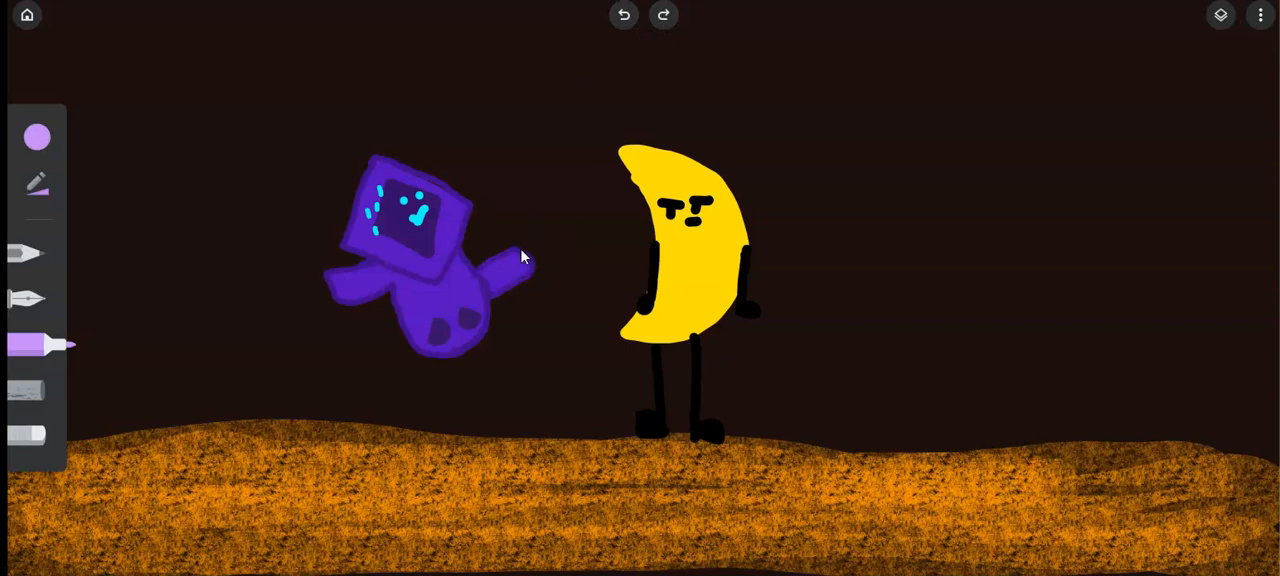
{"action": "left_click_drag", "start_coordinate": [515, 270], "coordinate": [555, 245]}
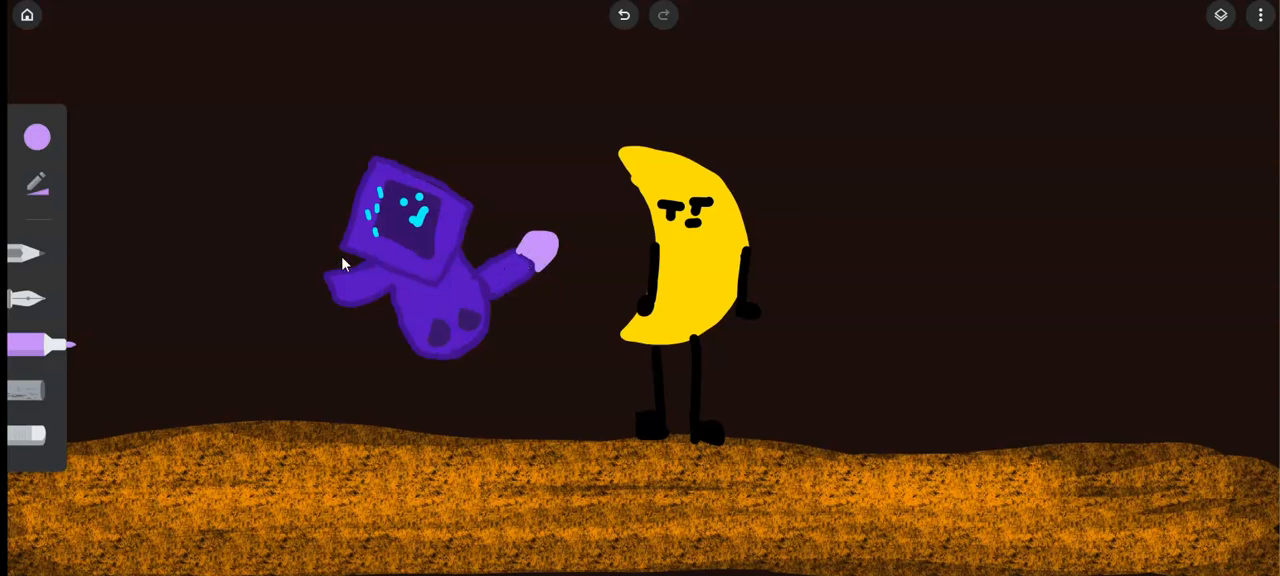
Paint a thick dark purple leg down-left from the body, then reselect lilac.
{"action": "left_click", "coordinate": [37, 137]}
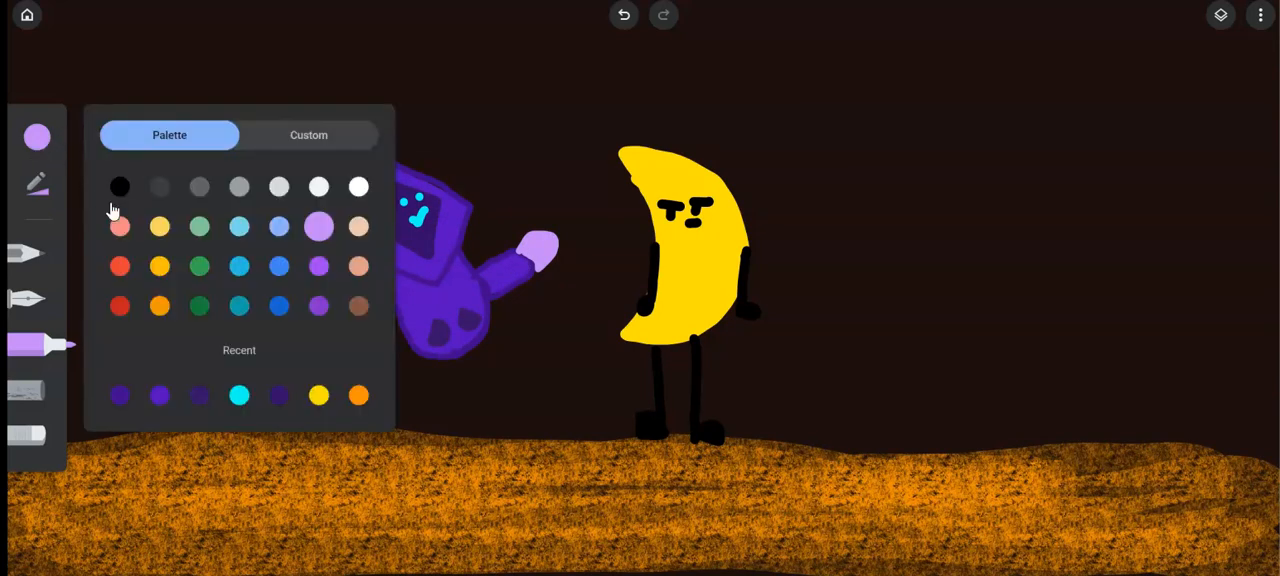
{"action": "mouse_move", "coordinate": [150, 215]}
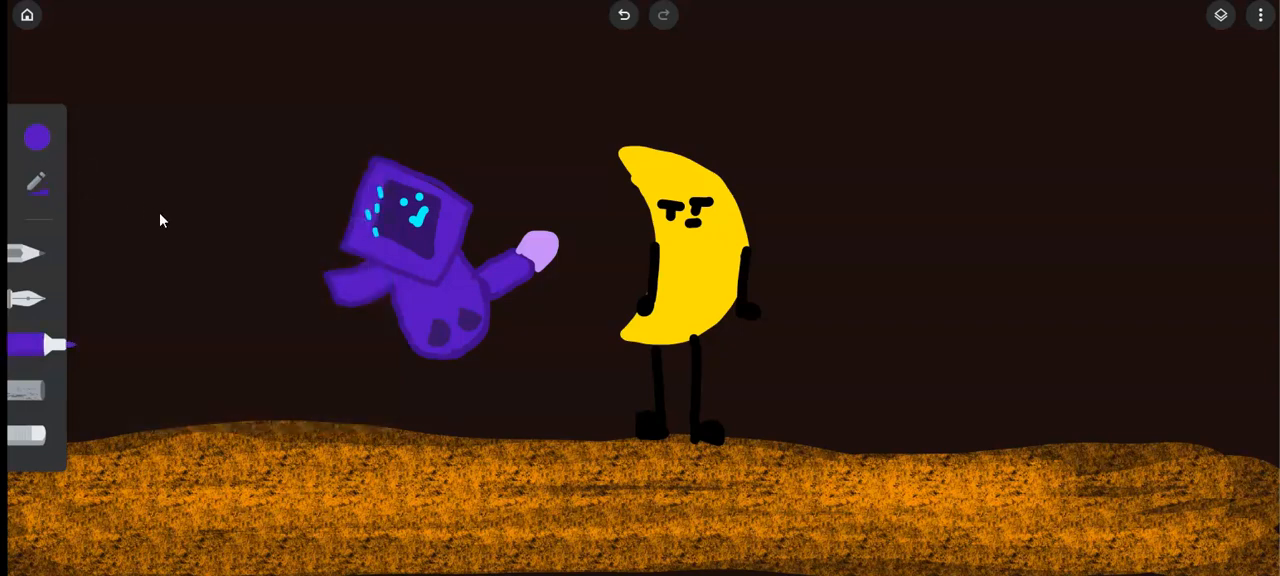
{"action": "left_click_drag", "start_coordinate": [398, 300], "coordinate": [380, 345]}
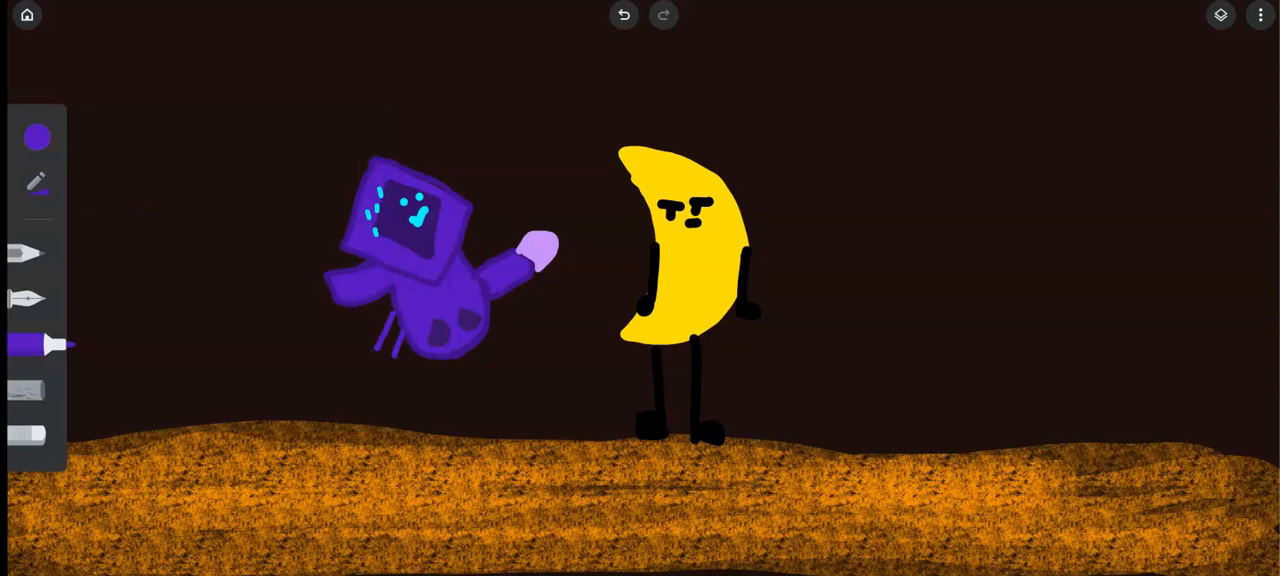
{"action": "left_click_drag", "start_coordinate": [398, 320], "coordinate": [385, 360]}
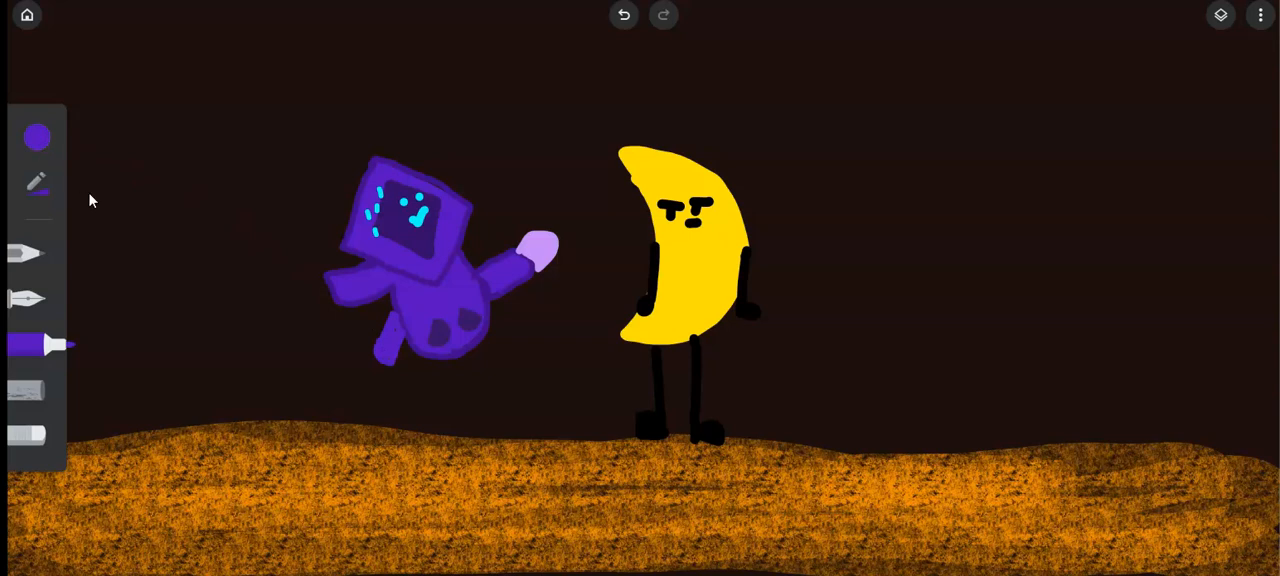
{"action": "left_click", "coordinate": [37, 137]}
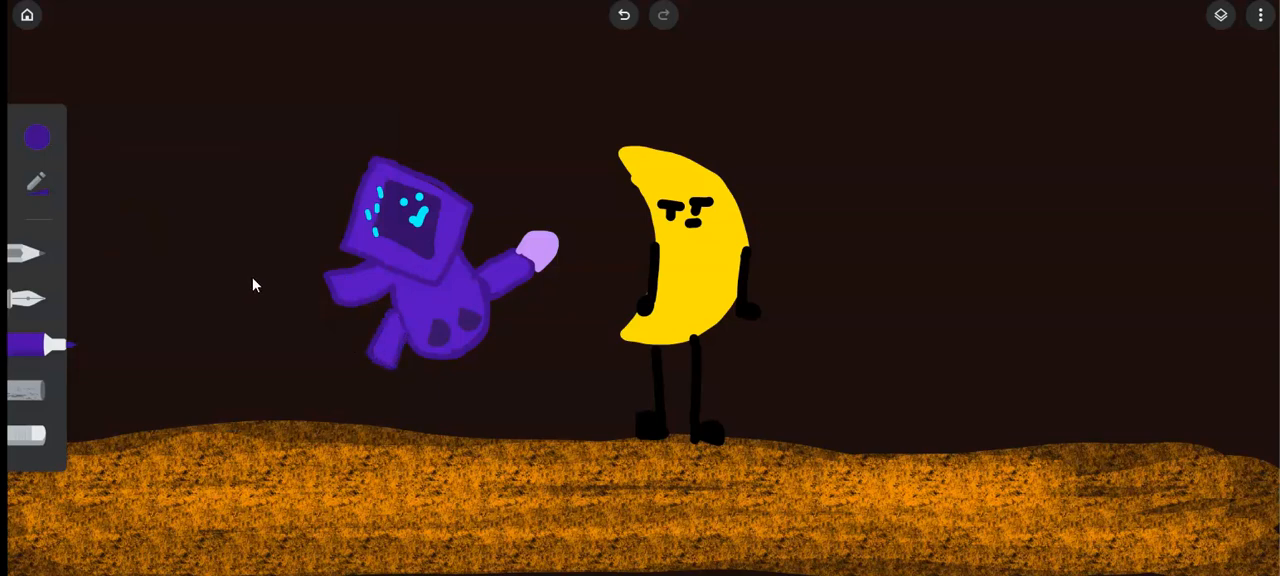
{"action": "left_click", "coordinate": [37, 137]}
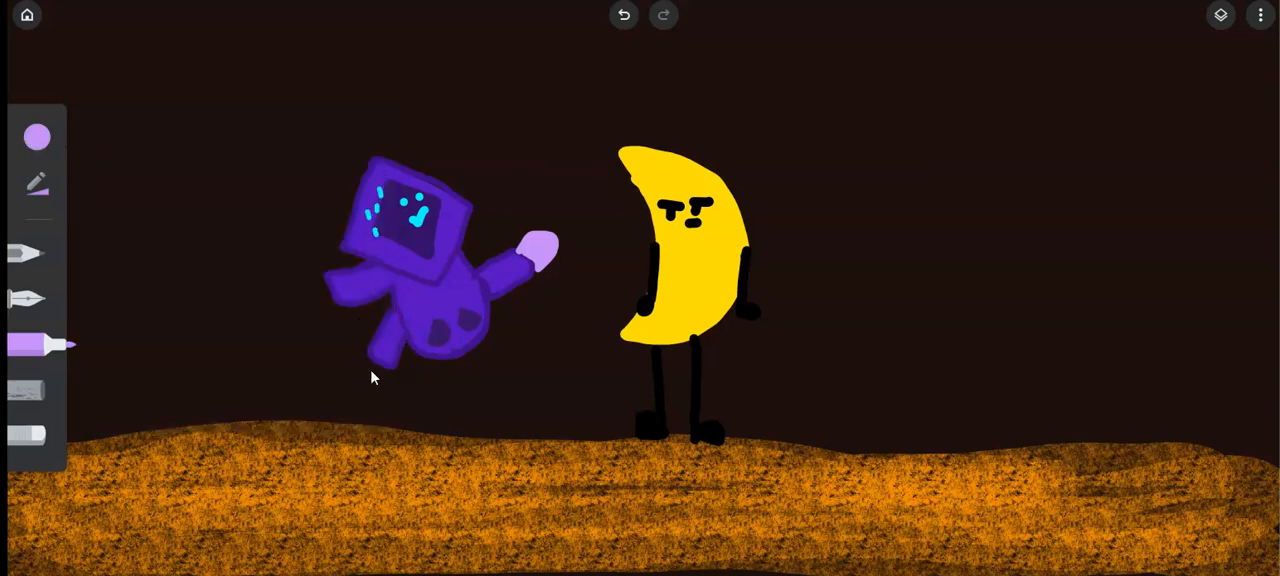
Paint a rounded lilac foot at the end of the purple leg.
{"action": "left_click_drag", "start_coordinate": [370, 370], "coordinate": [390, 380]}
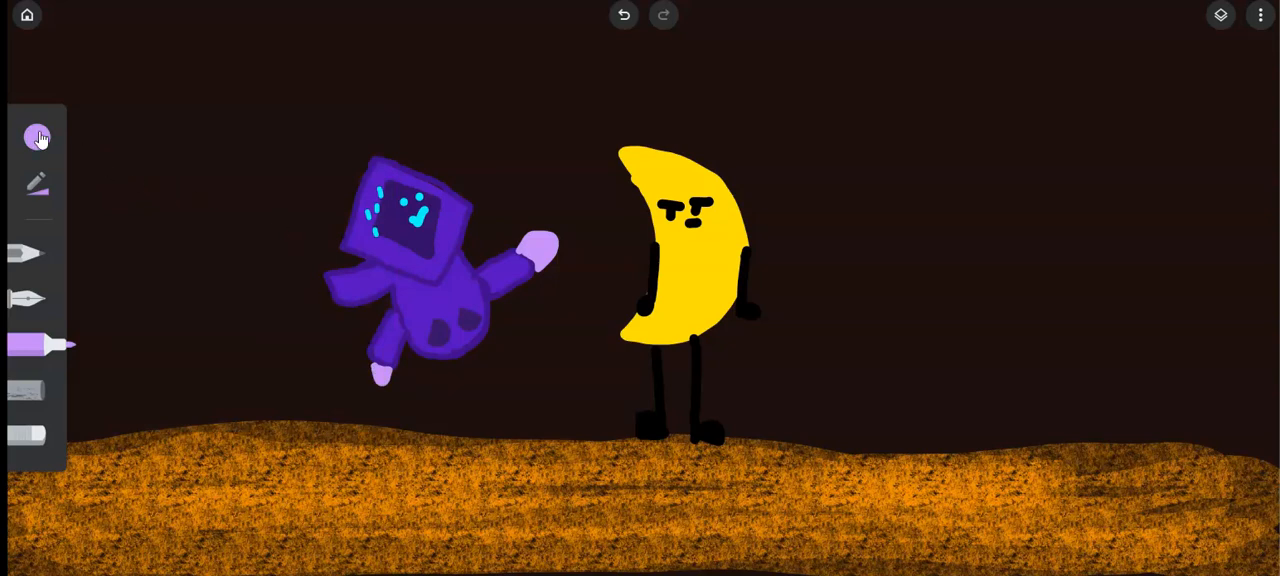
{"action": "left_click", "coordinate": [37, 137]}
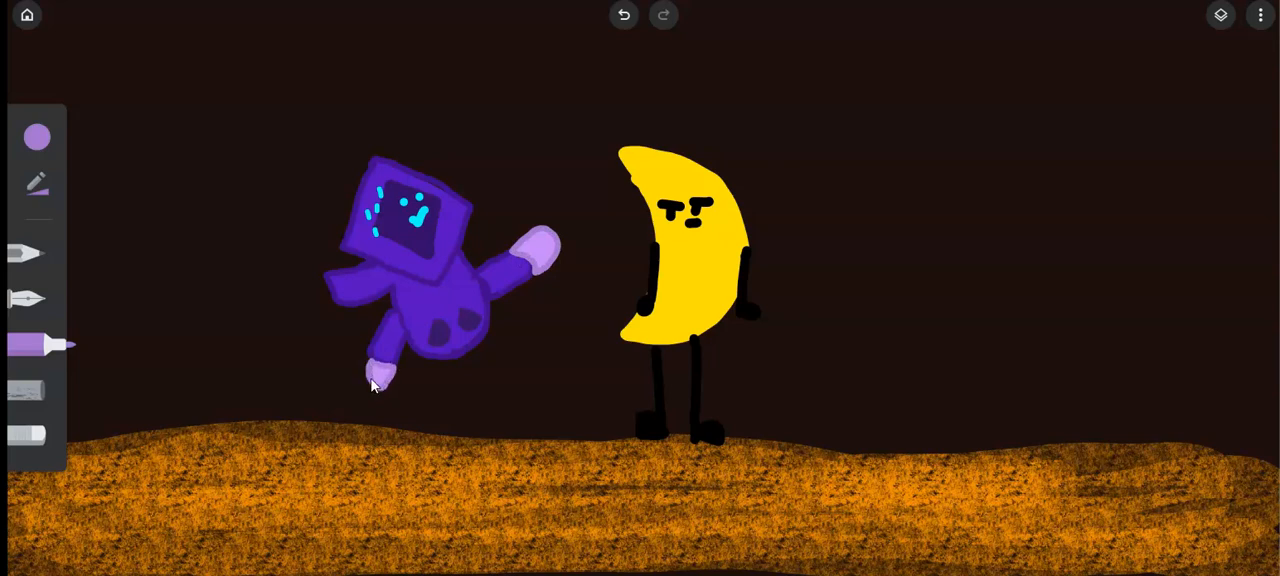
Switch back to dark purple, then outline and fill a second leg below the body.
{"action": "left_click", "coordinate": [37, 137]}
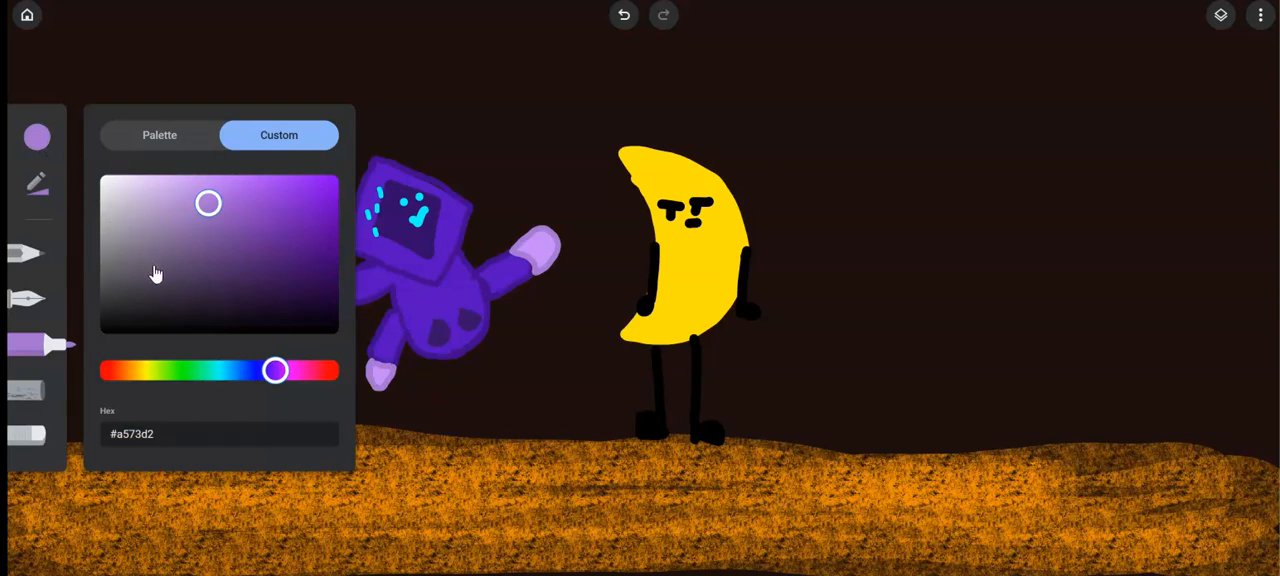
{"action": "left_click", "coordinate": [159, 135]}
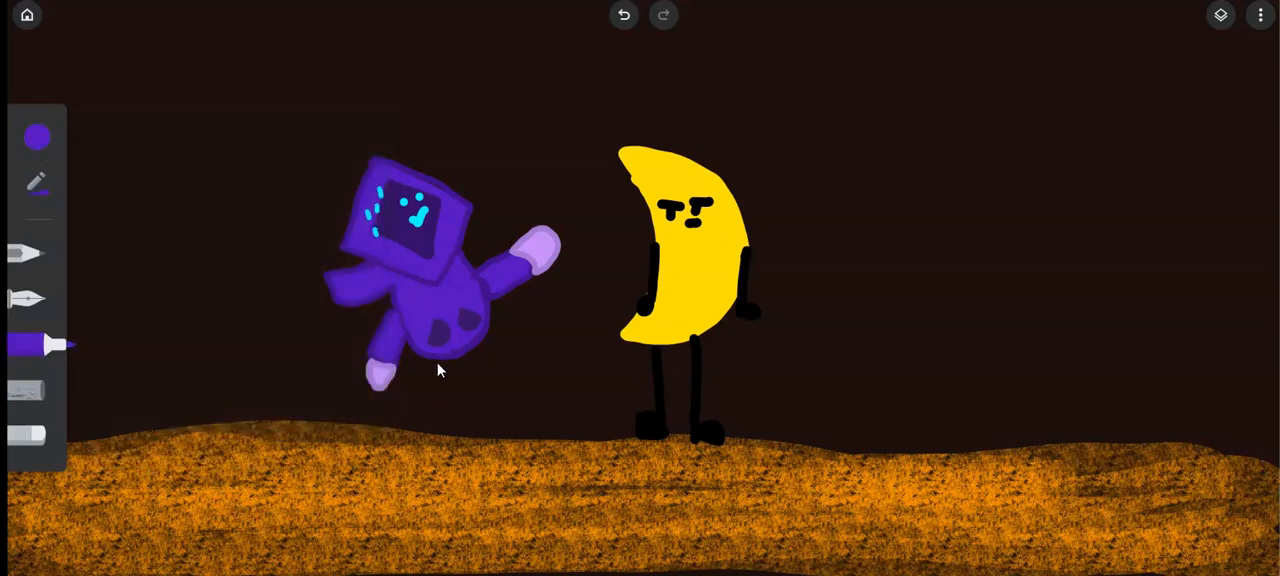
{"action": "left_click_drag", "start_coordinate": [440, 355], "coordinate": [460, 410]}
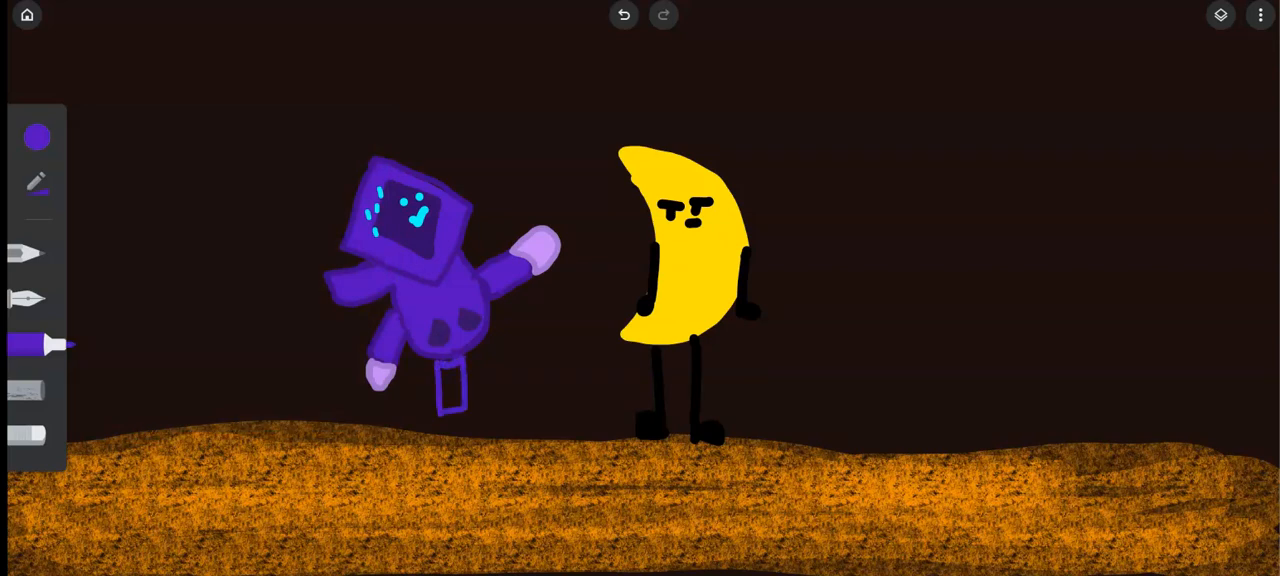
{"action": "left_click_drag", "start_coordinate": [440, 350], "coordinate": [470, 410]}
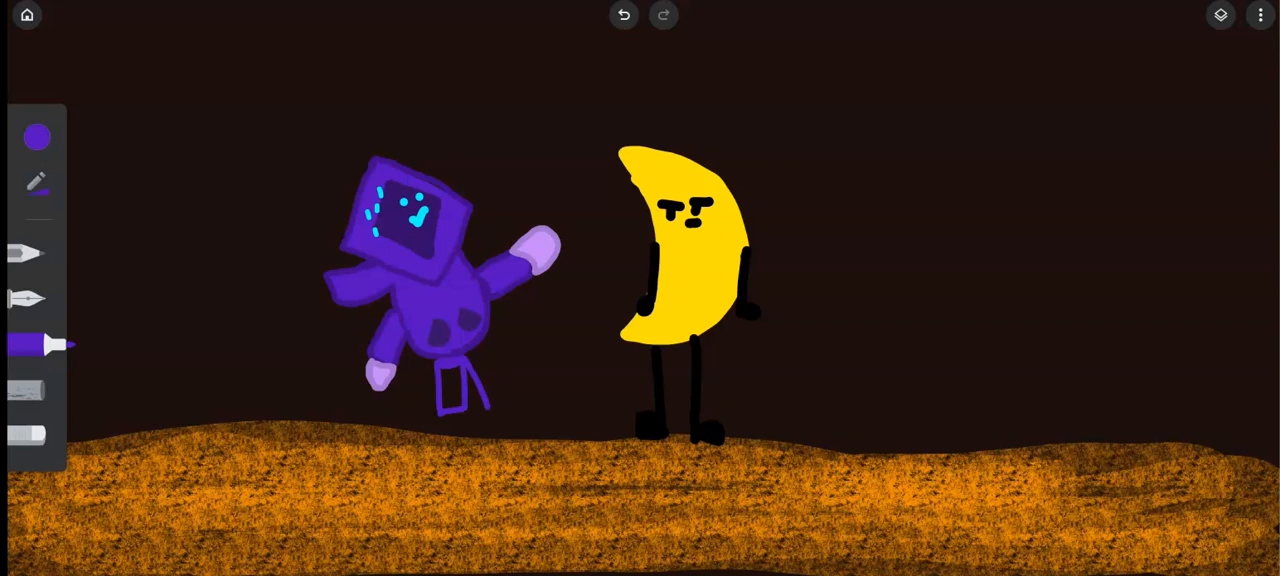
{"action": "left_click_drag", "start_coordinate": [490, 345], "coordinate": [510, 410]}
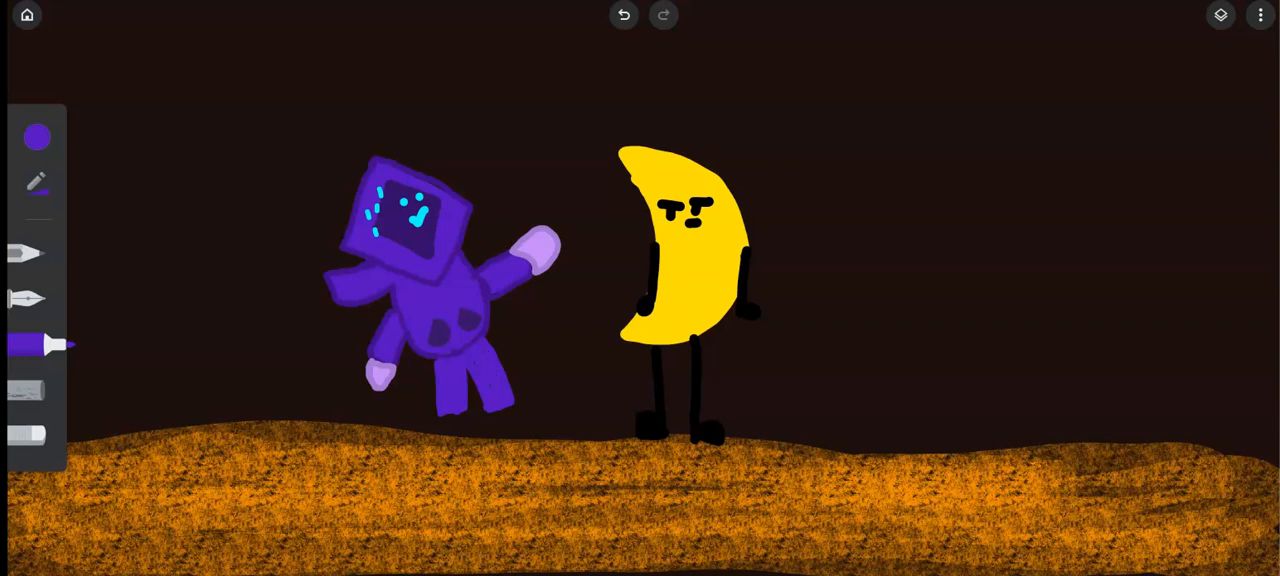
Draw dark purple feet beneath the creature's legs and bring up the layers list.
{"action": "left_click", "coordinate": [37, 137]}
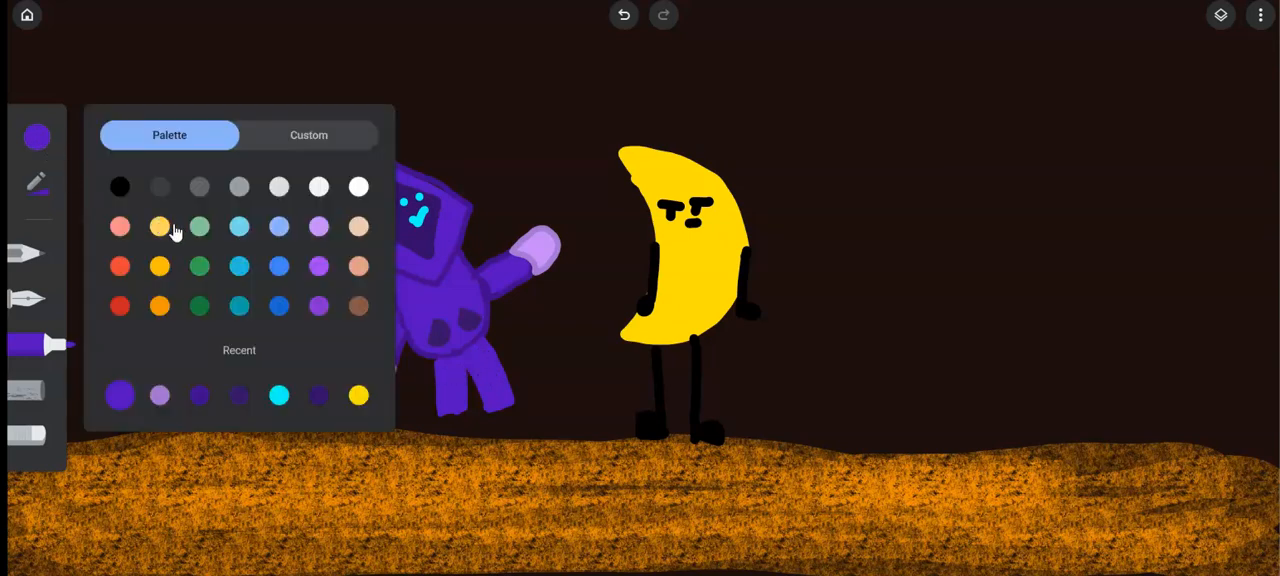
{"action": "left_click", "coordinate": [37, 137]}
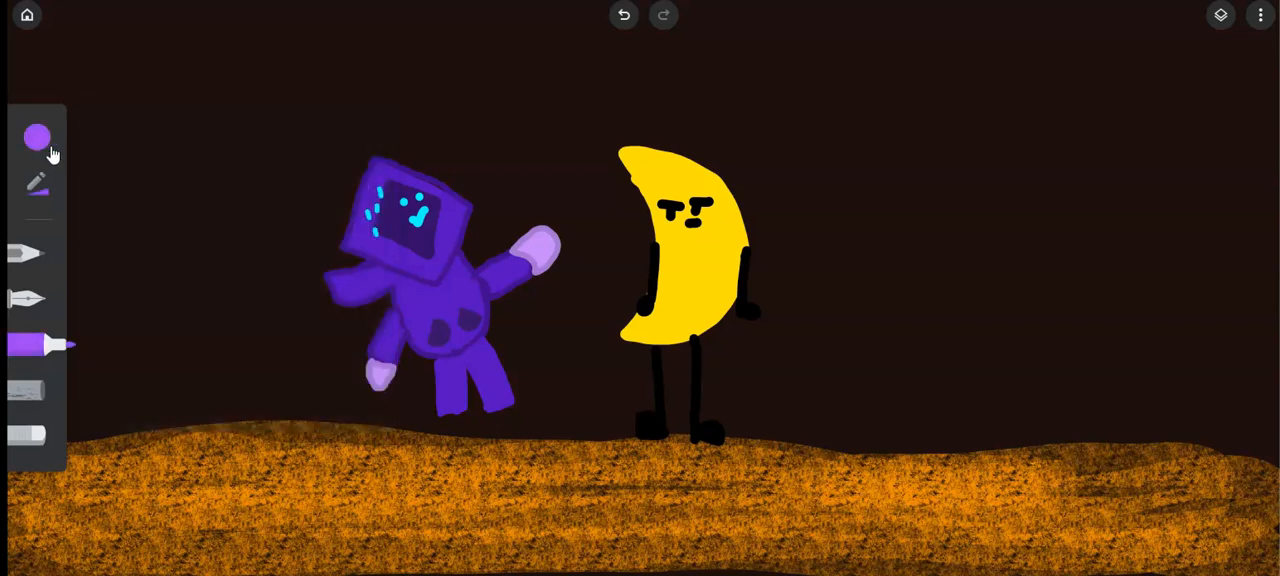
{"action": "left_click", "coordinate": [37, 137]}
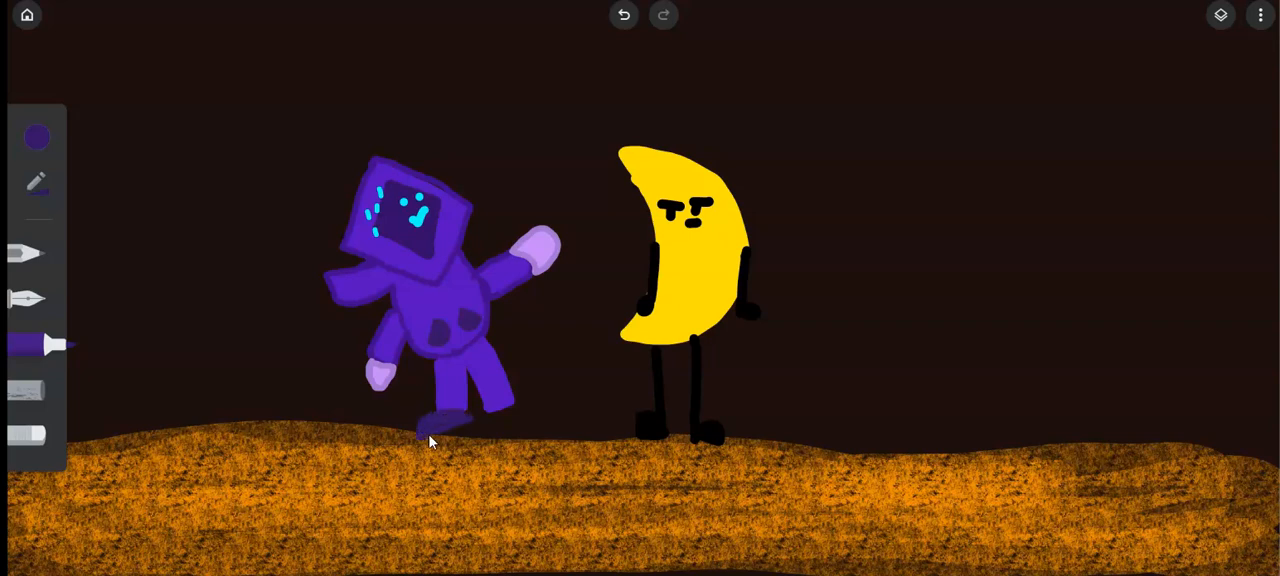
{"action": "left_click_drag", "start_coordinate": [420, 430], "coordinate": [530, 415]}
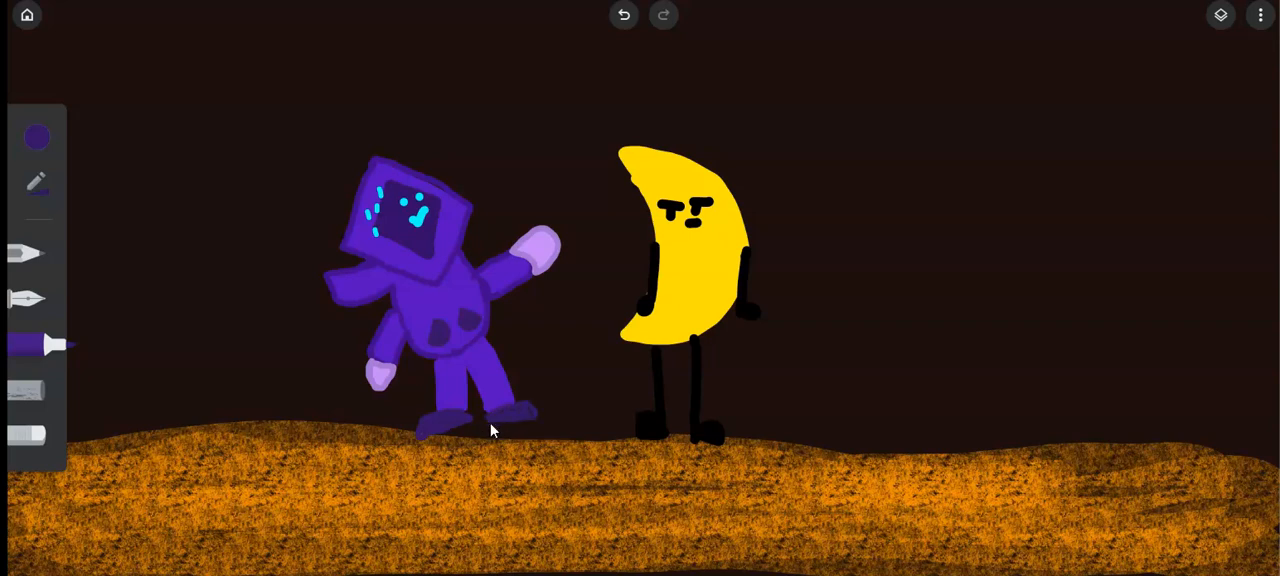
{"action": "mouse_move", "coordinate": [757, 116]}
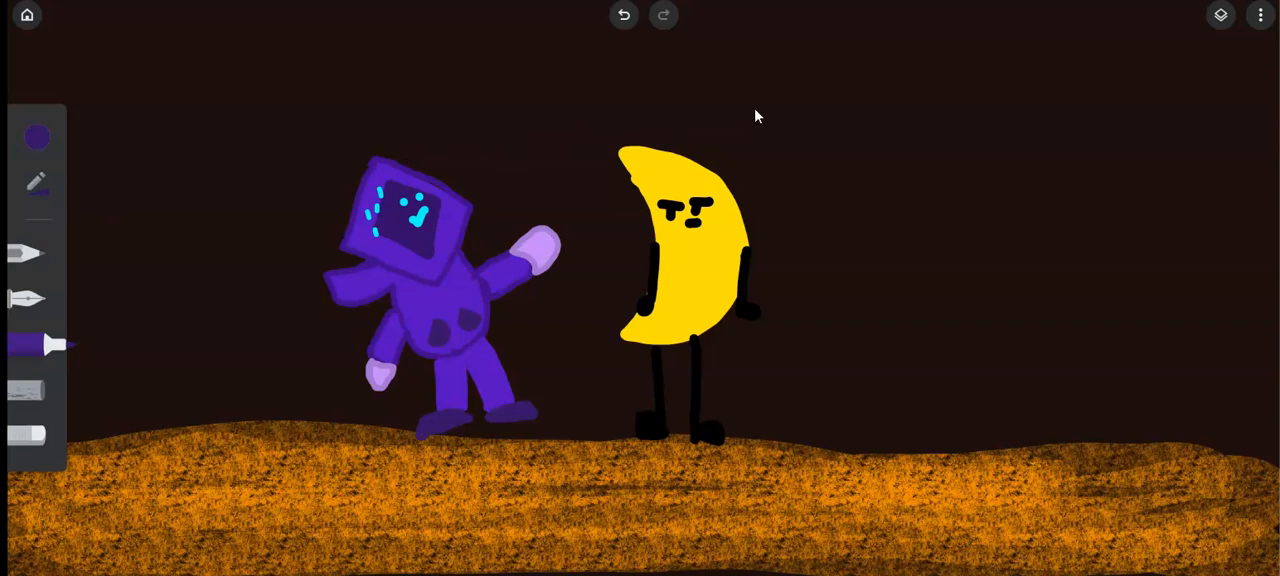
{"action": "left_click", "coordinate": [1220, 15]}
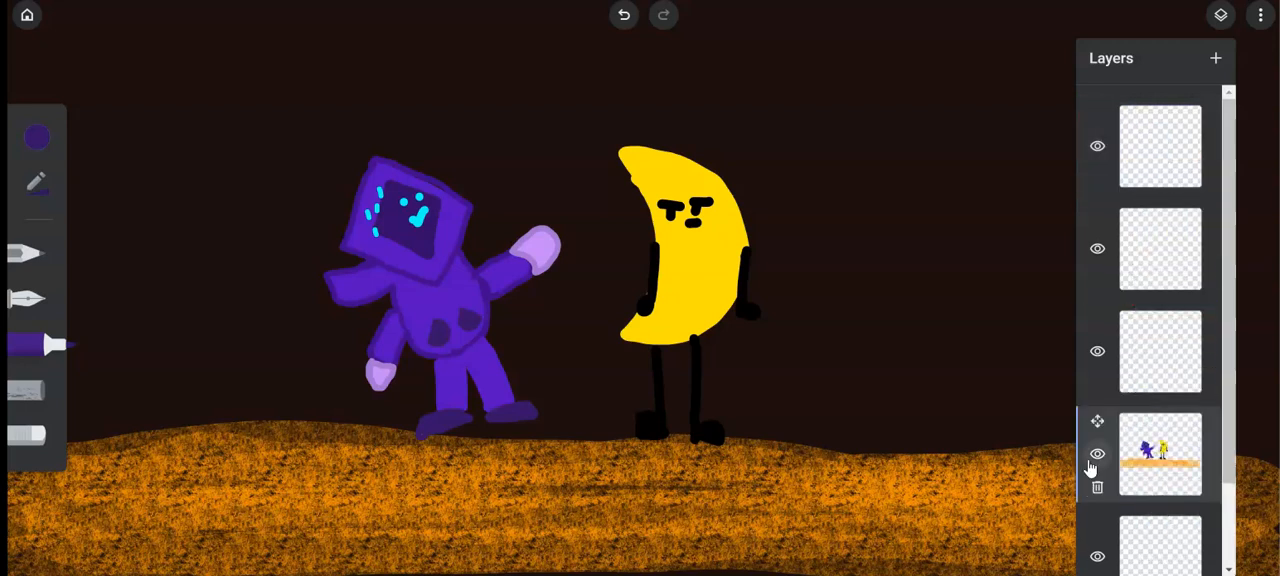
Close the layers list and bring up the colour choices to pick orange.
{"action": "scroll", "scroll_direction": "down", "scroll_amount": 3}
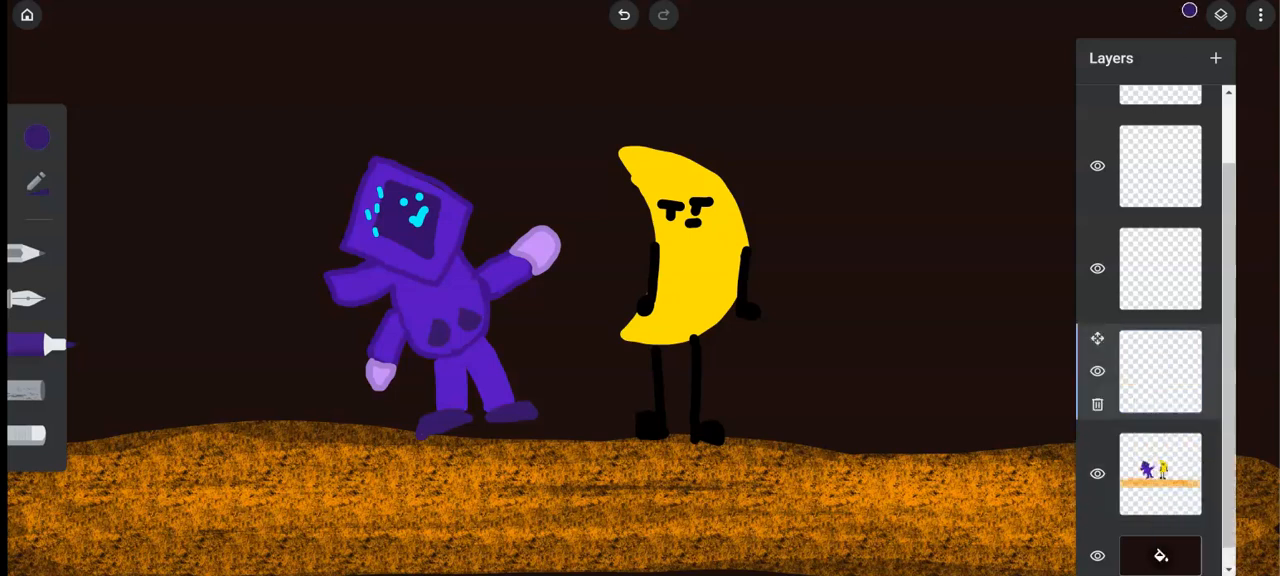
{"action": "left_click", "coordinate": [1221, 14]}
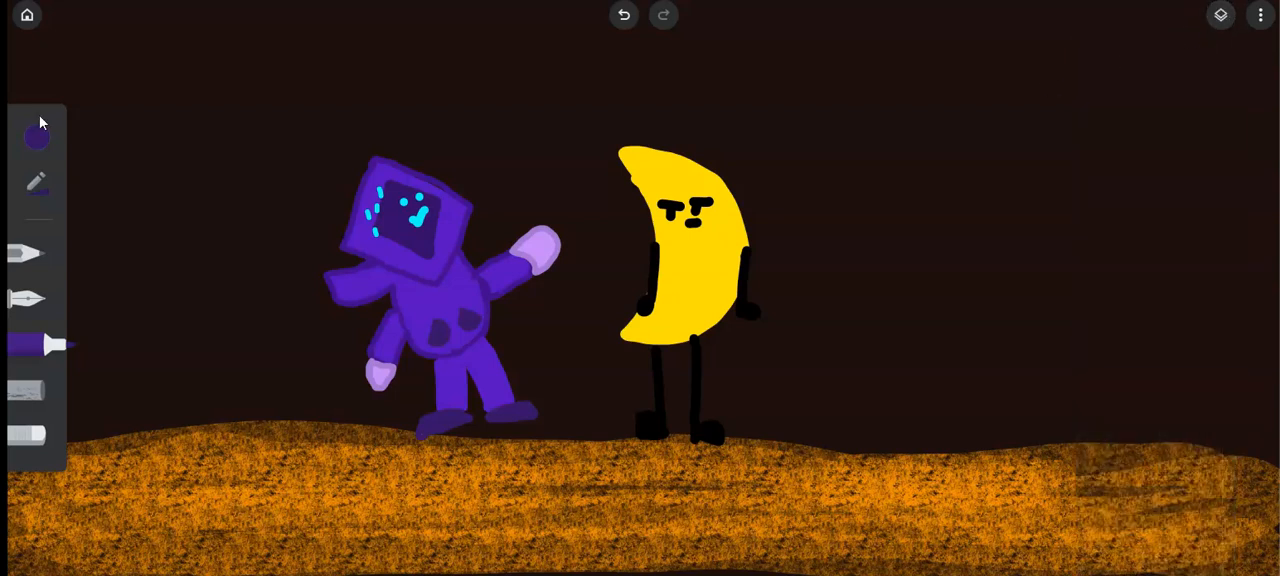
{"action": "left_click", "coordinate": [37, 137]}
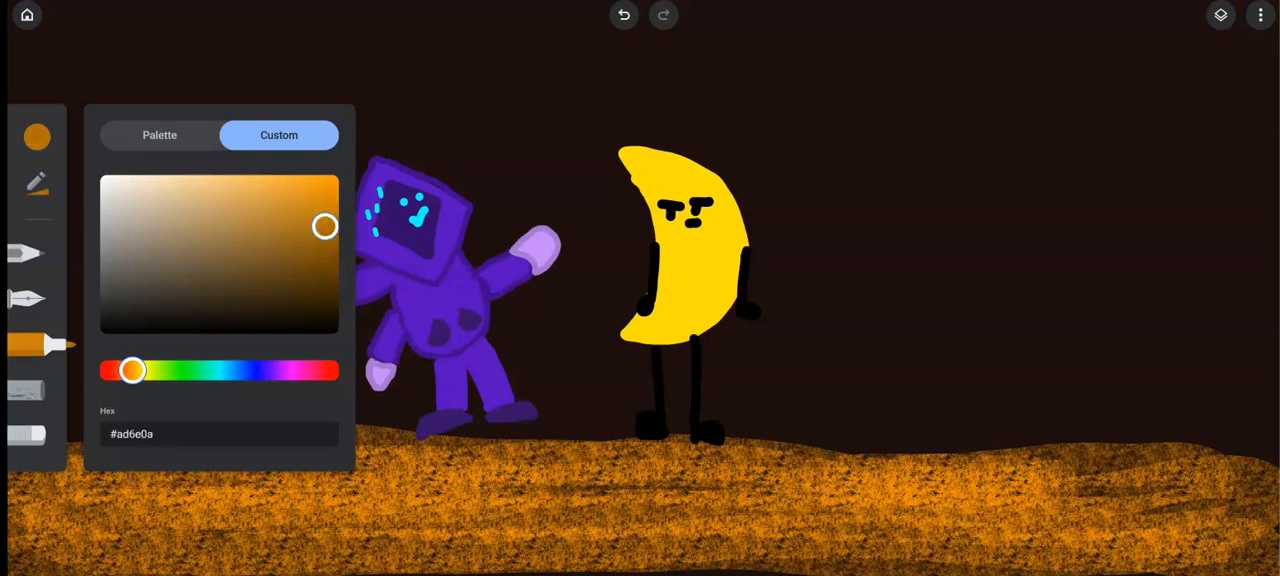
Outline and fill a round orange pumpkin in the creature's raised lilac hand.
{"action": "left_click", "coordinate": [390, 195]}
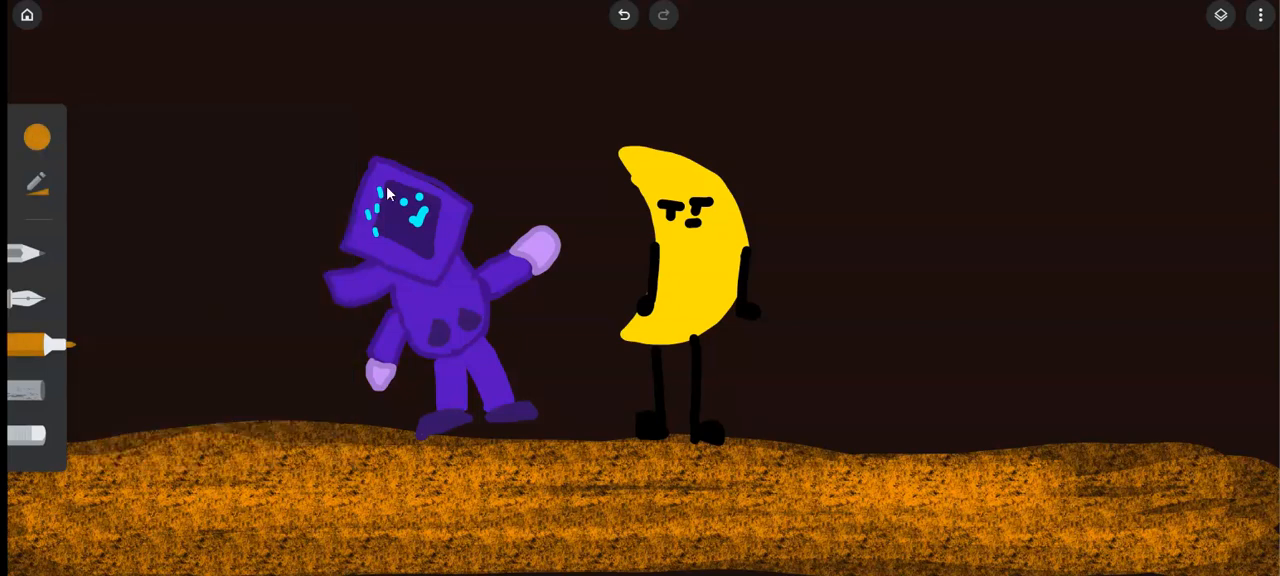
{"action": "left_click_drag", "start_coordinate": [510, 230], "coordinate": [540, 250]}
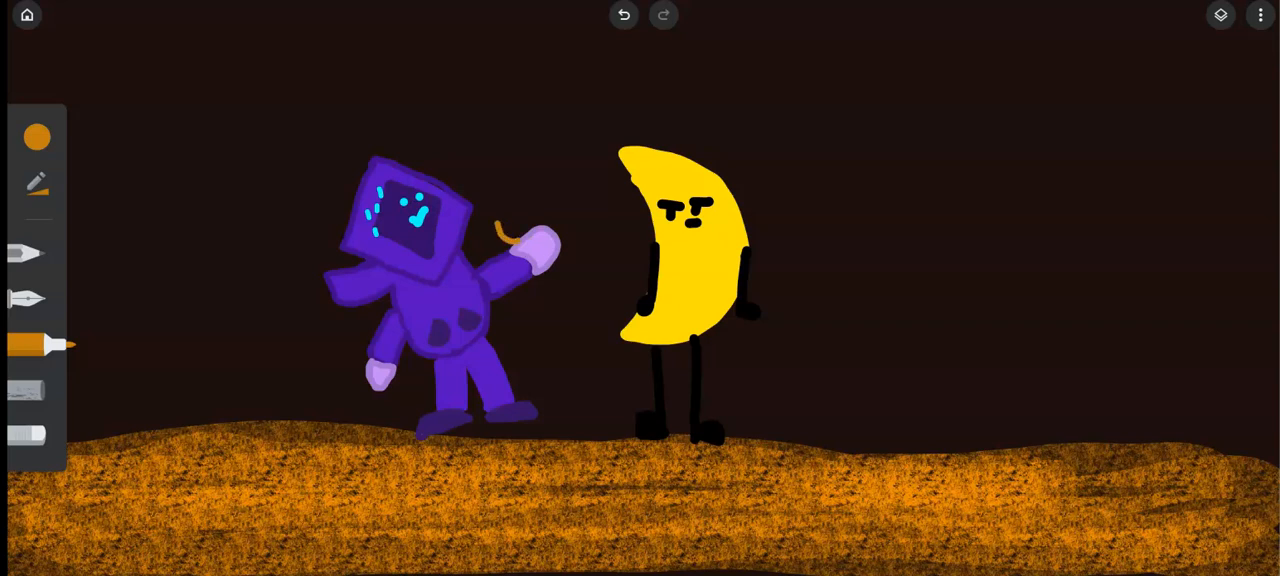
{"action": "left_click_drag", "start_coordinate": [497, 220], "coordinate": [555, 178]}
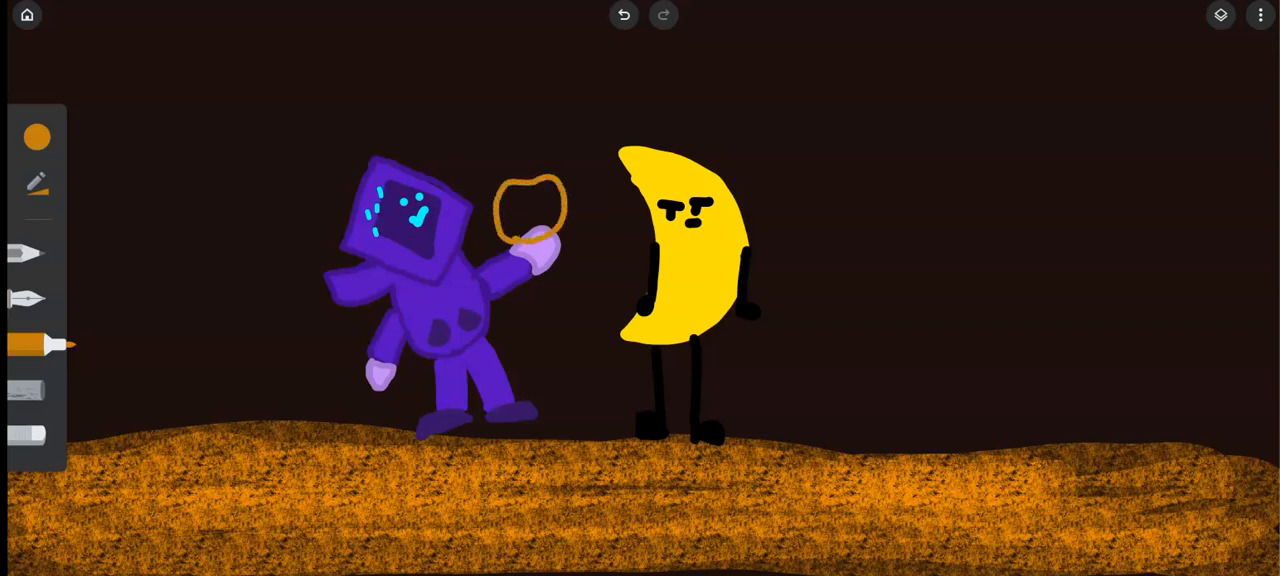
{"action": "mouse_move", "coordinate": [37, 190]}
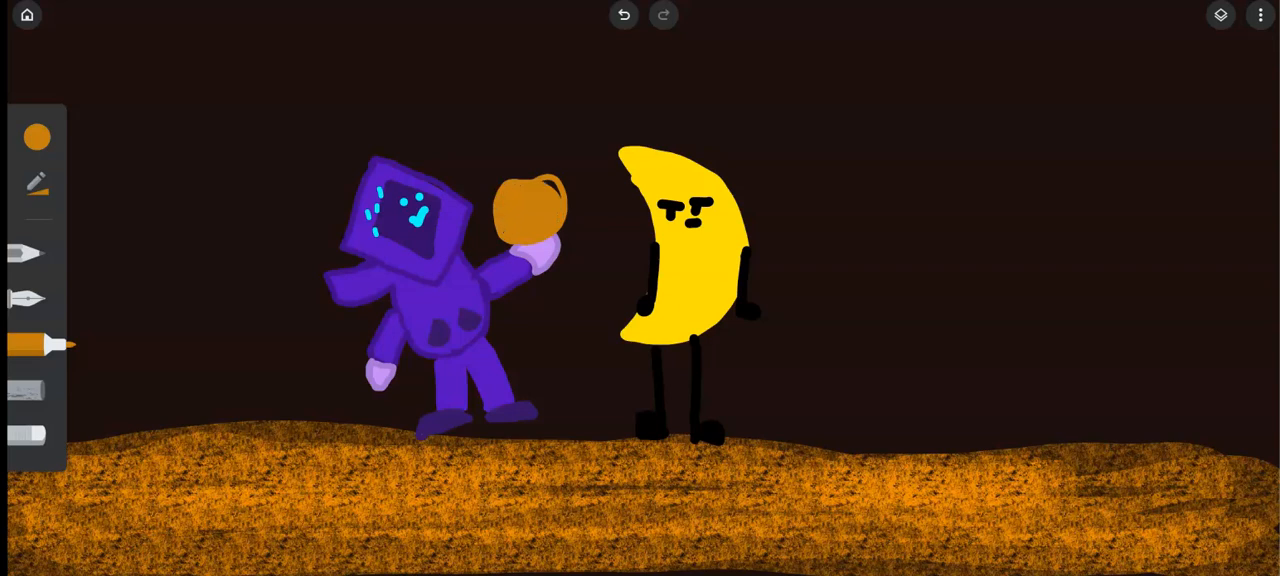
{"action": "left_click", "coordinate": [37, 185]}
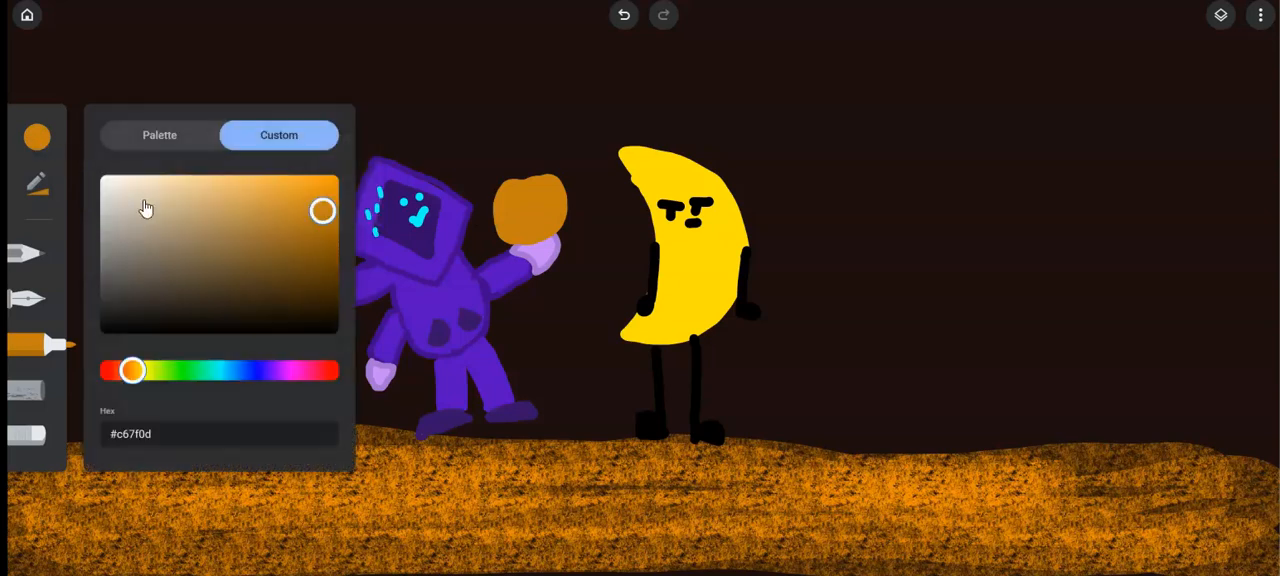
Pick green from the preset swatches for the pumpkin's stem.
{"action": "left_click", "coordinate": [159, 135]}
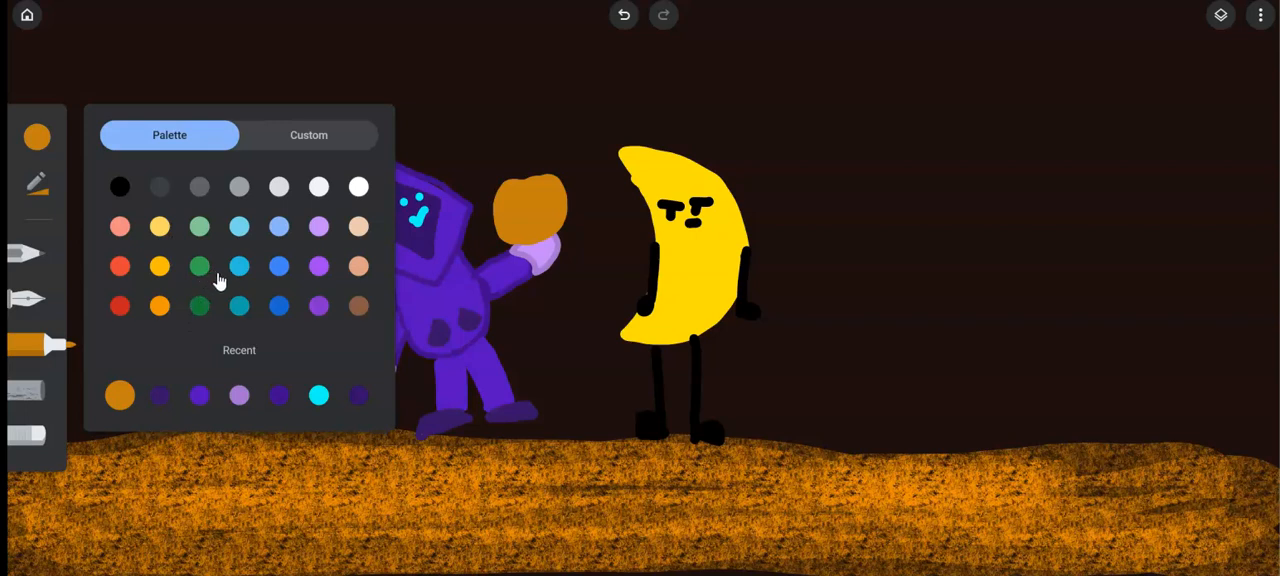
{"action": "left_click", "coordinate": [199, 226]}
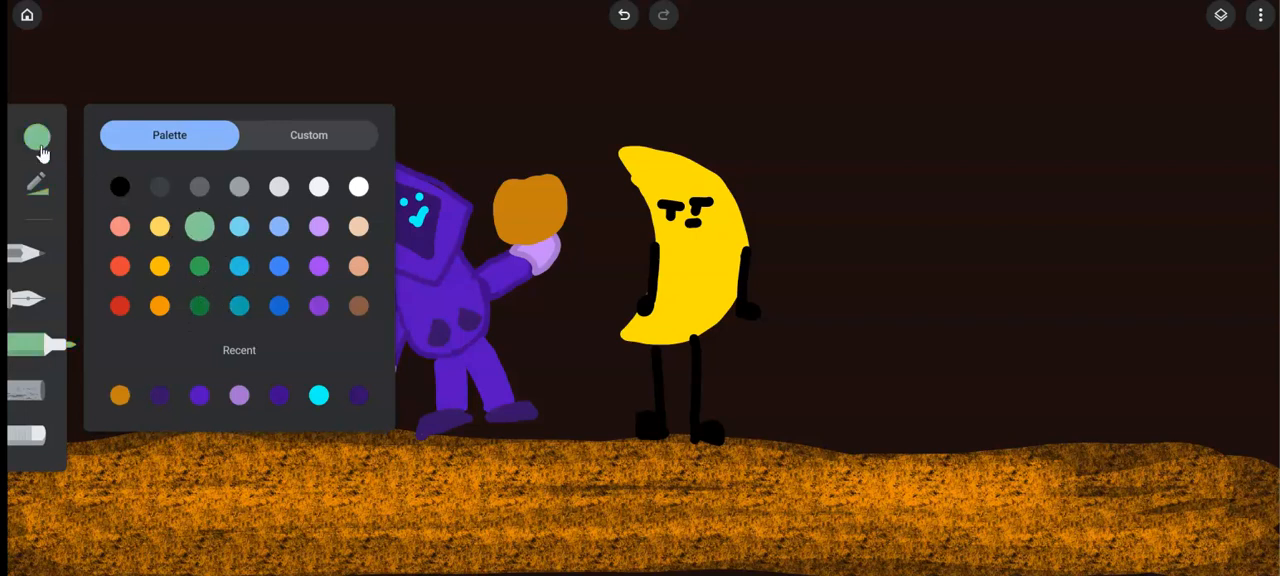
{"action": "left_click", "coordinate": [37, 138]}
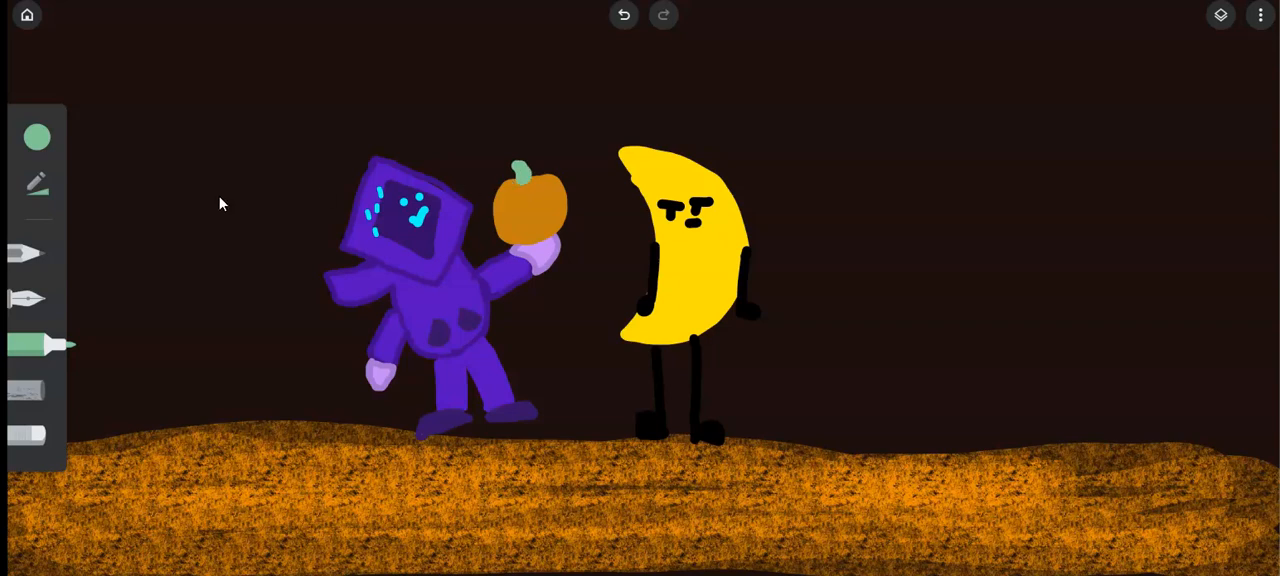
Switch the ink back to the recently used orange.
{"action": "left_click", "coordinate": [37, 137]}
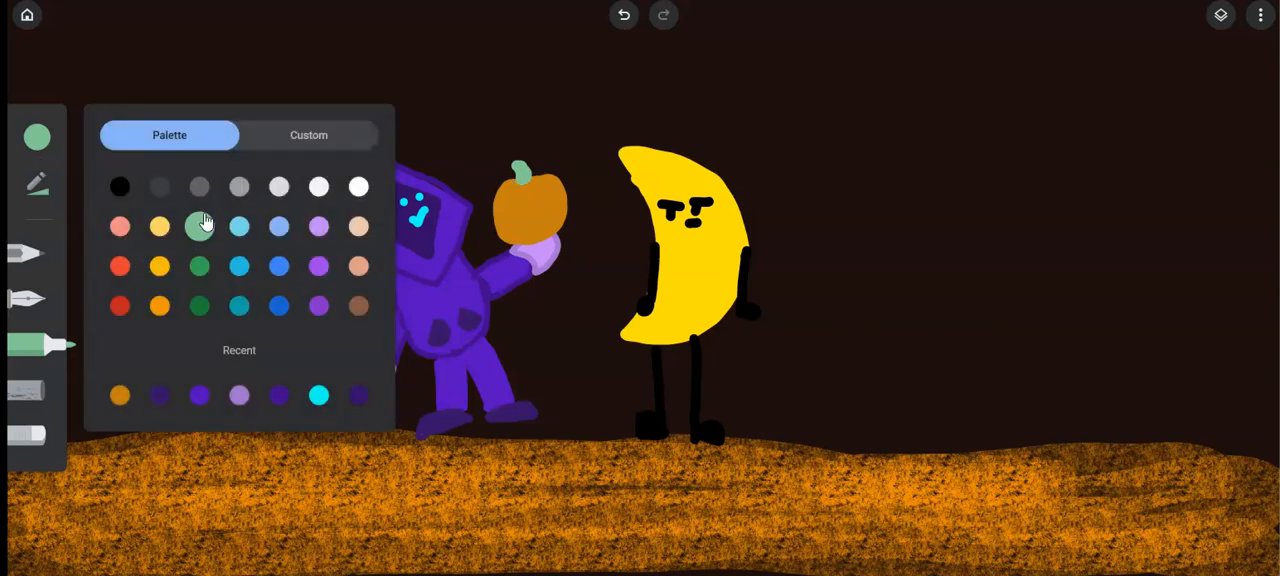
{"action": "left_click", "coordinate": [119, 395]}
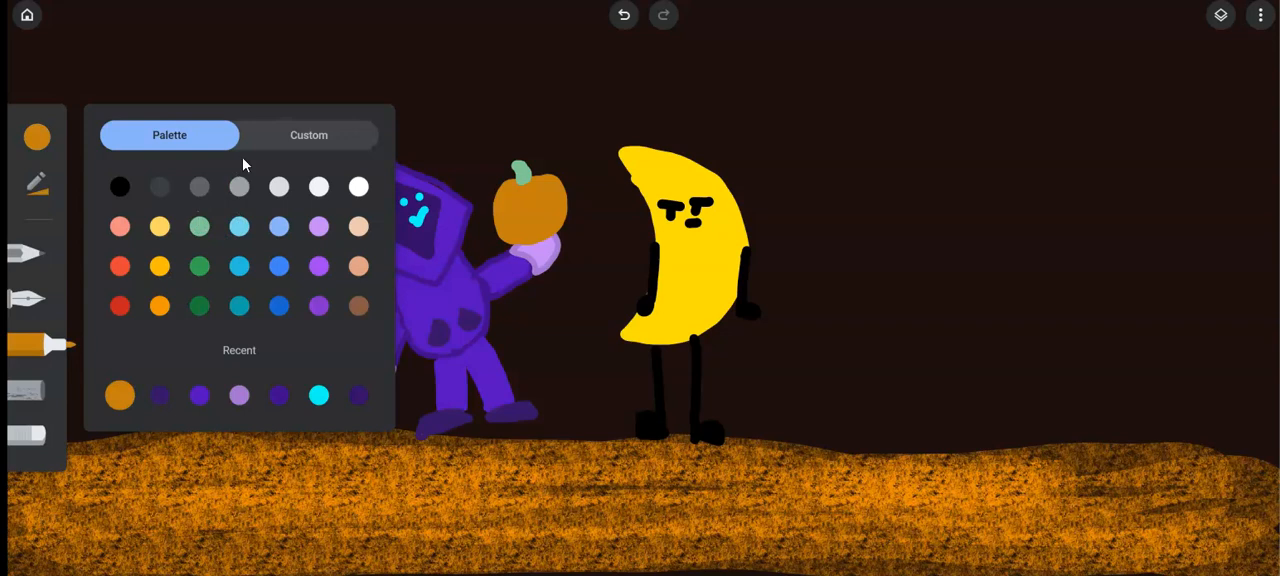
{"action": "left_click", "coordinate": [308, 135]}
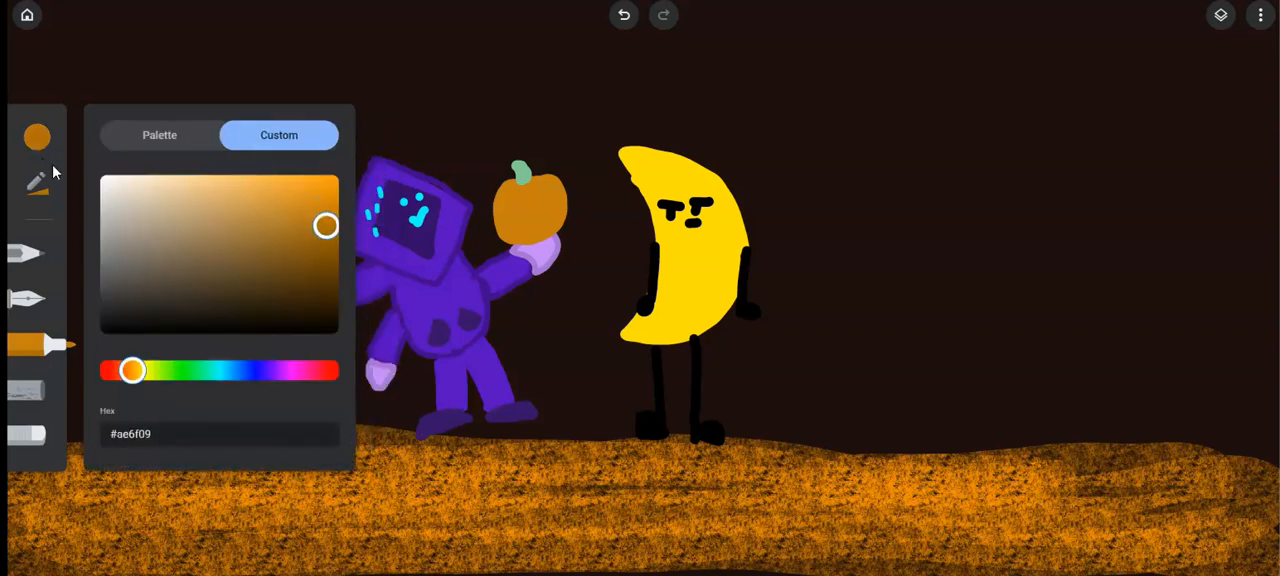
{"action": "left_click", "coordinate": [37, 185]}
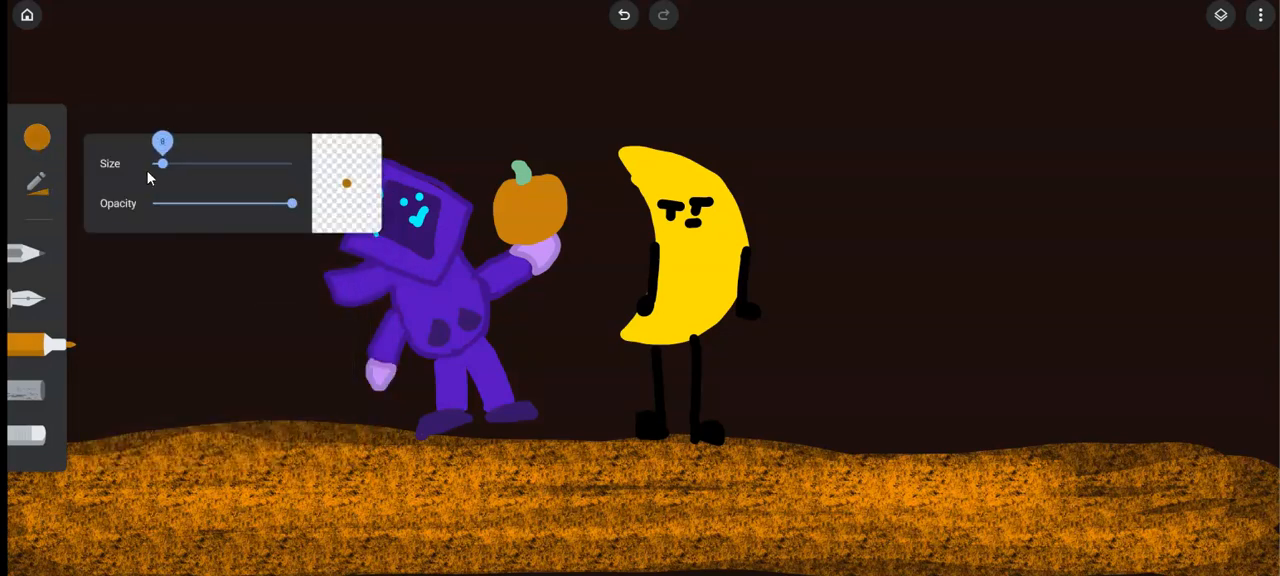